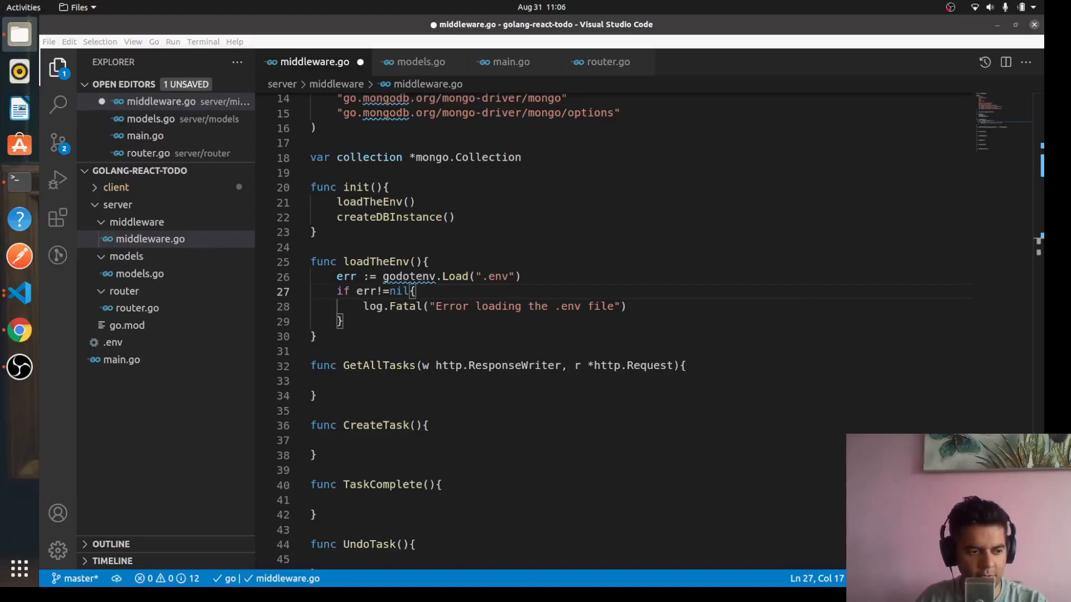
{"action": "mouse_move", "coordinate": [663, 297]}
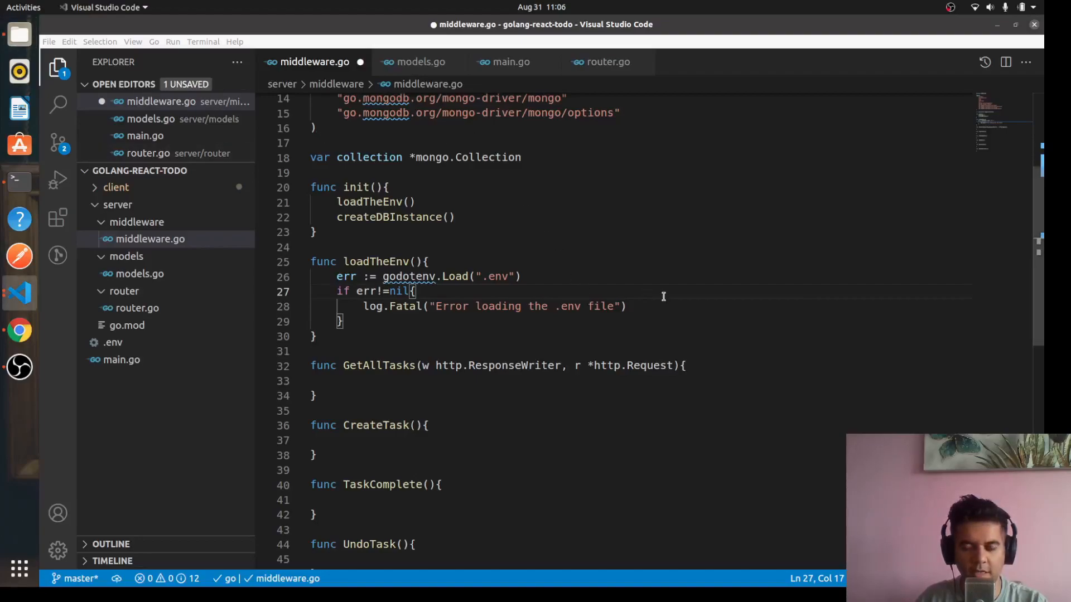
{"action": "mouse_move", "coordinate": [690, 290]}
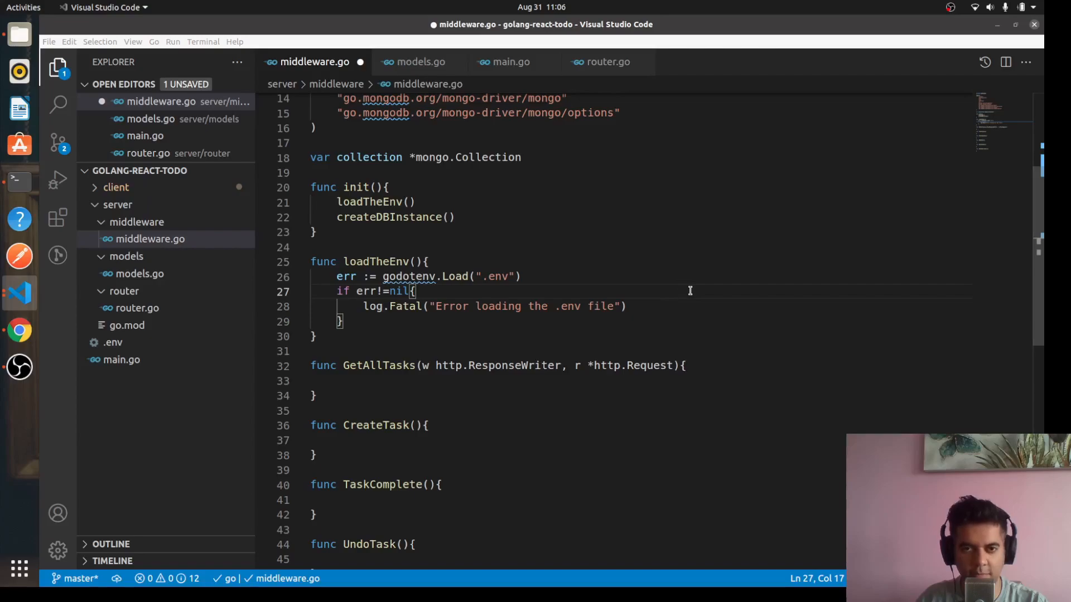
{"action": "mouse_move", "coordinate": [526, 255]}
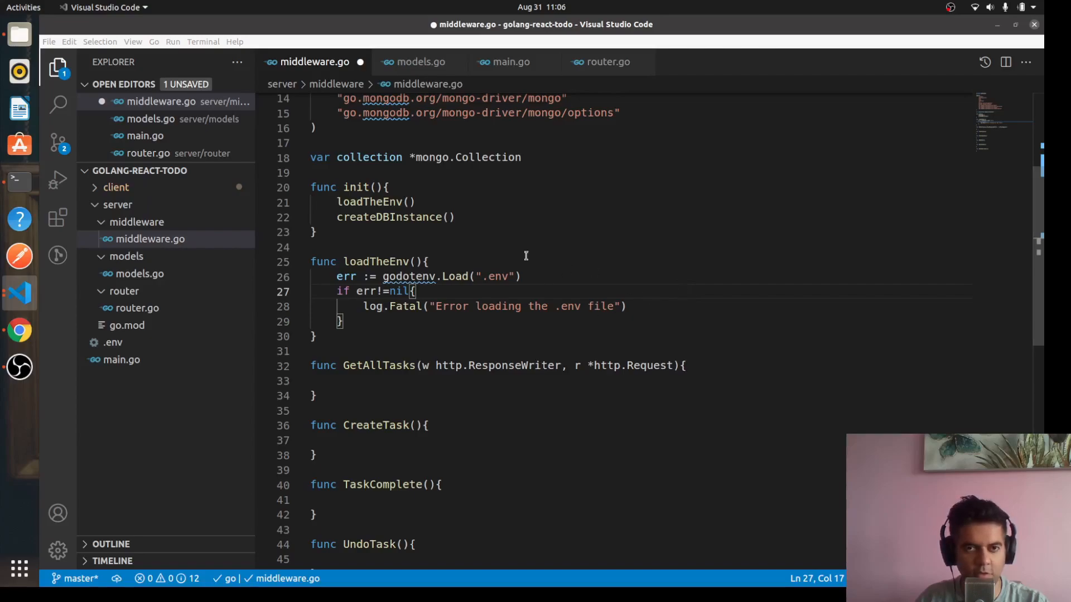
Step: Start a new createDBInstance function on a blank line below loadTheEnv
{"action": "scroll", "scroll_direction": "down", "scroll_amount": 3}
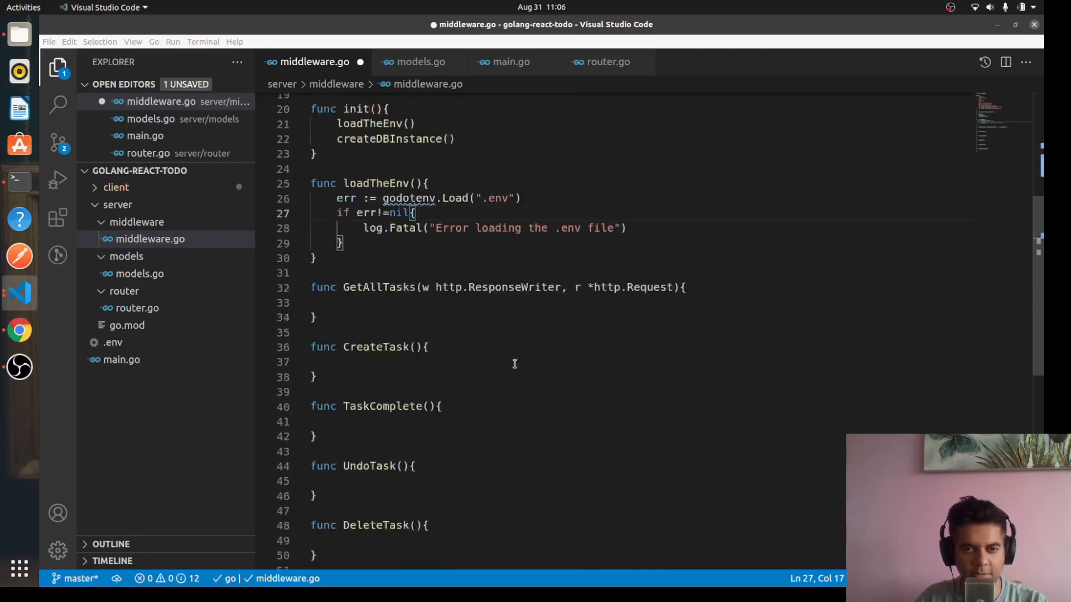
{"action": "scroll", "scroll_direction": "up", "scroll_amount": 3}
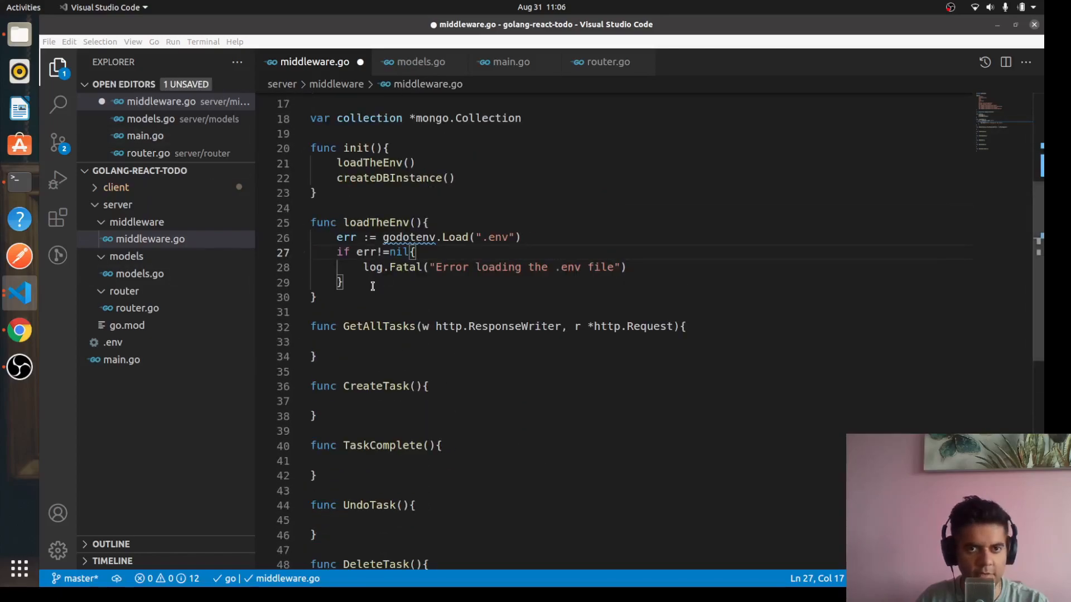
{"action": "key", "text": "Enter"}
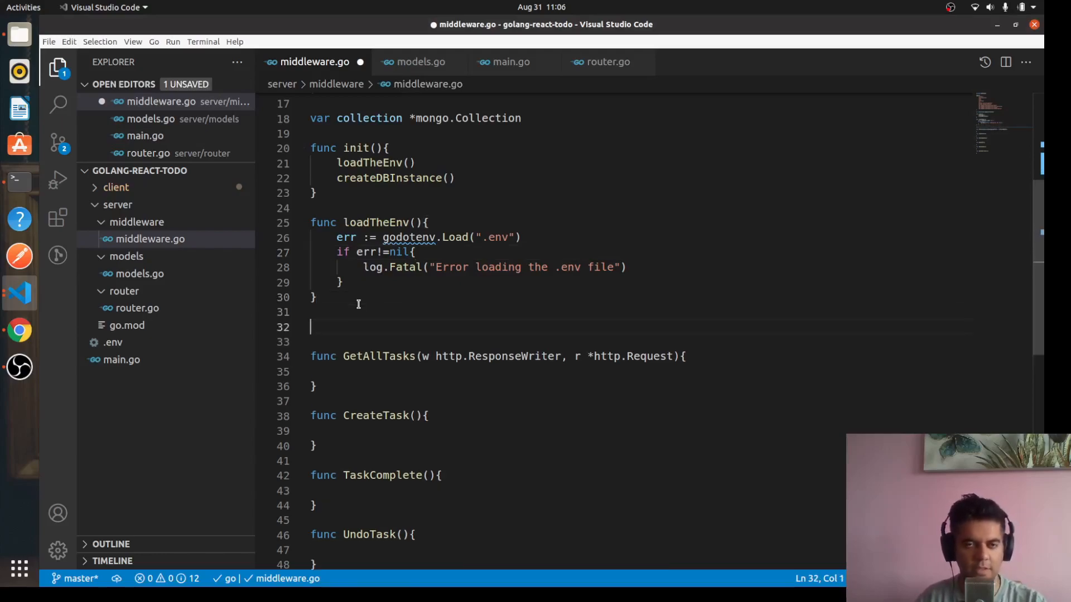
{"action": "type", "text": "func"}
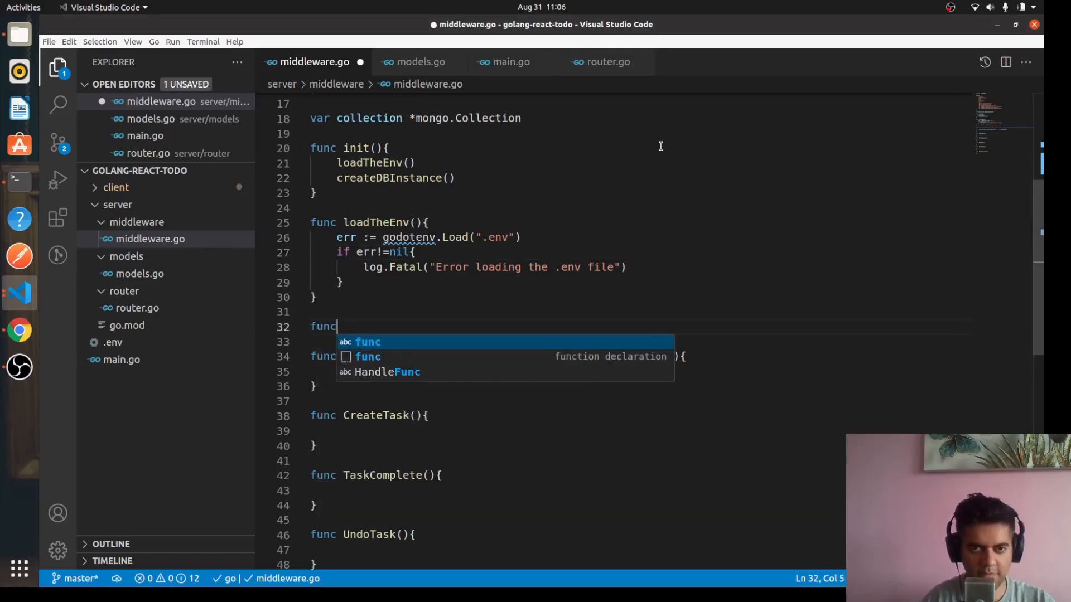
{"action": "type", "text": "createDBInstance("}
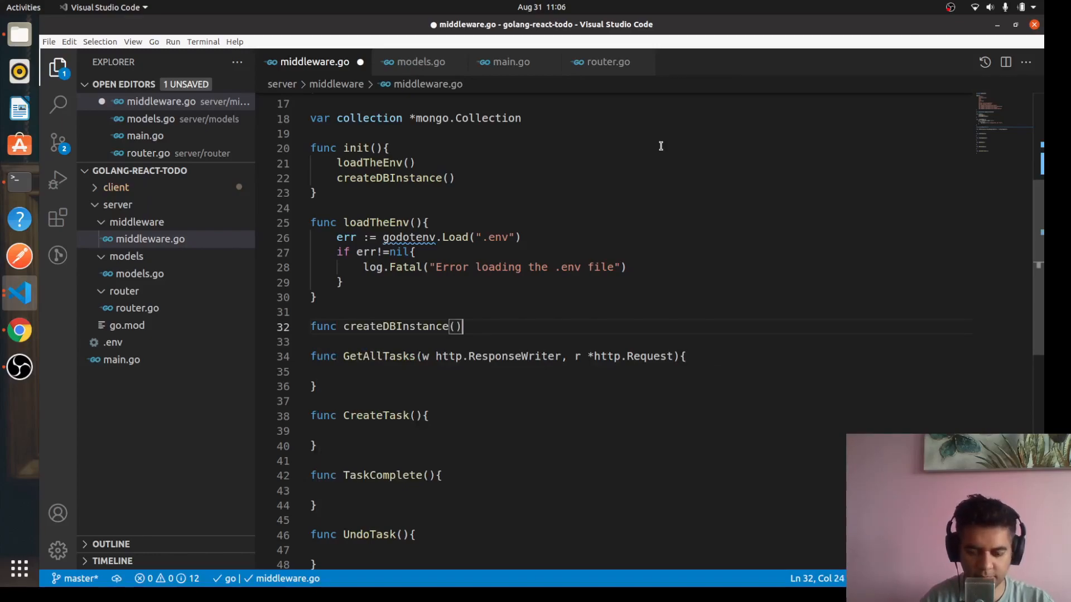
{"action": "type", "text": "{"}
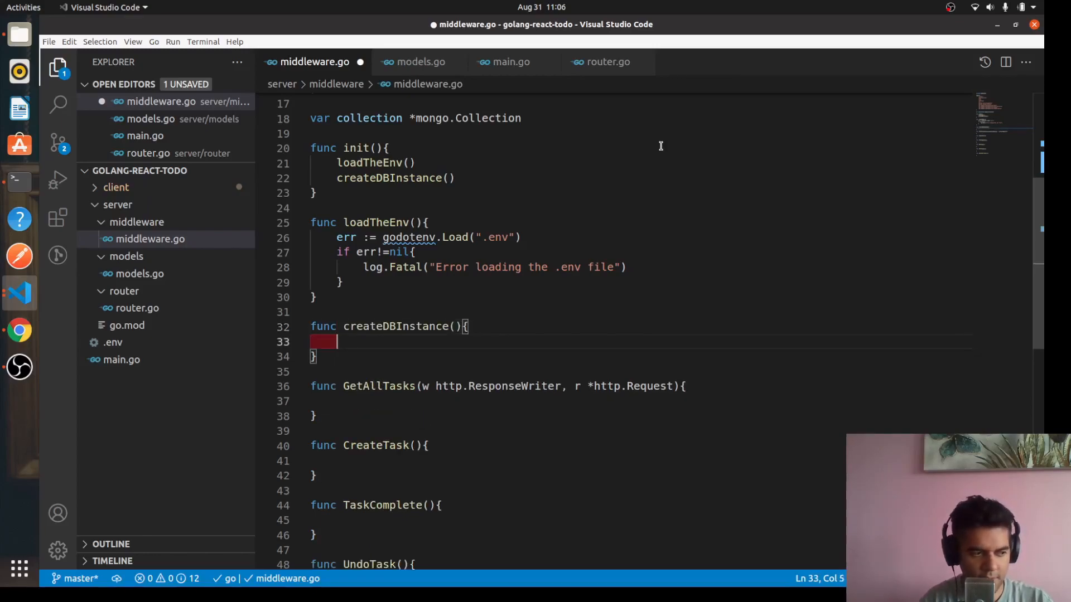
Step: Assign connectionString from os.Getenv("DB_URI"), confirming the variable name in .env
{"action": "type", "text": "connection"}
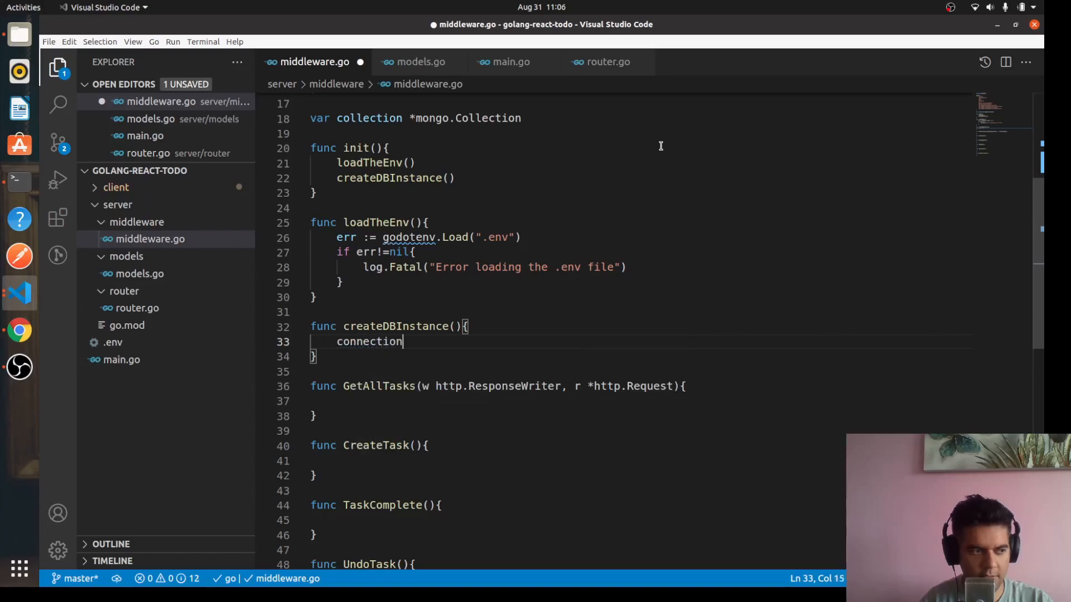
{"action": "type", "text": "String := os"}
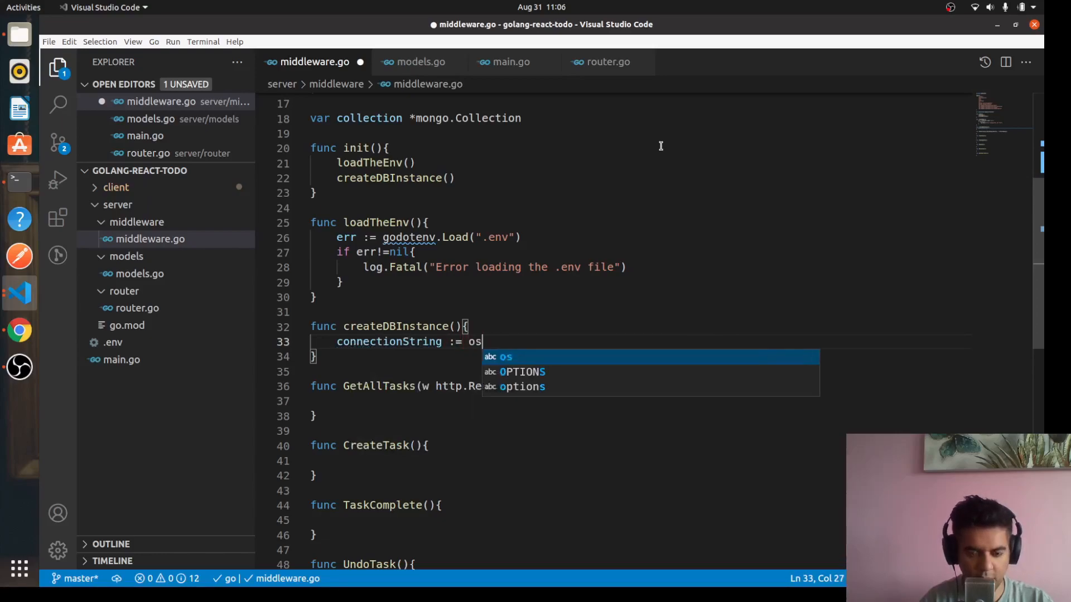
{"action": "type", "text": ".Get"}
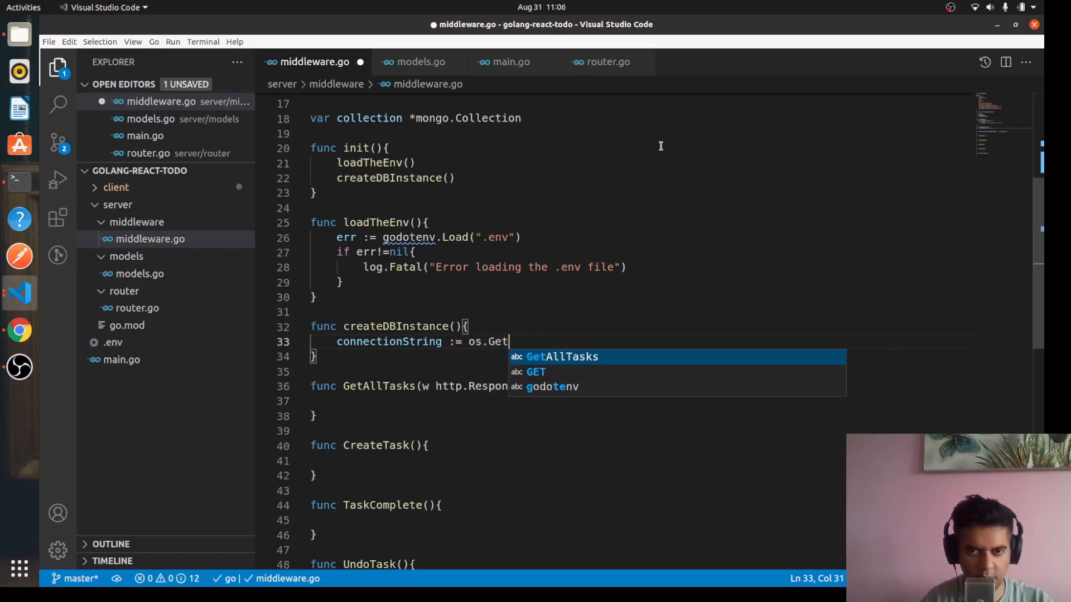
{"action": "type", "text": "env"}
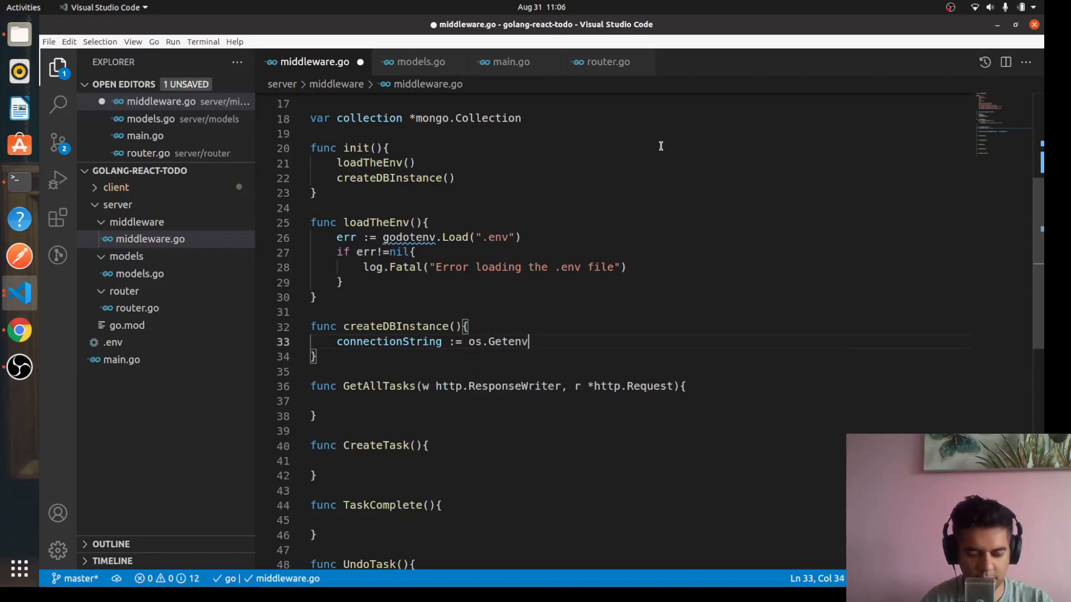
{"action": "type", "text": "(\"D\")"}
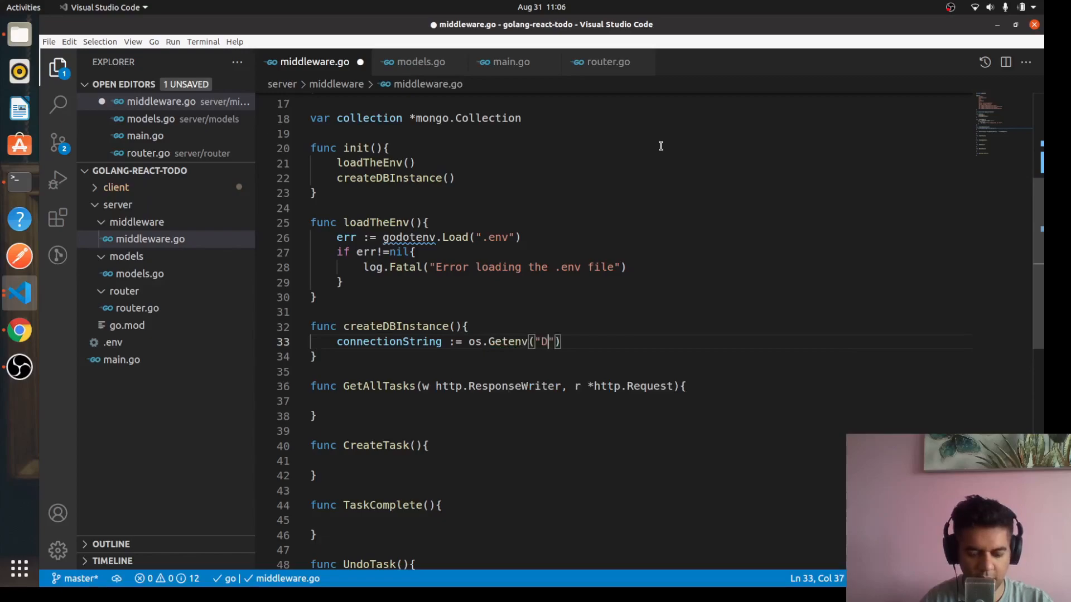
{"action": "type", "text": "B_URI"}
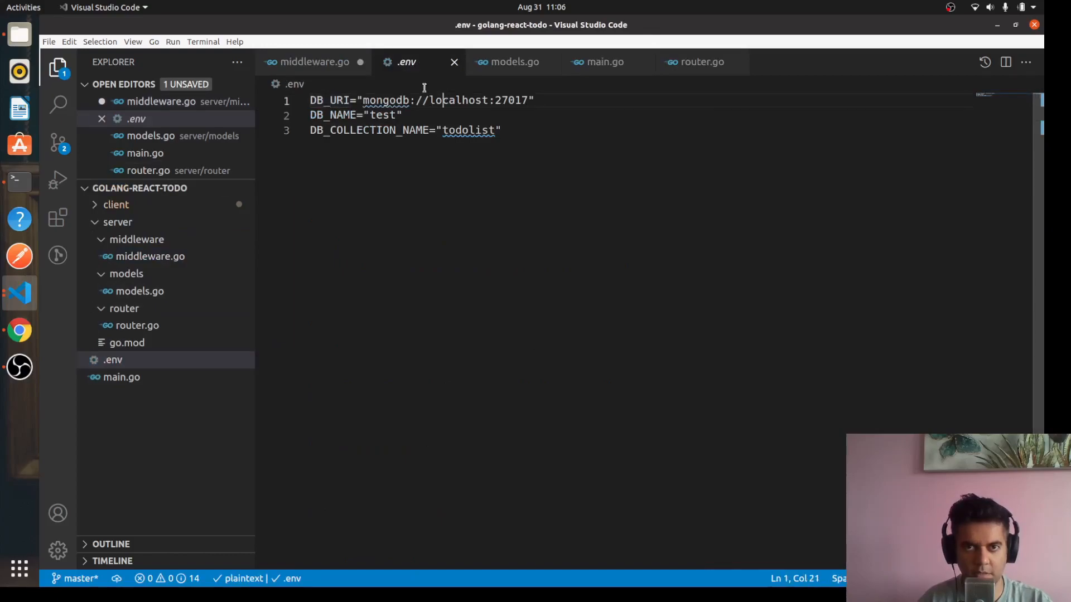
{"action": "left_click", "coordinate": [314, 61]}
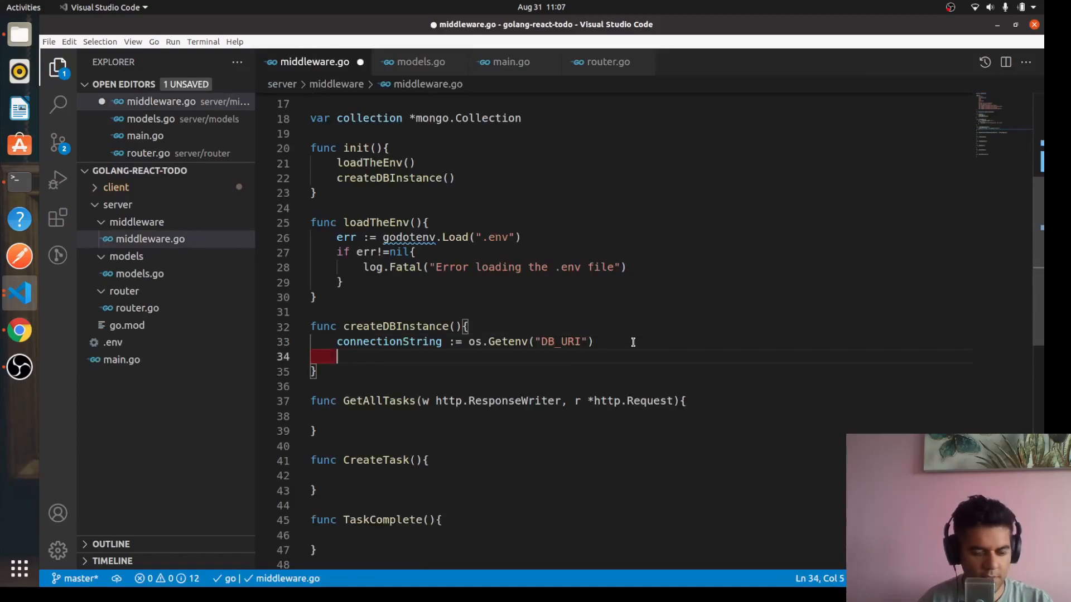
Step: Assign dbName from os.Getenv("DB_NAME"), checking the name against the .env file
{"action": "type", "text": "dbNAme :="}
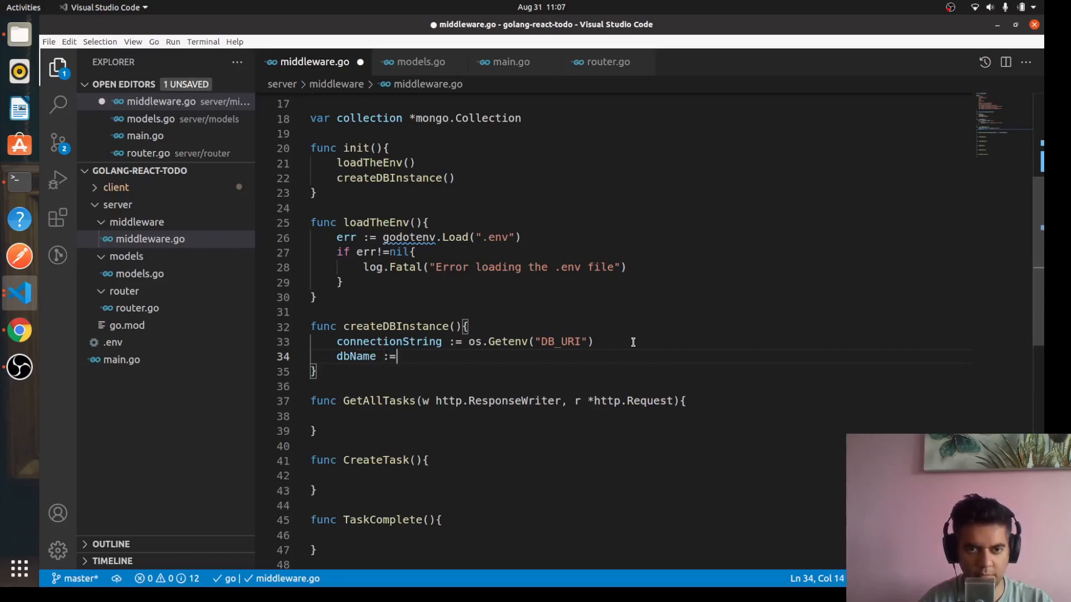
{"action": "type", "text": "os"}
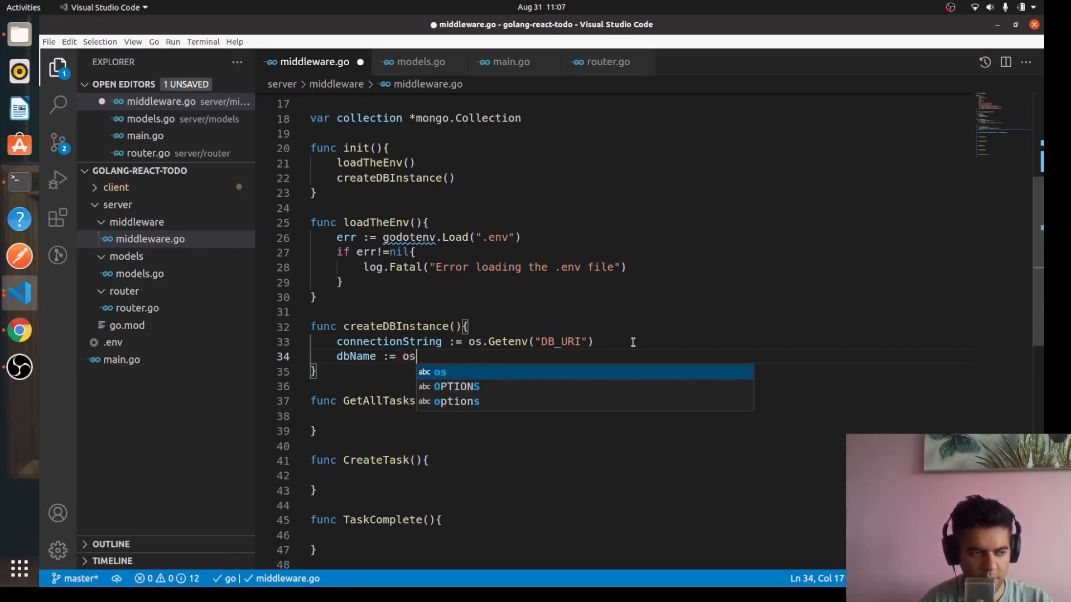
{"action": "type", "text": ".Getenv("}
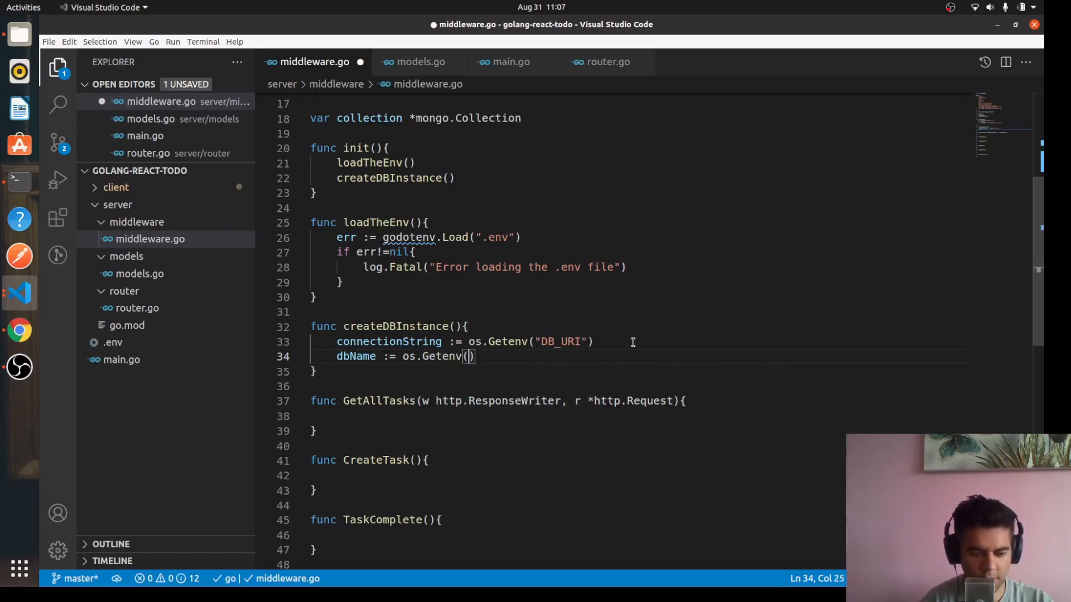
{"action": "type", "text": "\"DB_NAME\""}
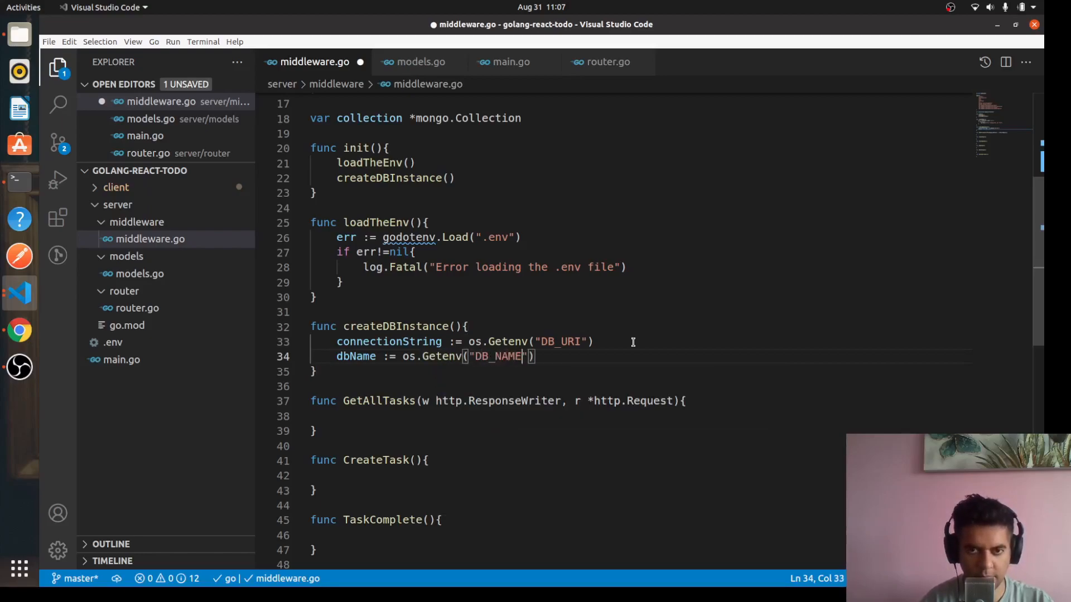
{"action": "mouse_move", "coordinate": [145, 294]}
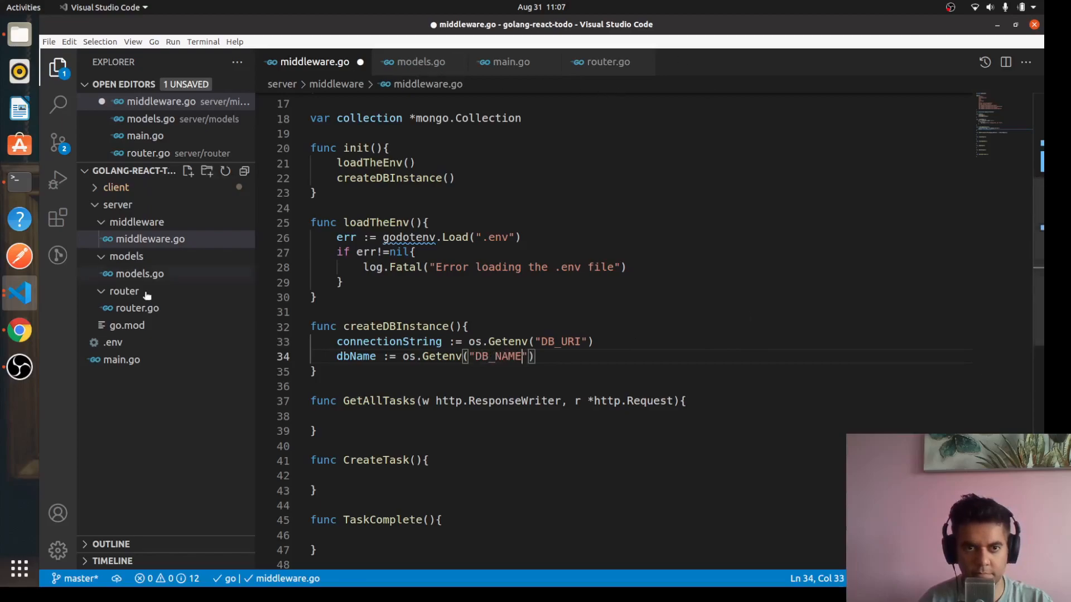
{"action": "left_click", "coordinate": [113, 342]}
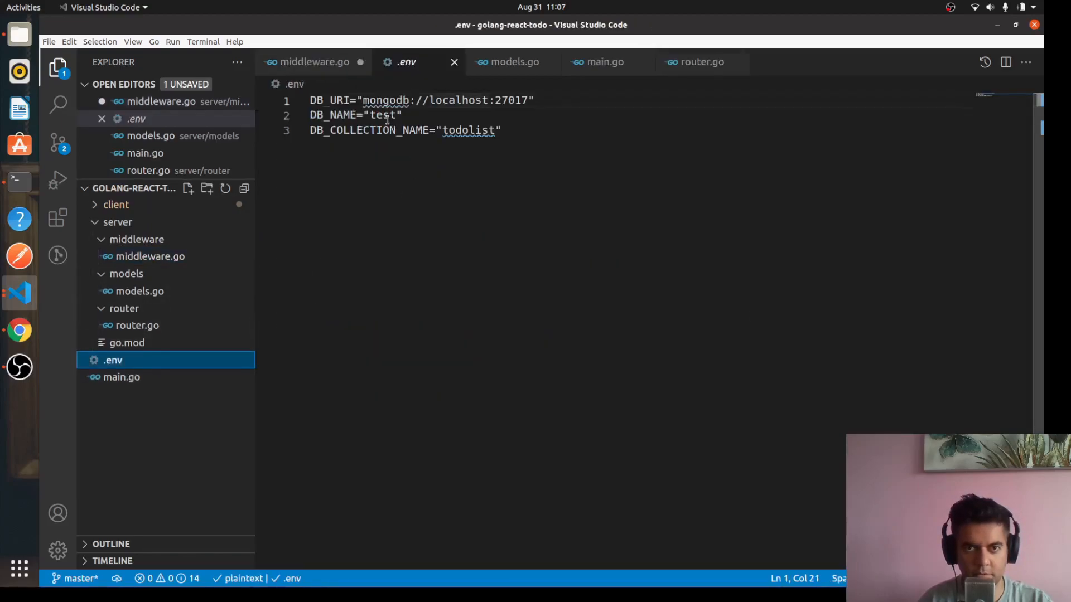
{"action": "left_click", "coordinate": [315, 61]}
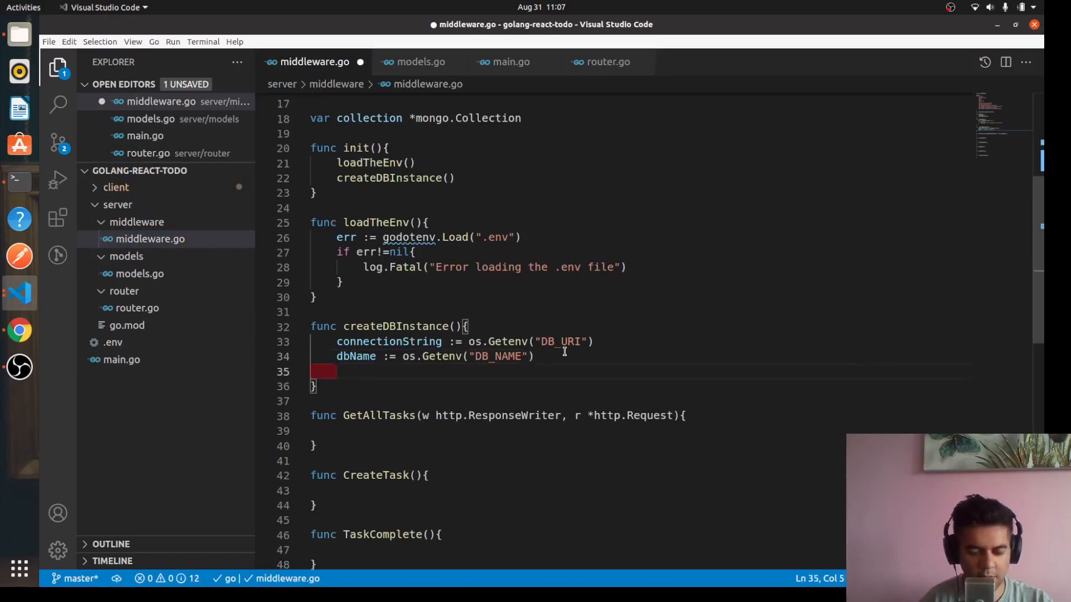
Step: Assign collName from os.Getenv("DB_COLLECTION_NAME")
{"action": "type", "text": "collNAm"}
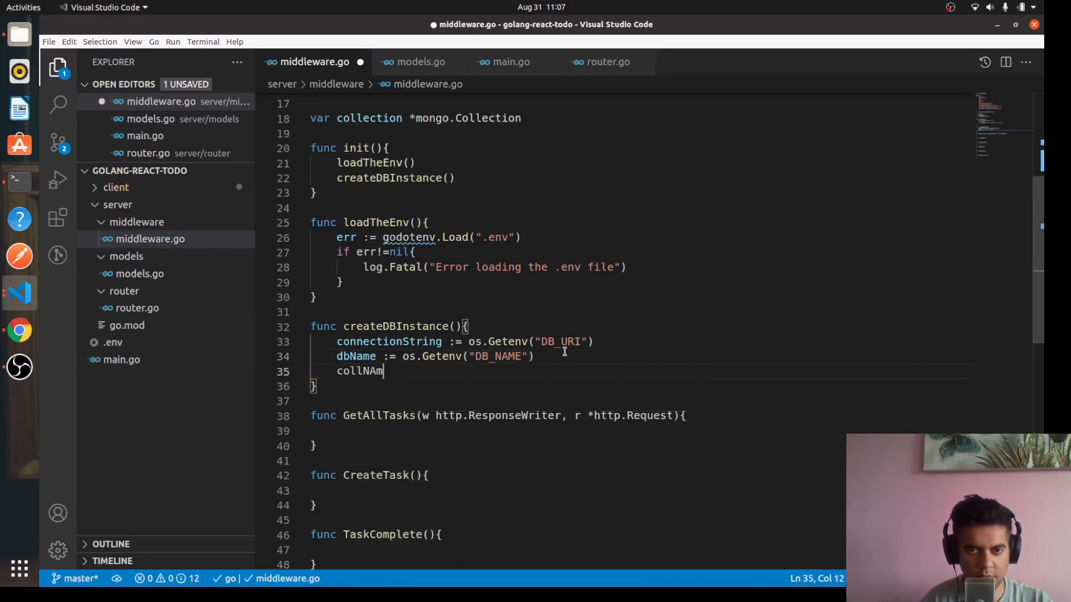
{"action": "type", "text": "e :="}
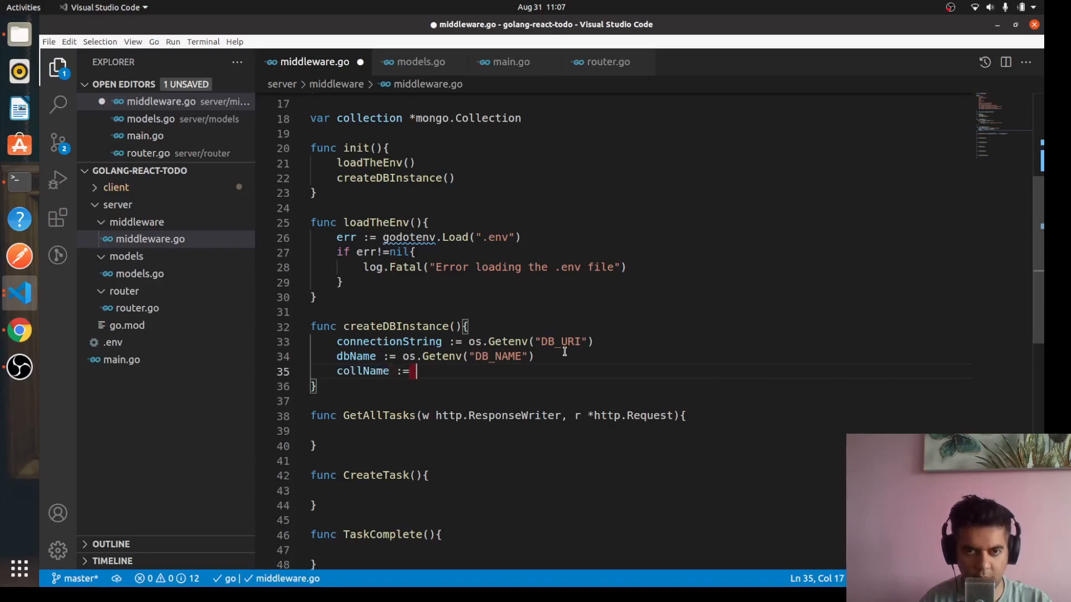
{"action": "type", "text": "os"}
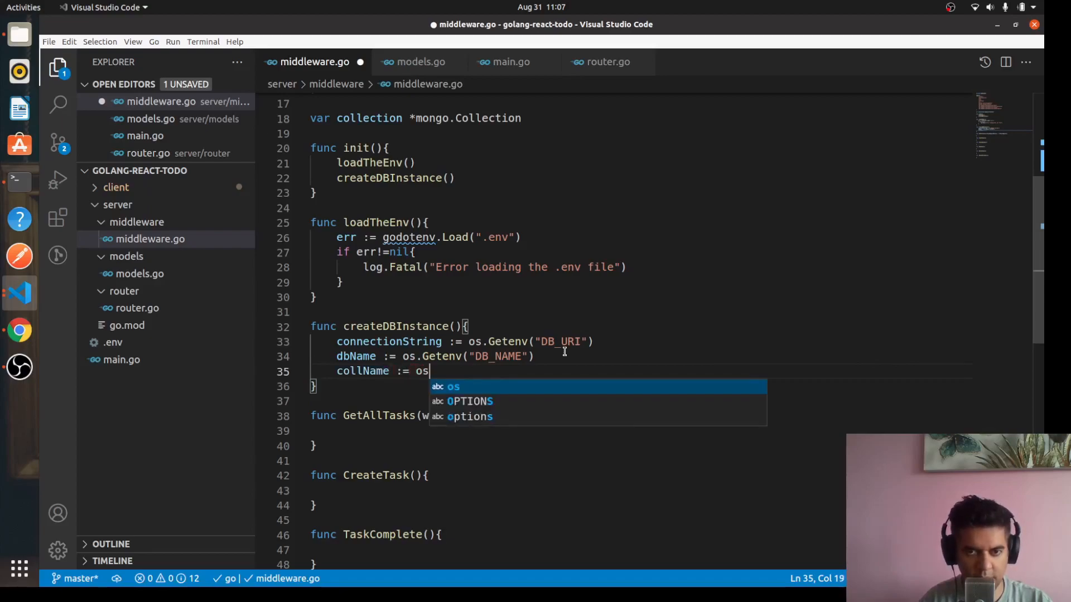
{"action": "type", "text": ".Getenv"}
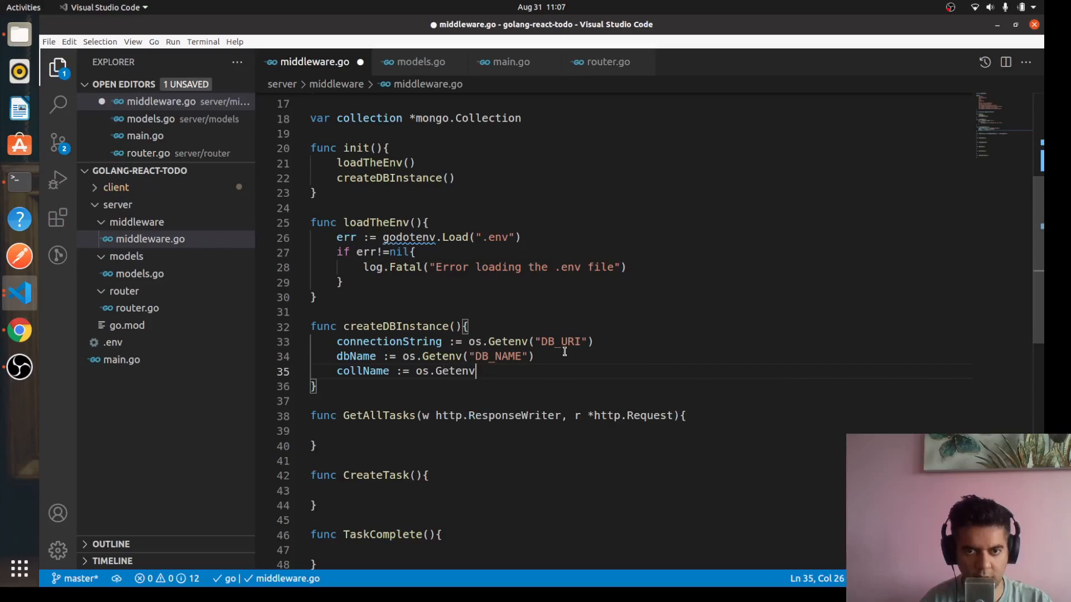
{"action": "type", "text": "(\"DB\")"}
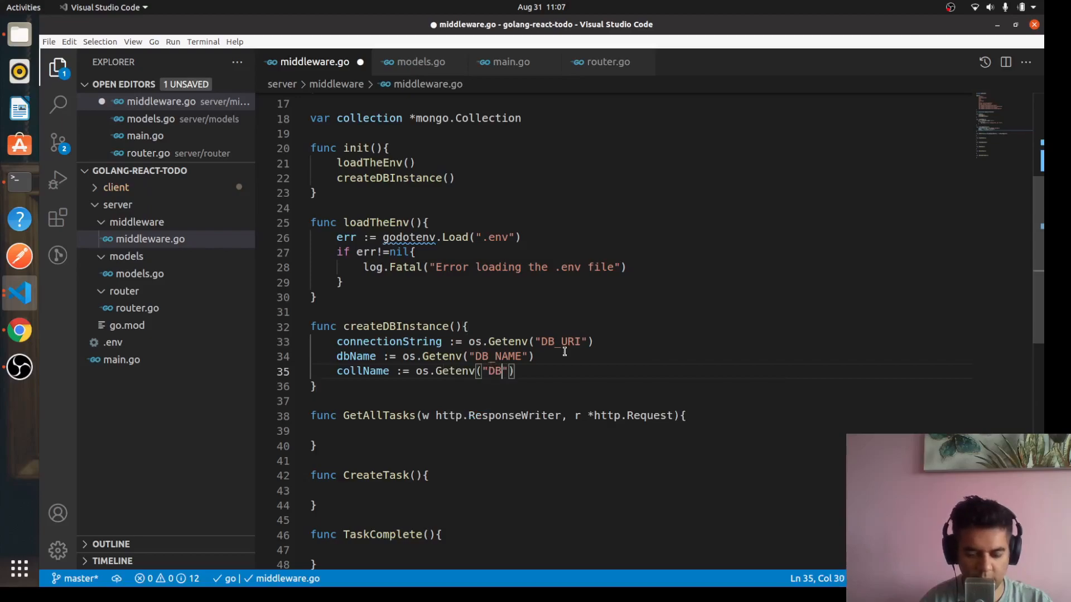
{"action": "type", "text": "_COLLECTION"}
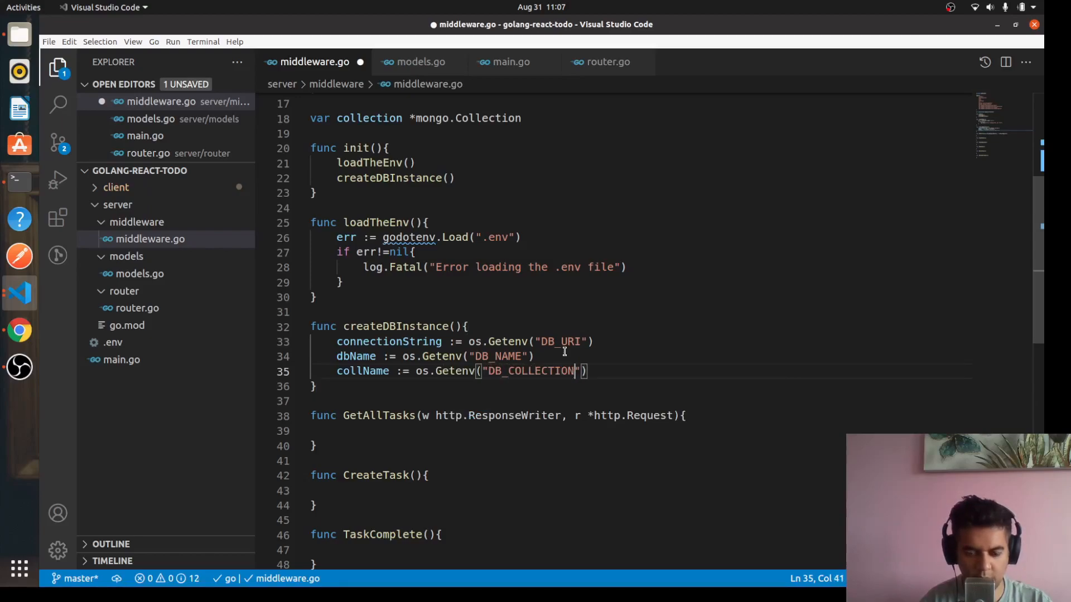
{"action": "type", "text": "_NAME"}
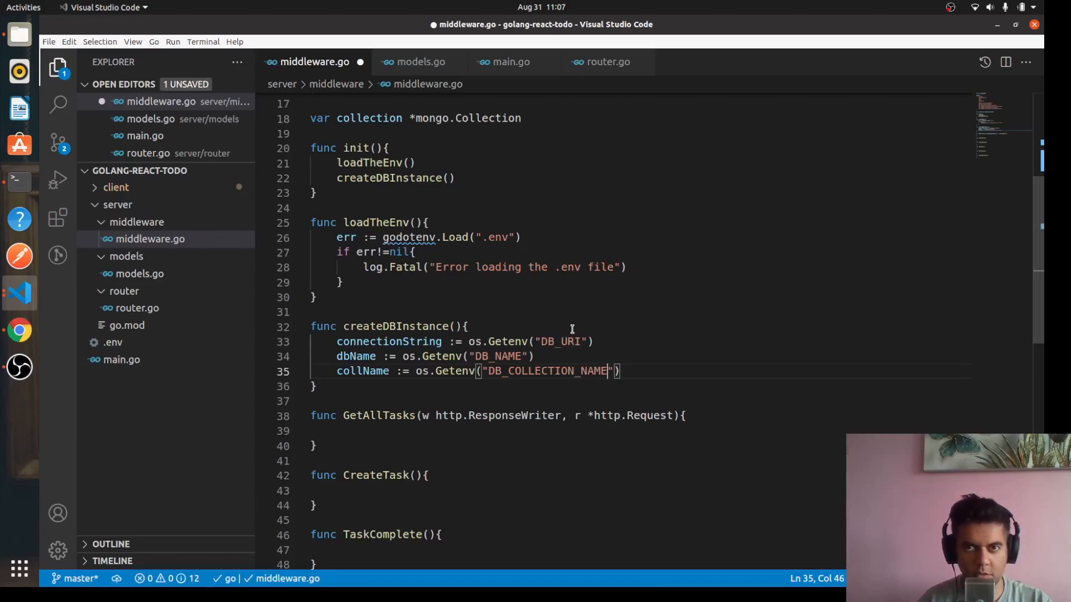
Step: Review the DB_URI entry in .env and close the .env editor
{"action": "double_click", "coordinate": [557, 341]}
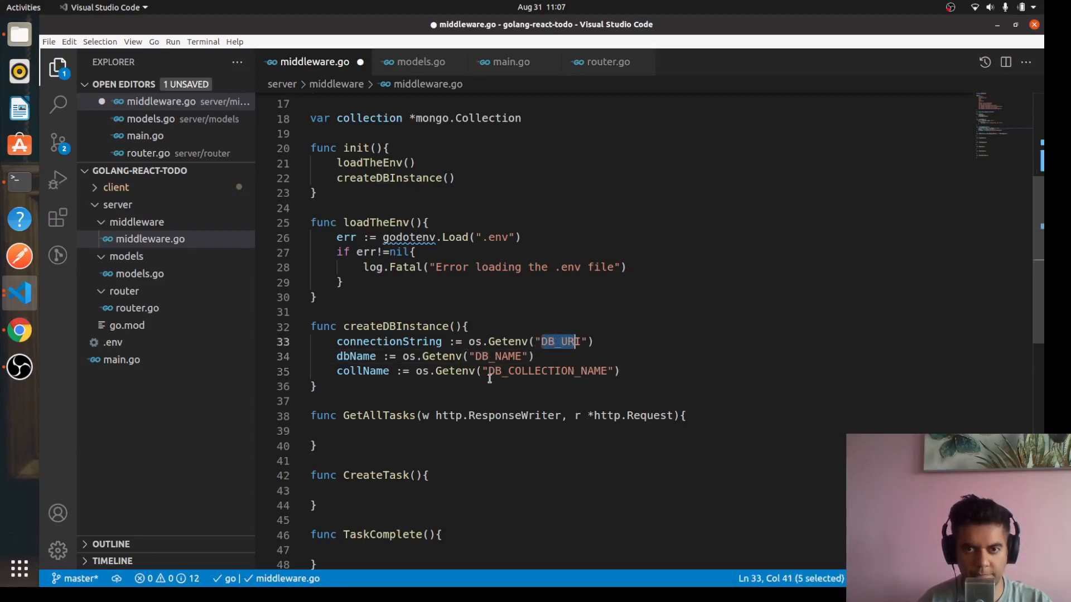
{"action": "left_click", "coordinate": [112, 342]}
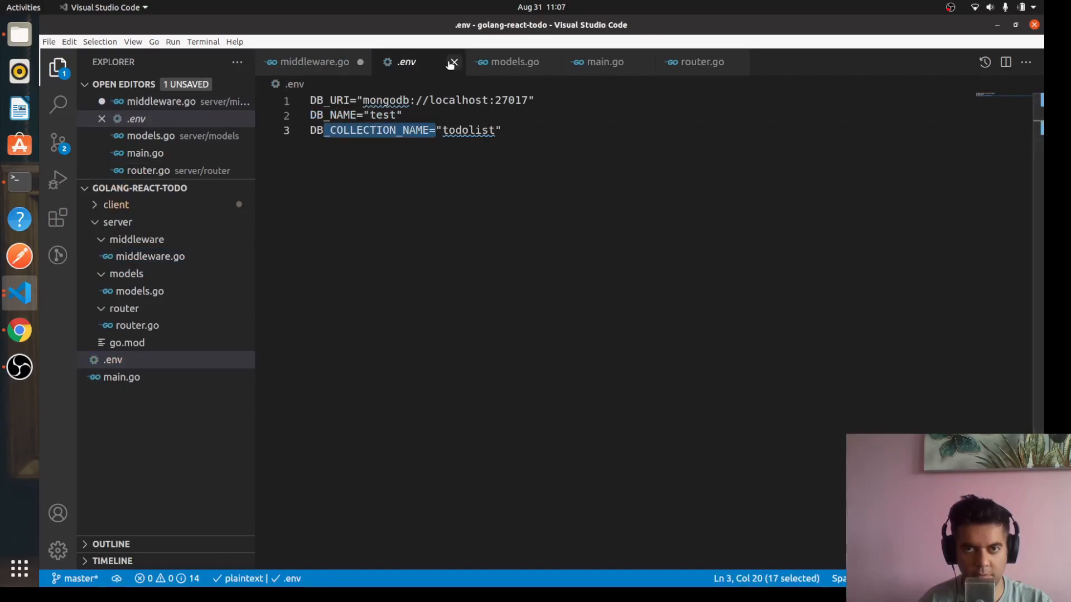
{"action": "left_click", "coordinate": [453, 62]}
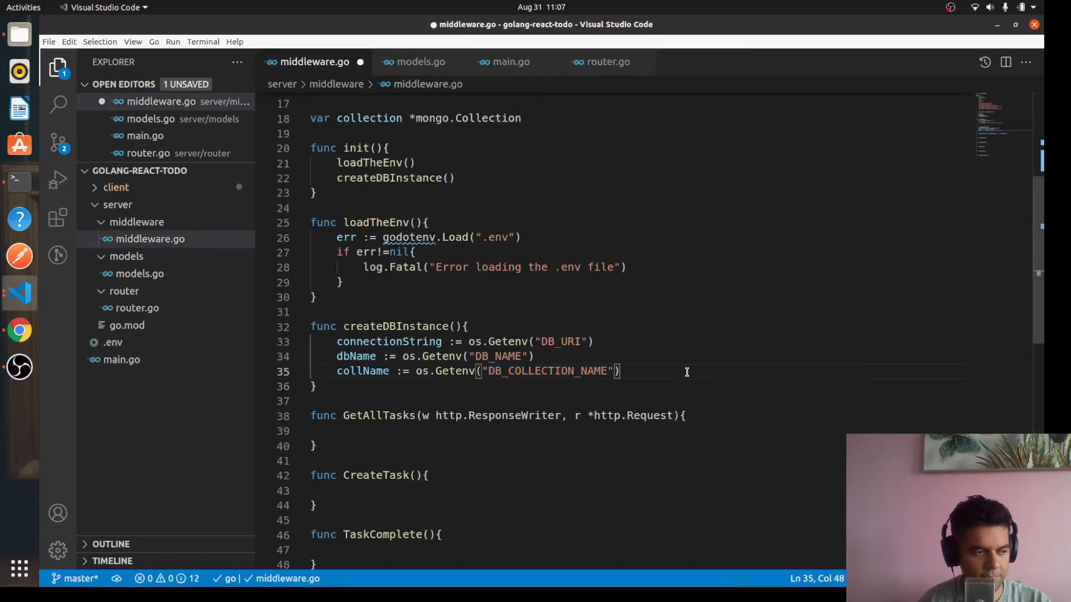
Step: Build clientOptions with options.Client().ApplyURL(connectionString)
{"action": "type", "text": "client"}
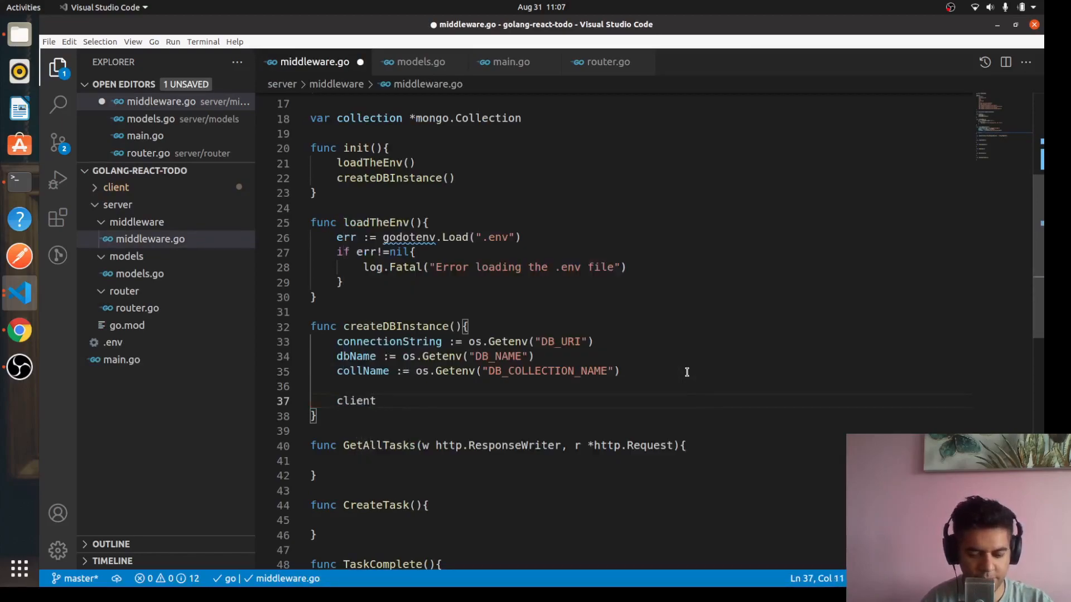
{"action": "type", "text": "Options := options."}
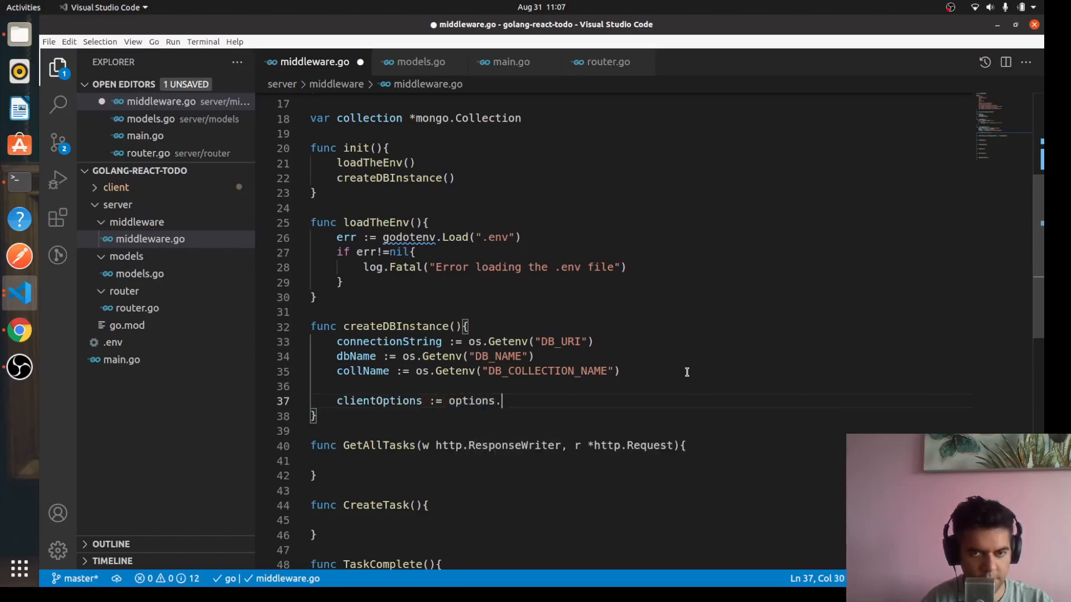
{"action": "type", "text": "Client()"}
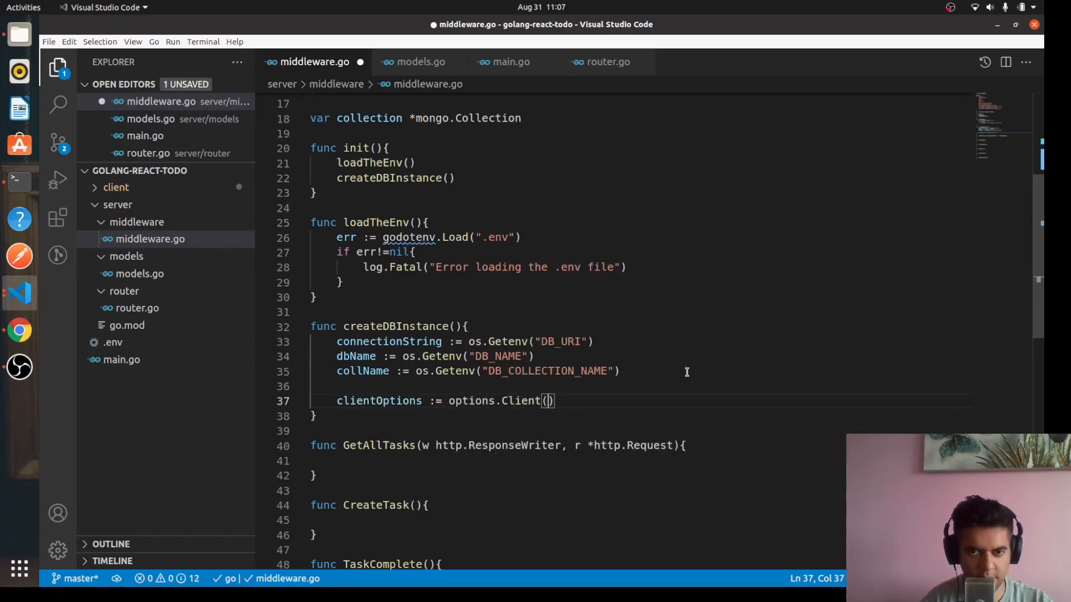
{"action": "type", "text": "."}
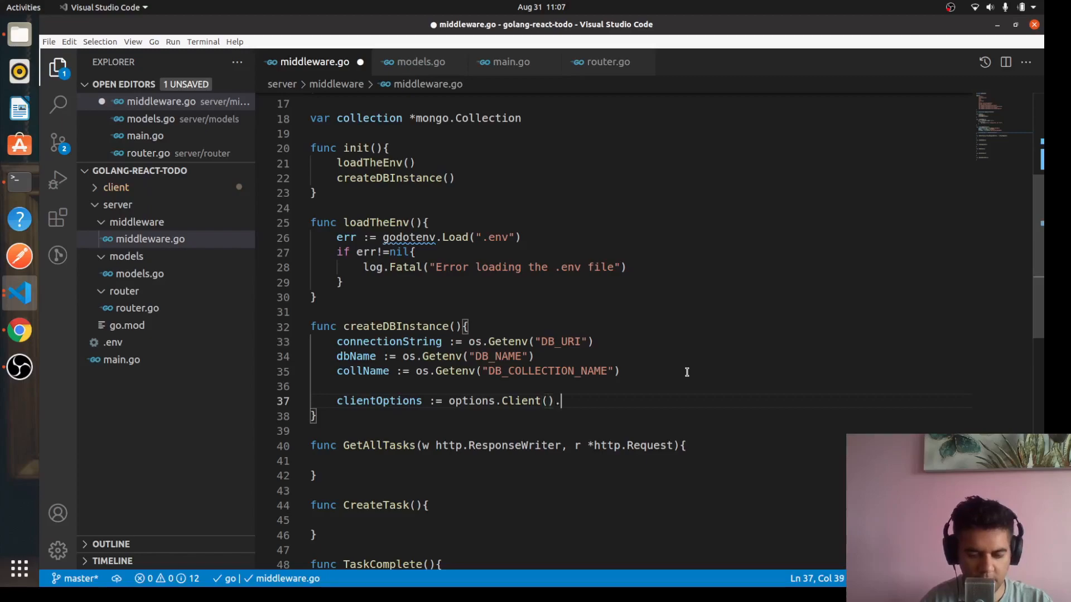
{"action": "type", "text": "ApplyUR"}
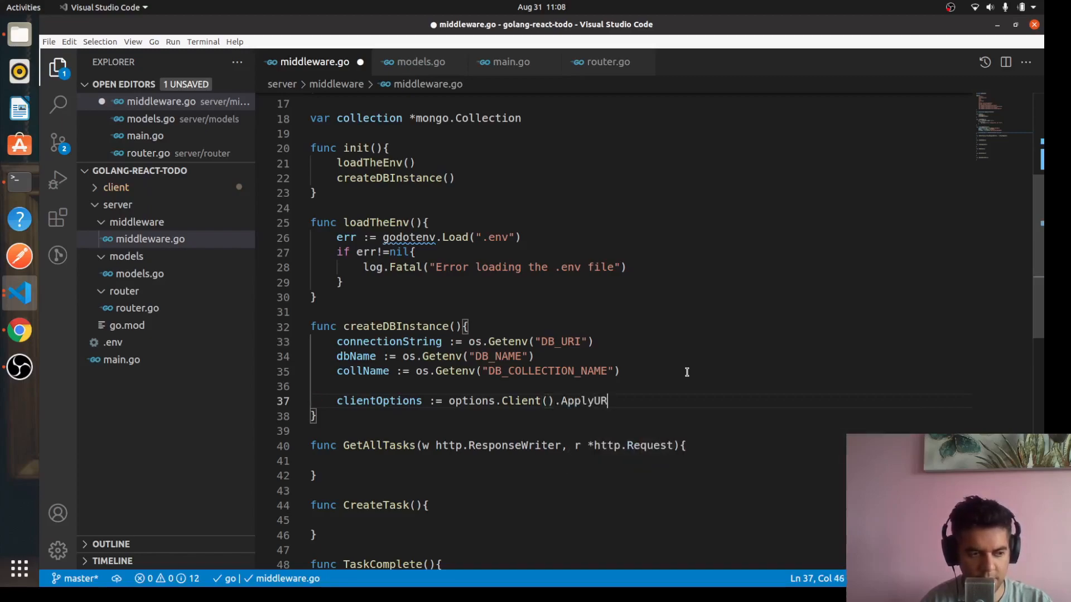
{"action": "type", "text": "L"}
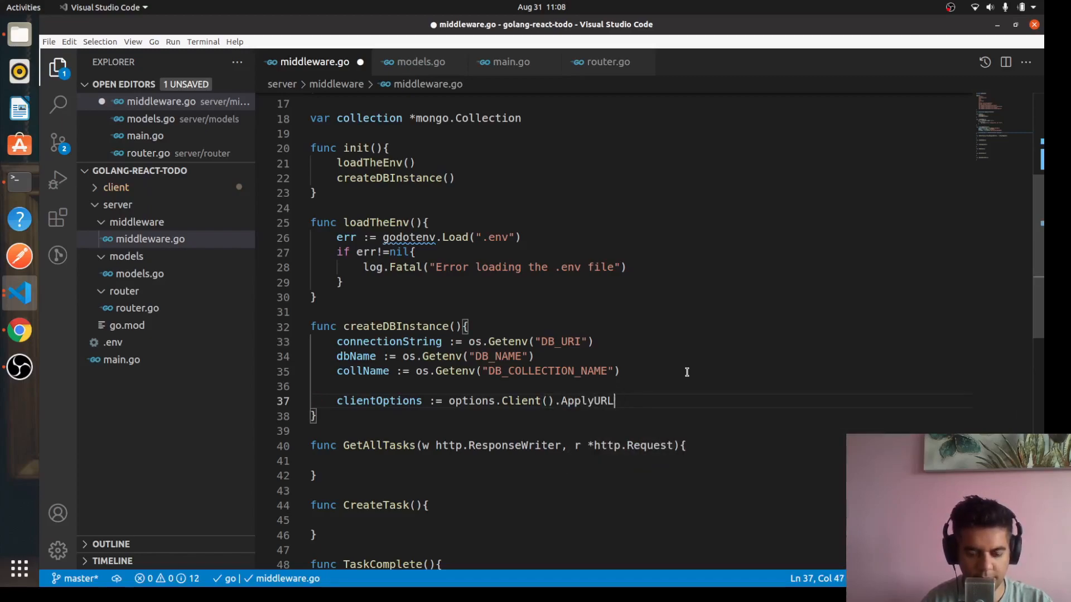
{"action": "type", "text": "(connectionString"}
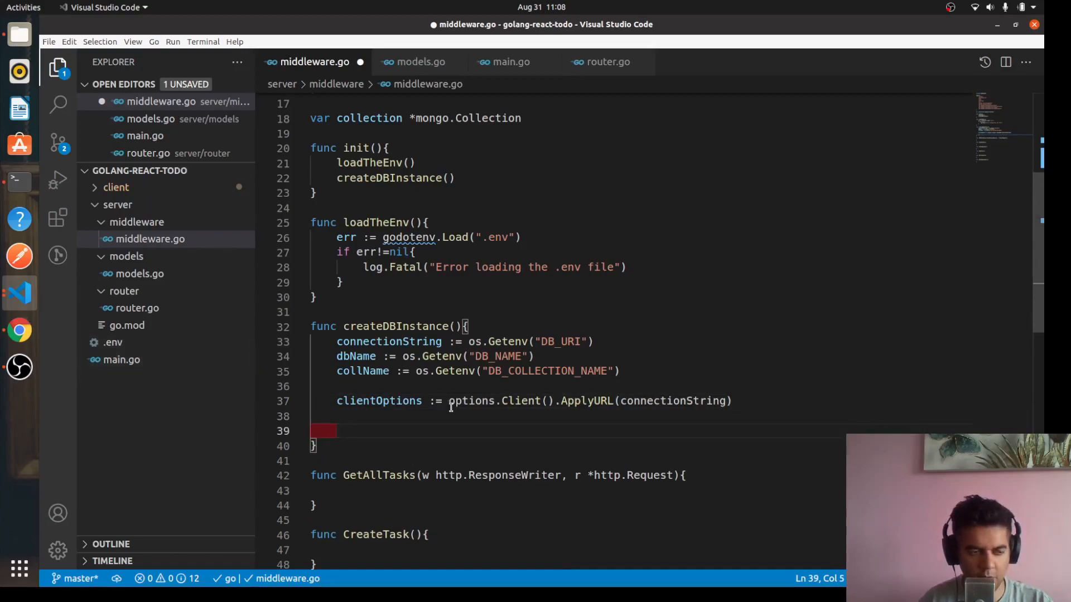
Step: Assign client, err from mongo.Connect(context.TODO(), clientOptions) and begin an if check
{"action": "type", "text": "mongo."}
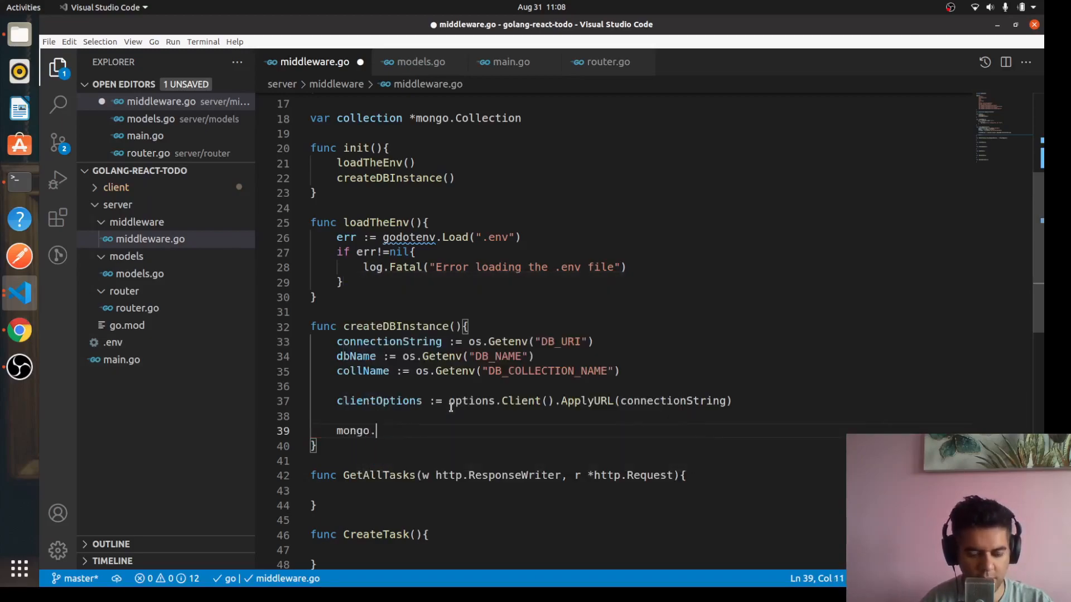
{"action": "type", "text": "Connnect("}
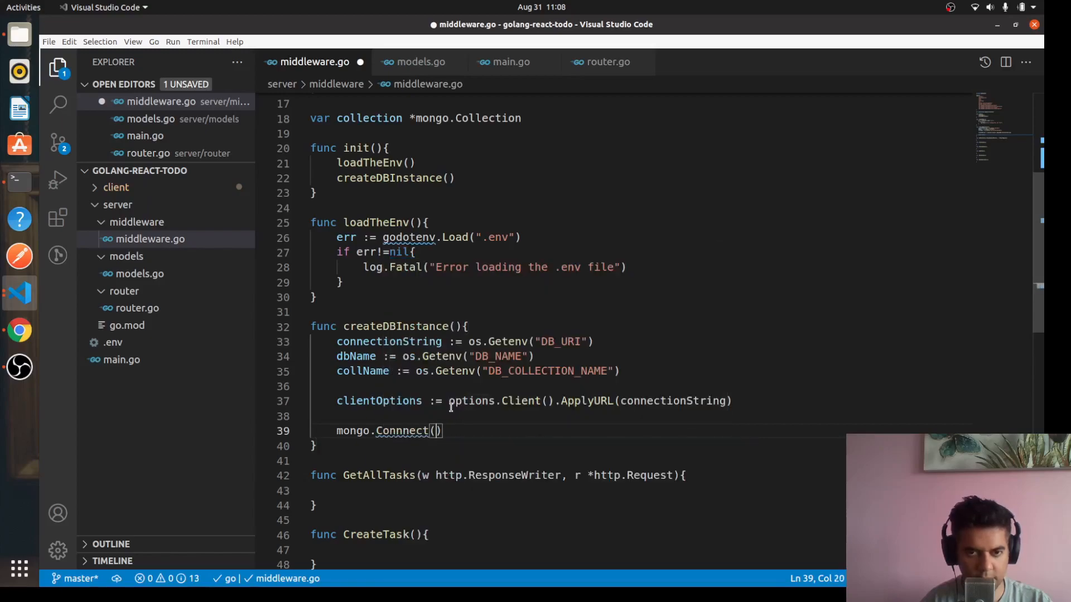
{"action": "key", "text": "BackSpace"}
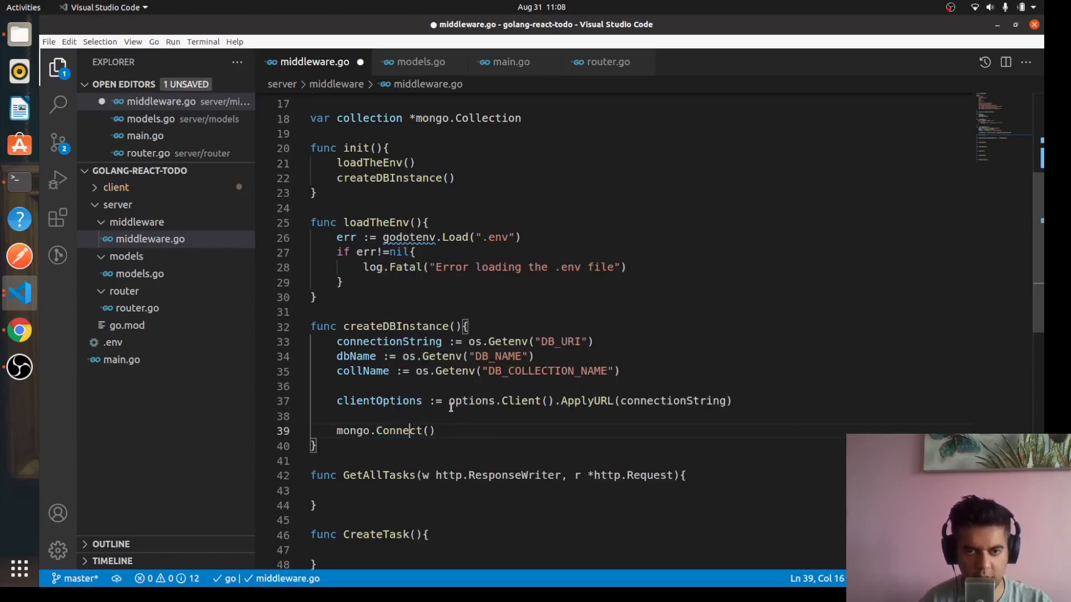
{"action": "type", "text": "(cont"}
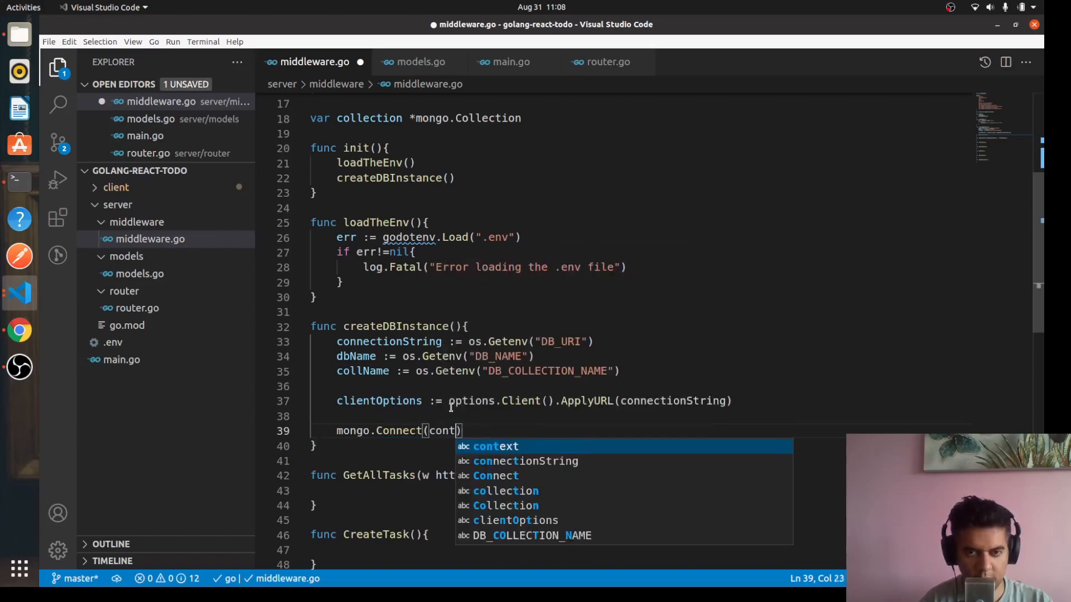
{"action": "type", "text": "ext.TODO("}
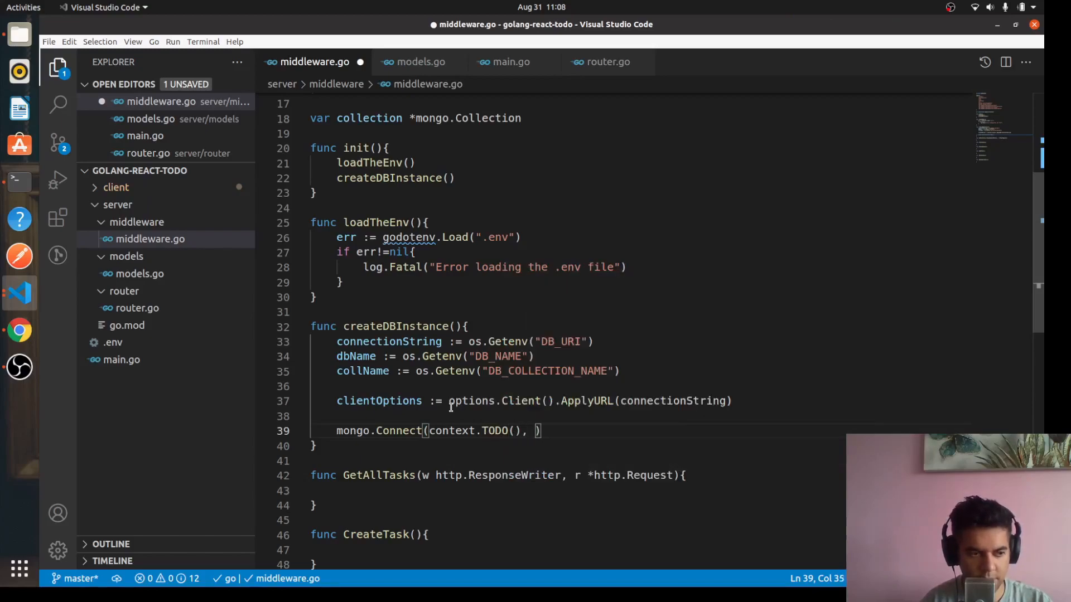
{"action": "type", "text": "clientOptions"}
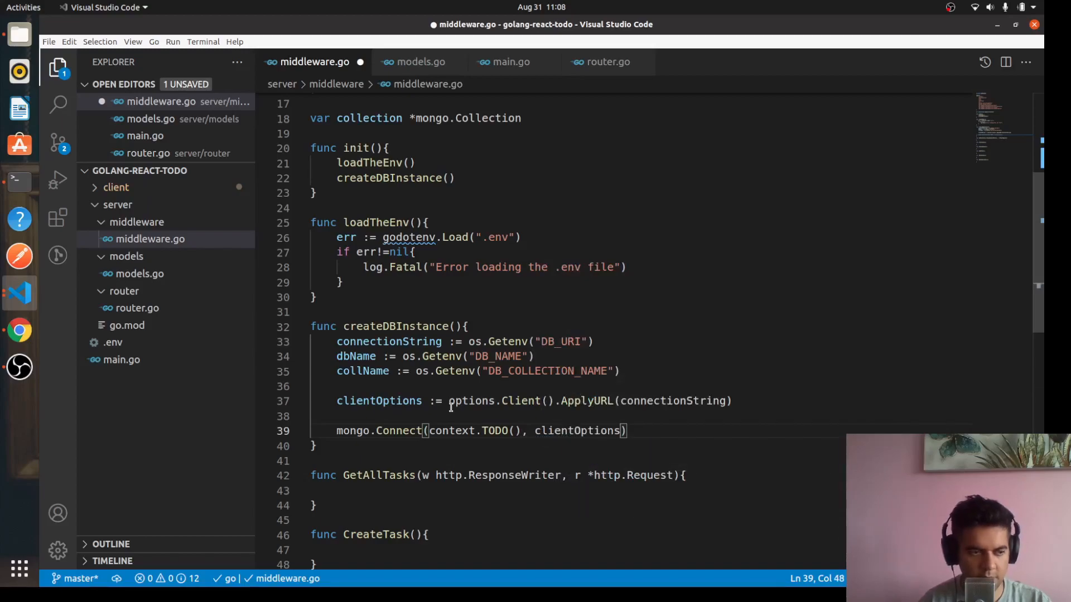
{"action": "left_click", "coordinate": [337, 430]}
{"action": "type", "text": ":= "}
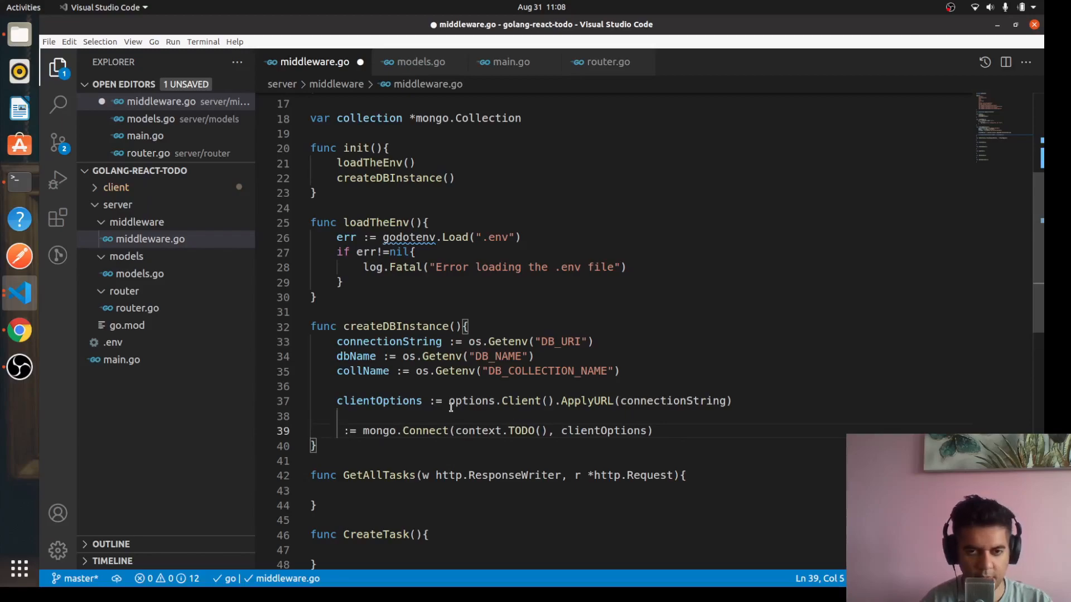
{"action": "type", "text": "client."}
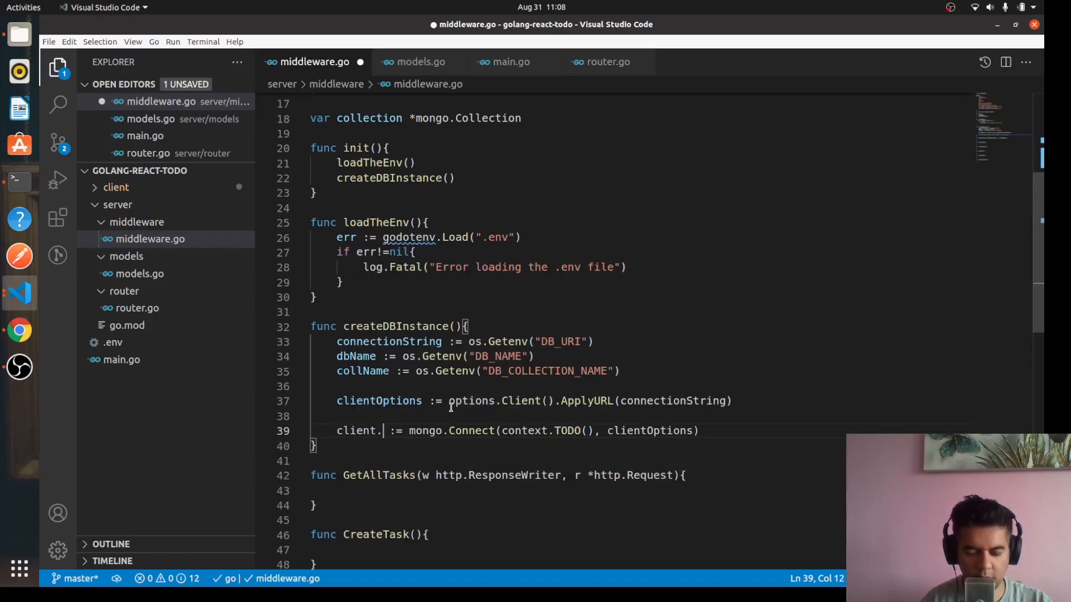
{"action": "type", "text": ", err"}
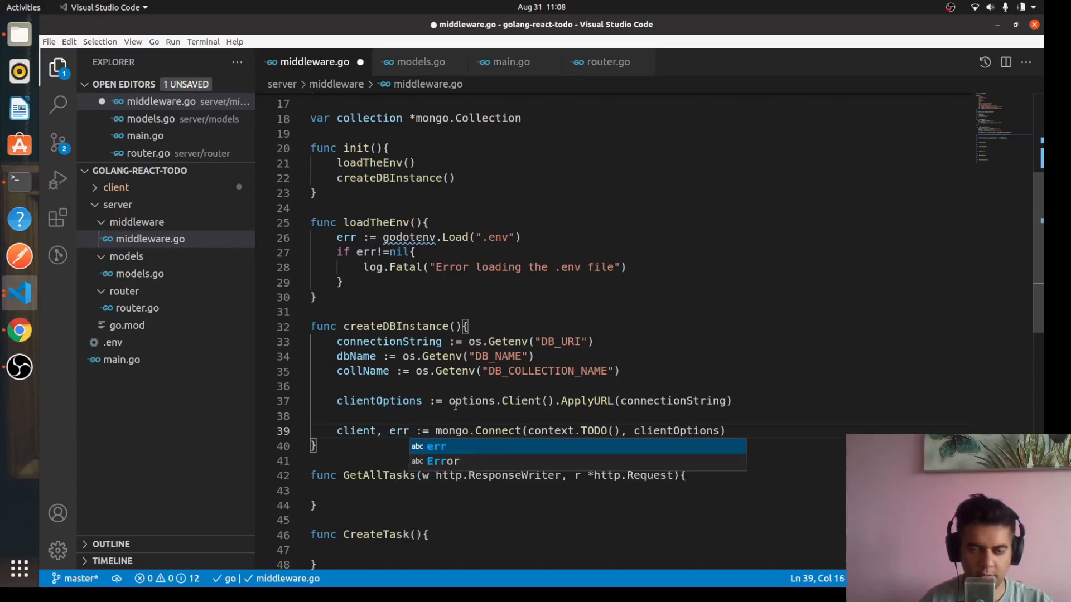
{"action": "key", "text": "Escape"}
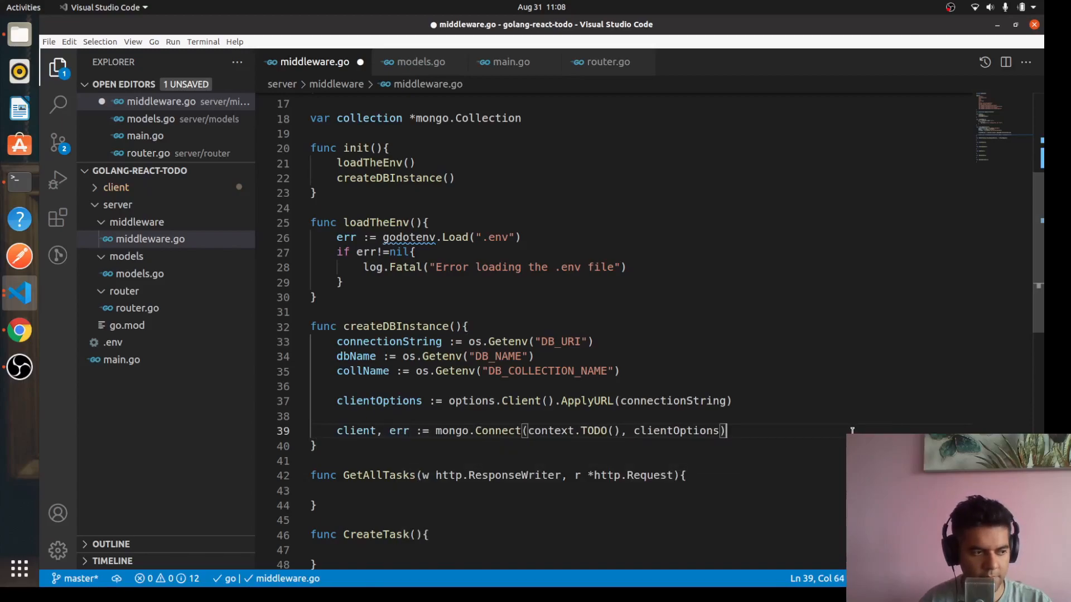
{"action": "type", "text": "if"}
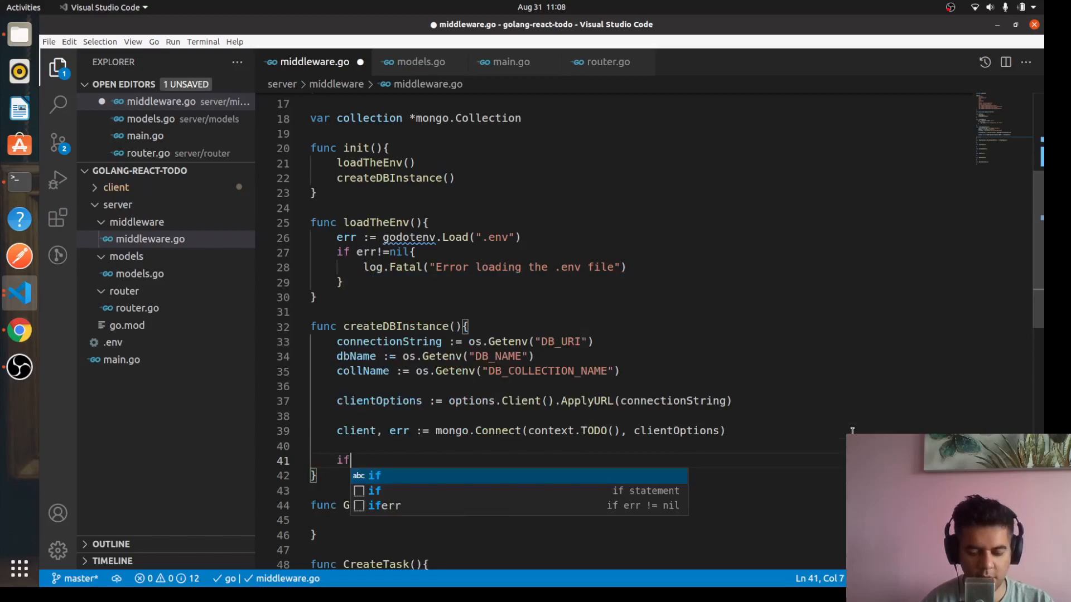
Step: Exit with log.Fatal(err) when the Connect error is not nil
{"action": "type", "text": "err!=nil{"}
{"action": "type", "text": "log"}
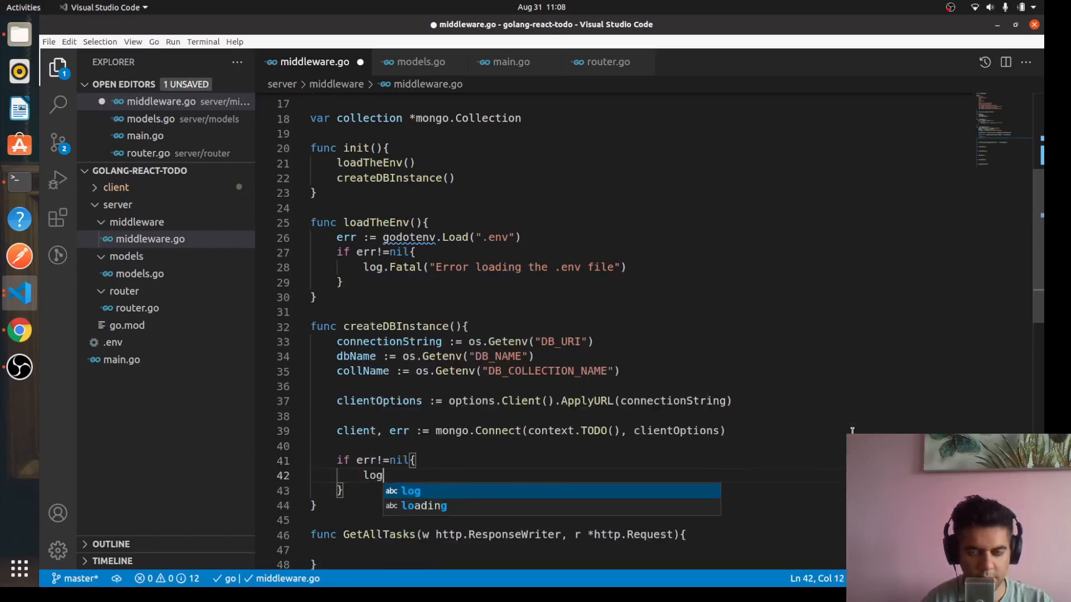
{"action": "type", "text": ".Fatal"}
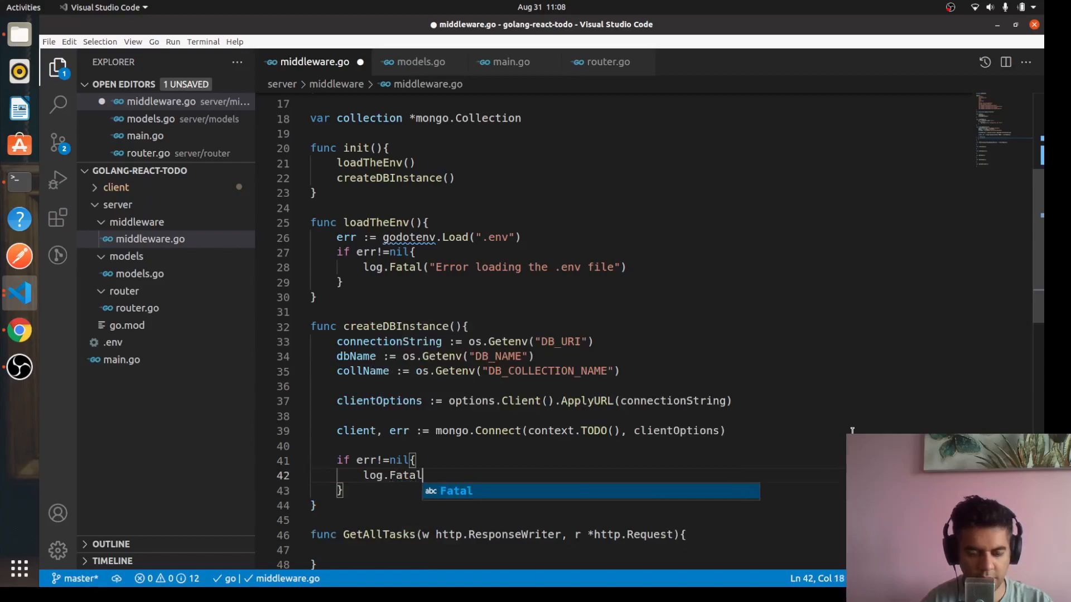
{"action": "type", "text": "(err"}
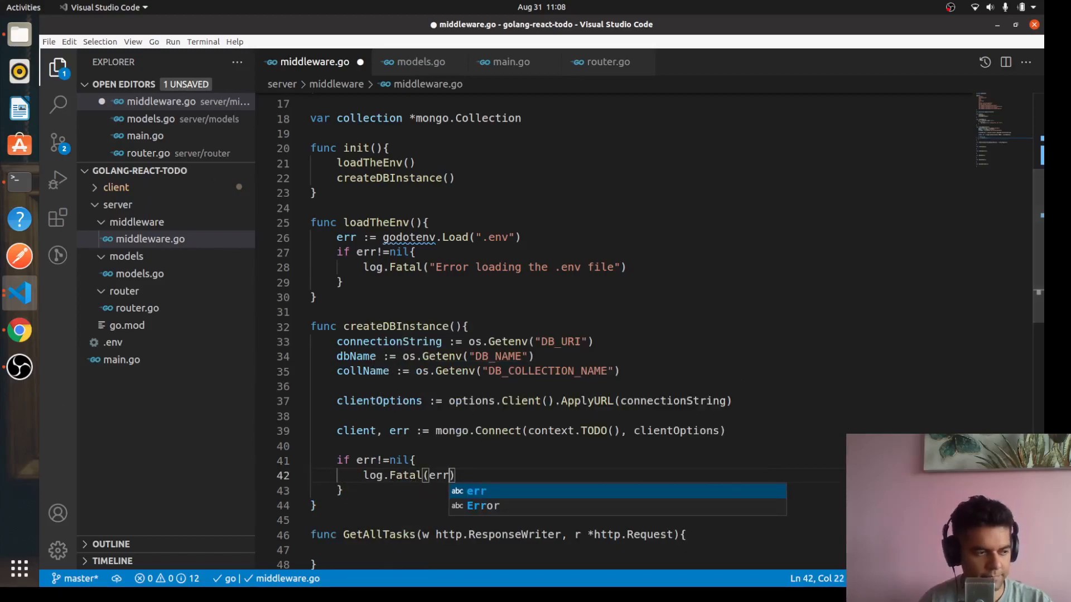
{"action": "mouse_move", "coordinate": [362, 483]}
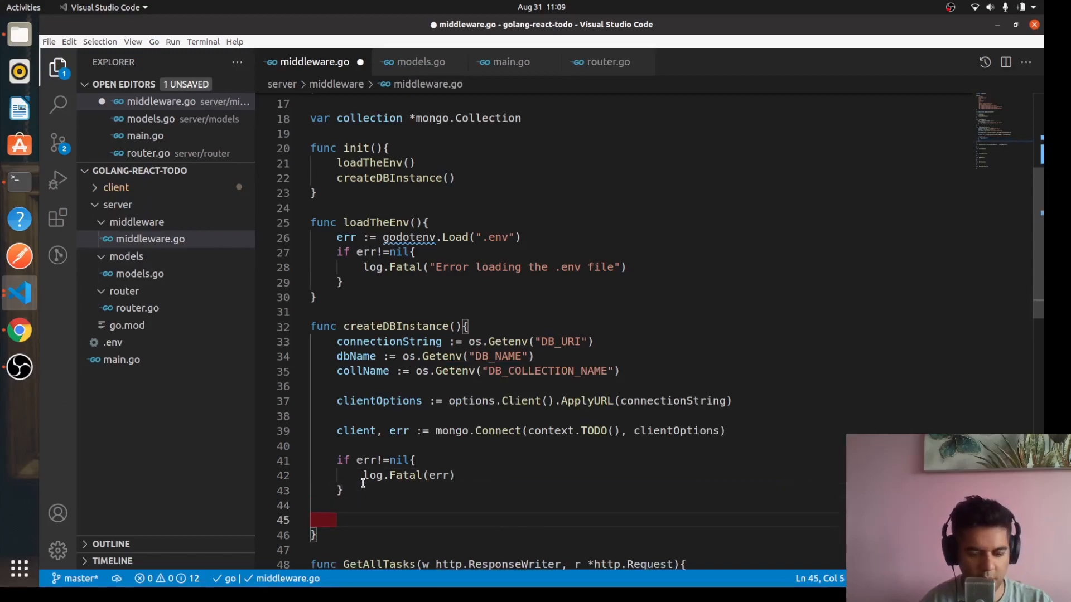
Step: Assign err from client.Ping(context.TODO(), nil)
{"action": "type", "text": "client."}
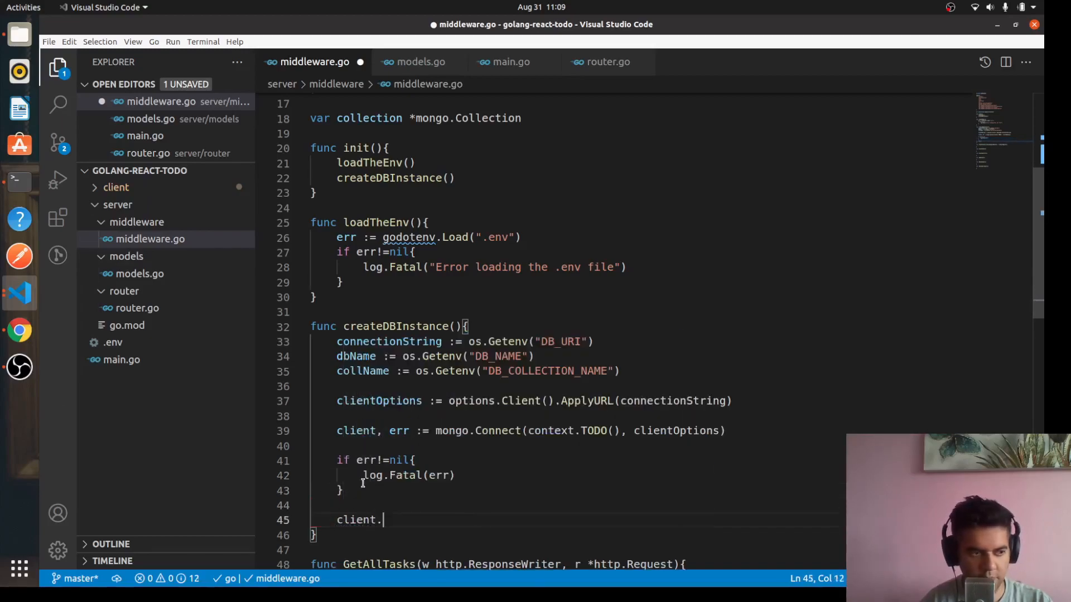
{"action": "type", "text": "Ping("}
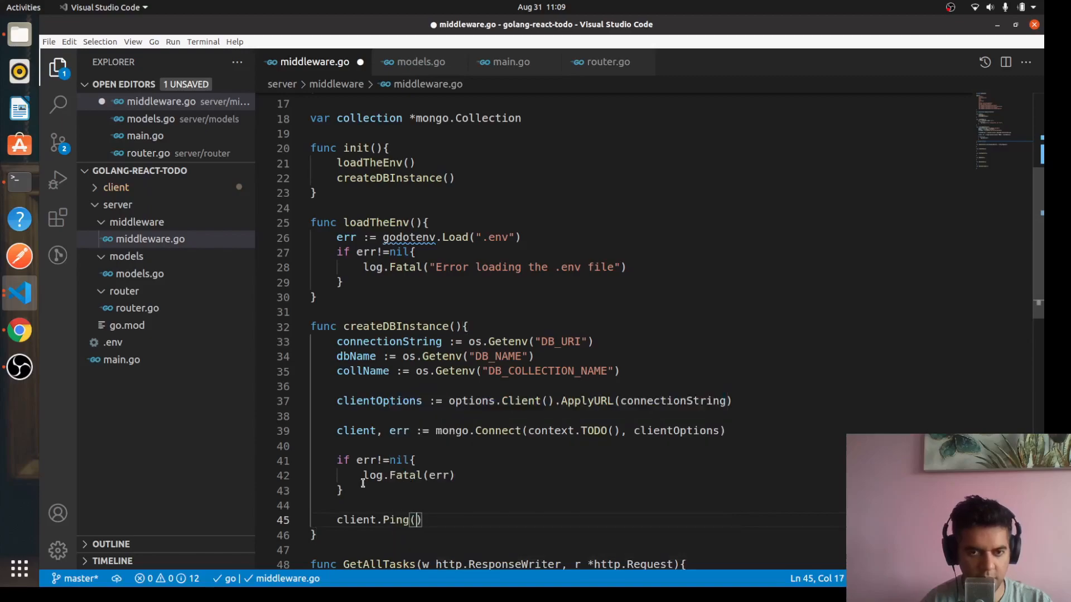
{"action": "type", "text": "context."}
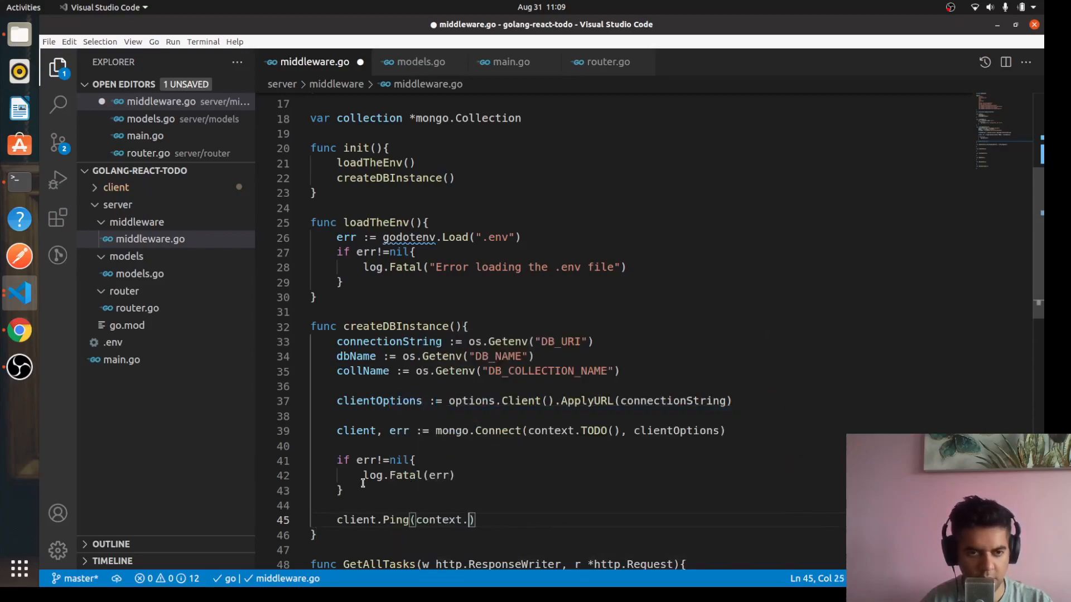
{"action": "type", "text": "TODO()"}
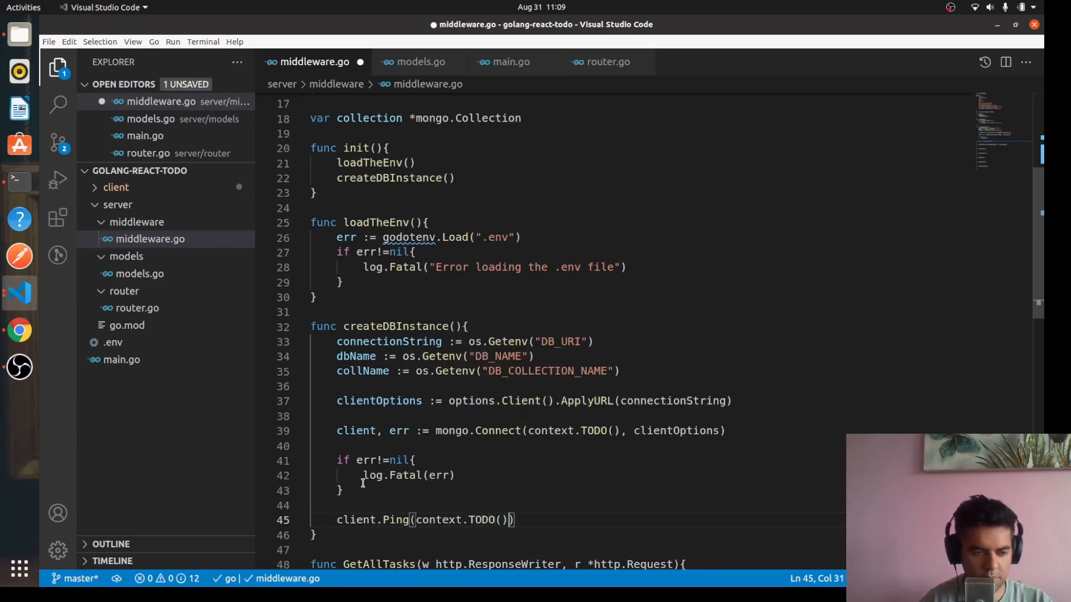
{"action": "type", "text": ", nil"}
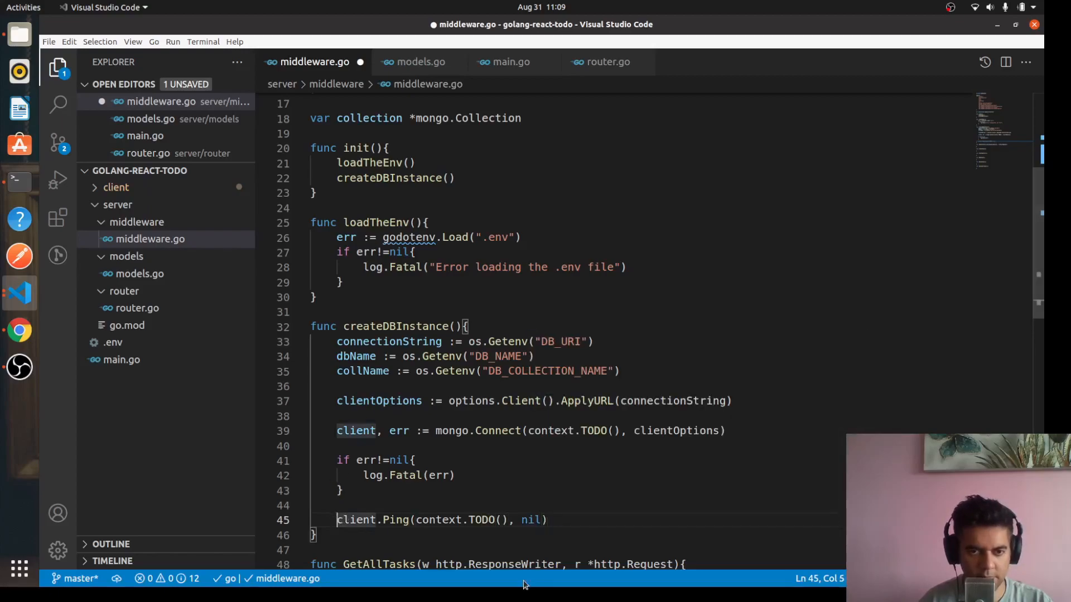
{"action": "type", "text": "err ="}
{"action": "type", "text": "if err!="}
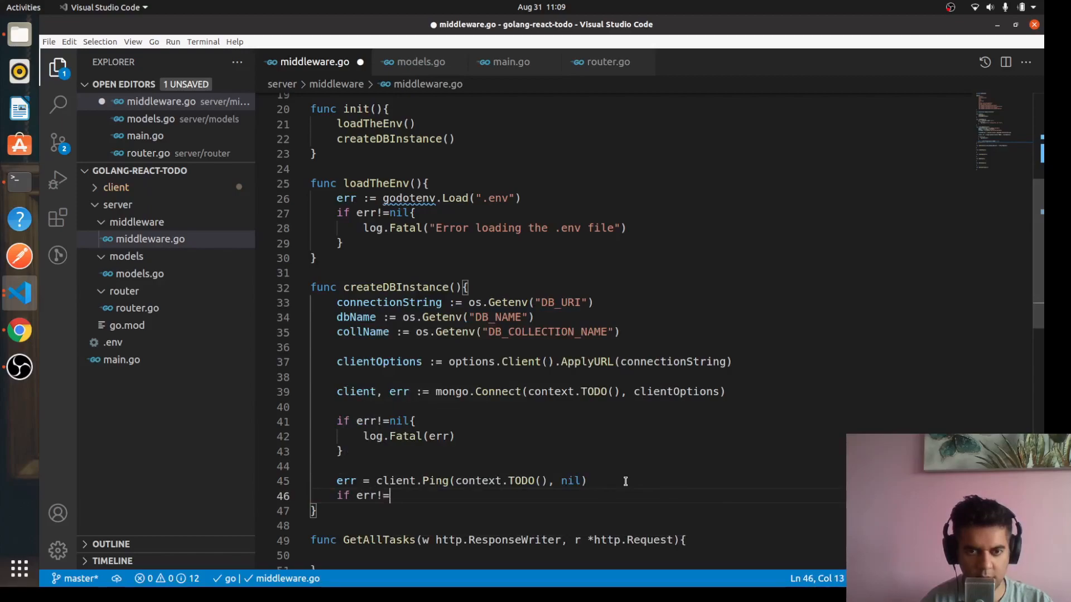
Step: Exit with log.Fatal(err) when the ping error is not nil
{"action": "type", "text": "nil{"}
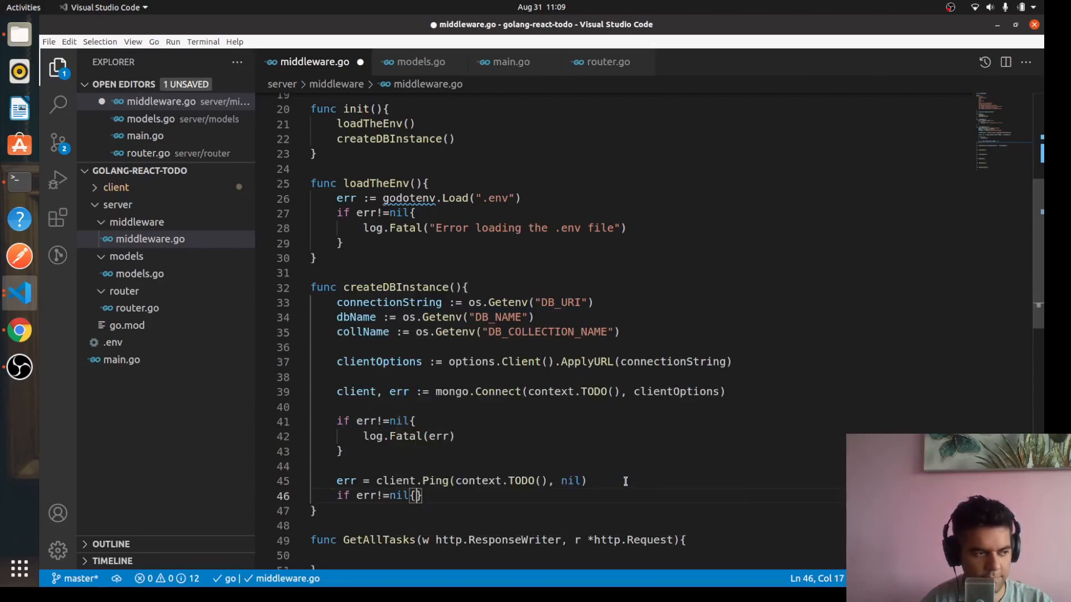
{"action": "type", "text": "log."}
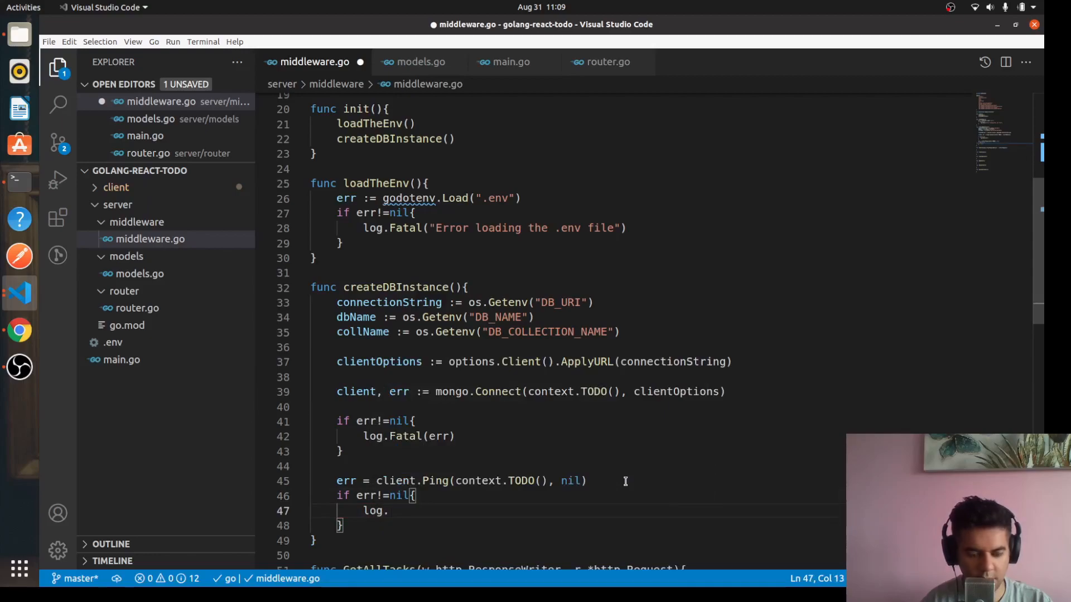
{"action": "type", "text": "Fatal(err"}
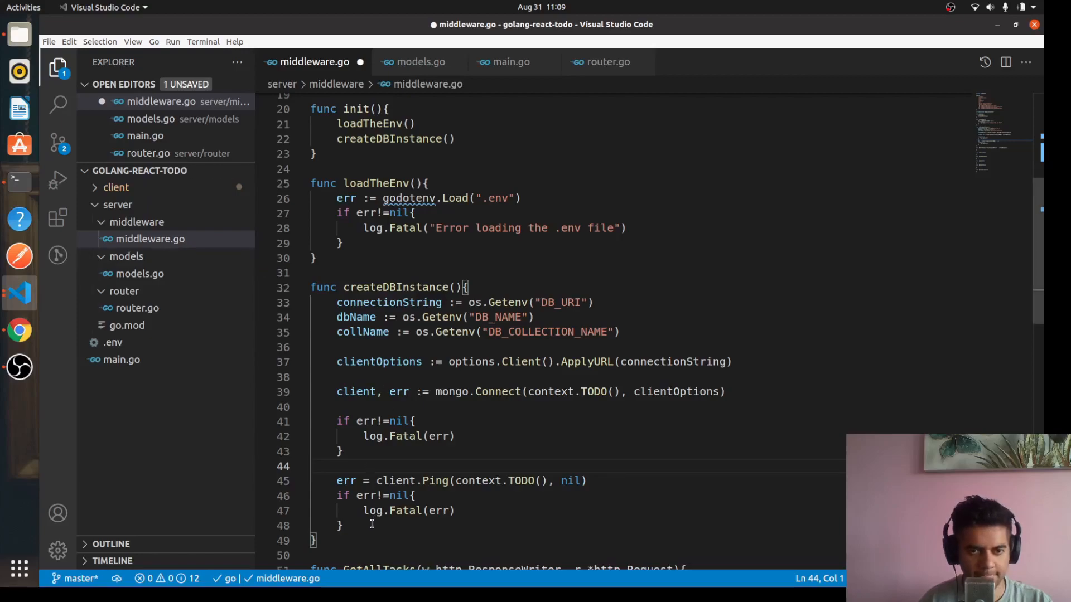
{"action": "scroll", "scroll_direction": "down", "scroll_amount": 3}
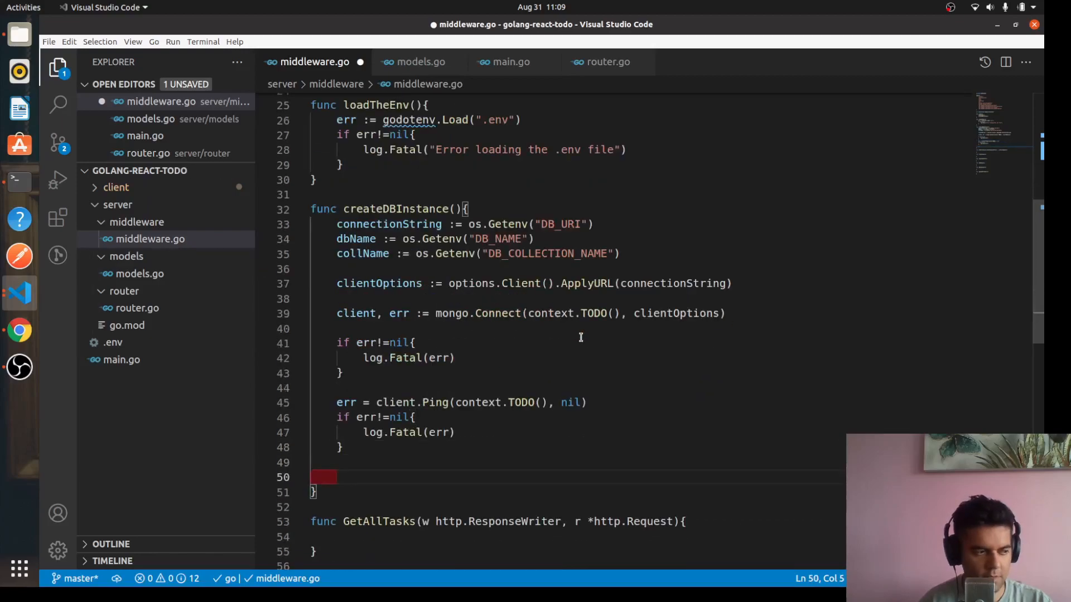
Step: Add fmt.Println("connected to mongodb!") after the ping check and begin the next line
{"action": "type", "text": "fmt"}
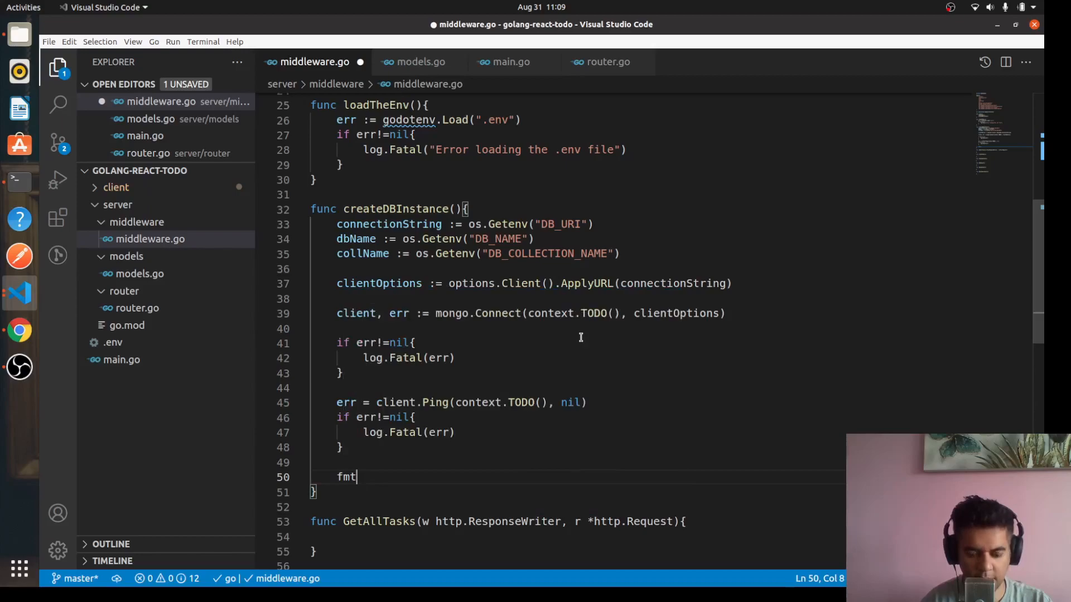
{"action": "type", "text": ".Println("}
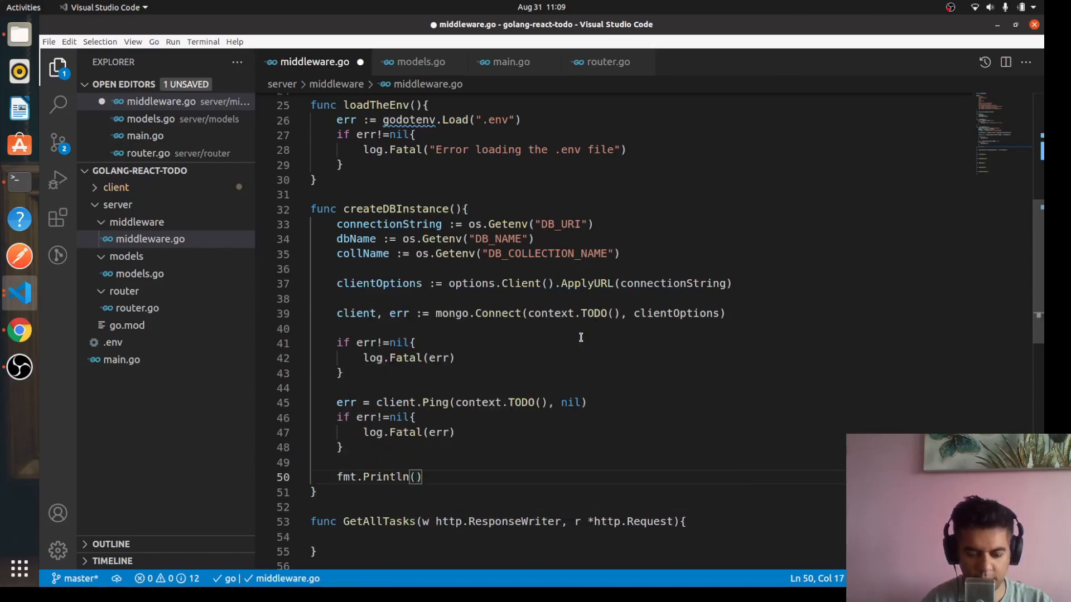
{"action": "type", "text": "\"connect\""}
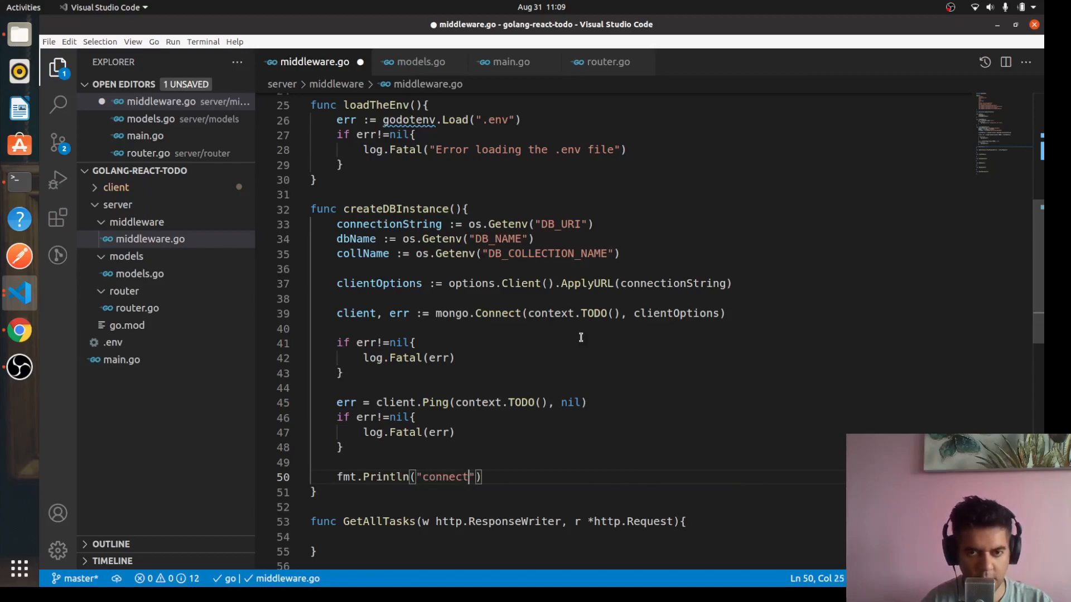
{"action": "type", "text": "ed to mongodb"}
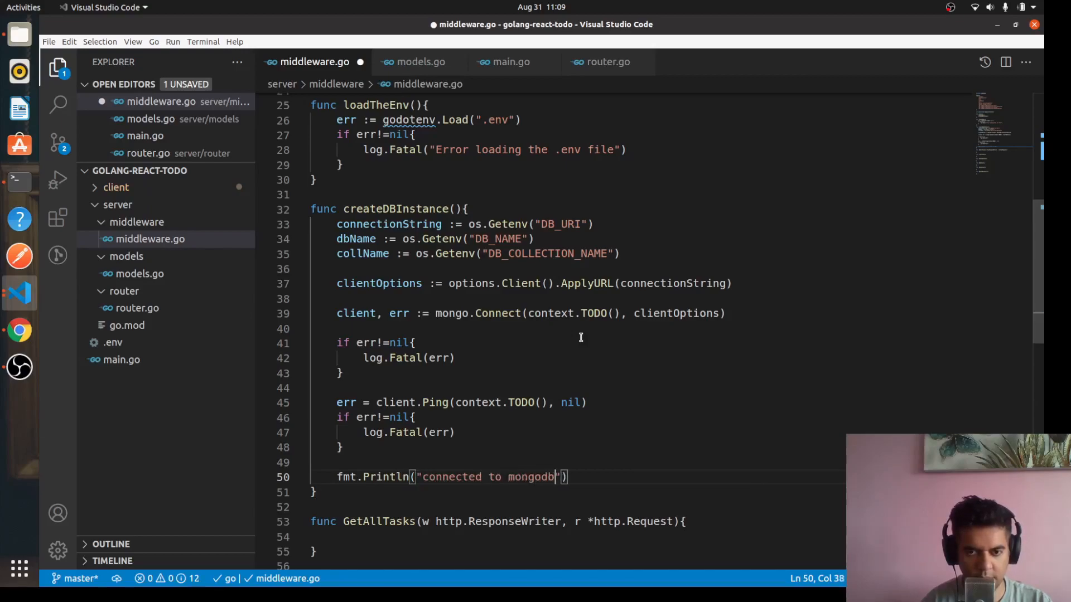
{"action": "type", "text": "!"}
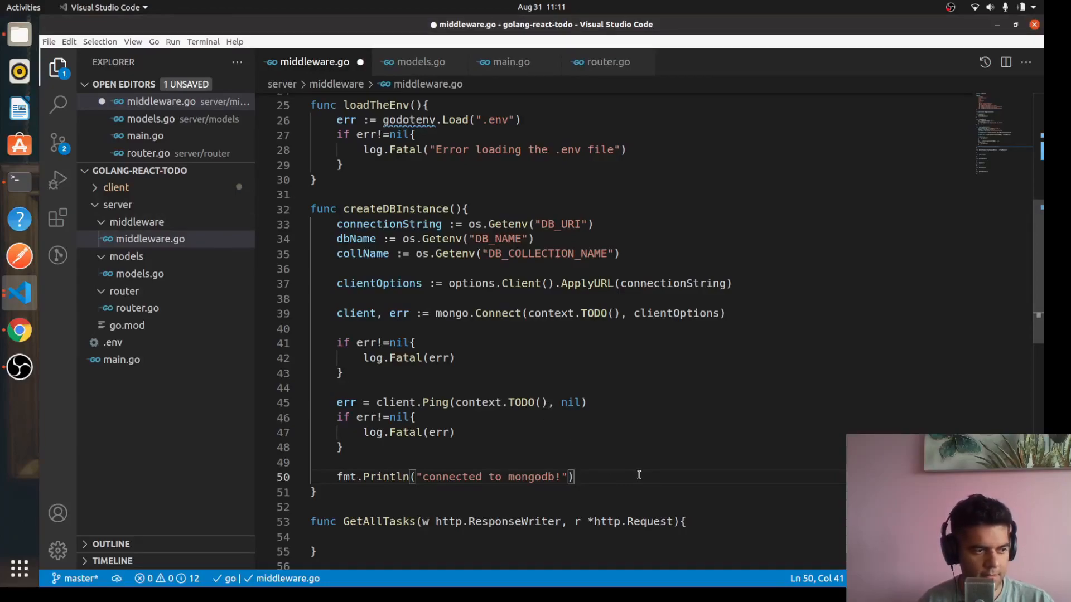
{"action": "type", "text": "cl"}
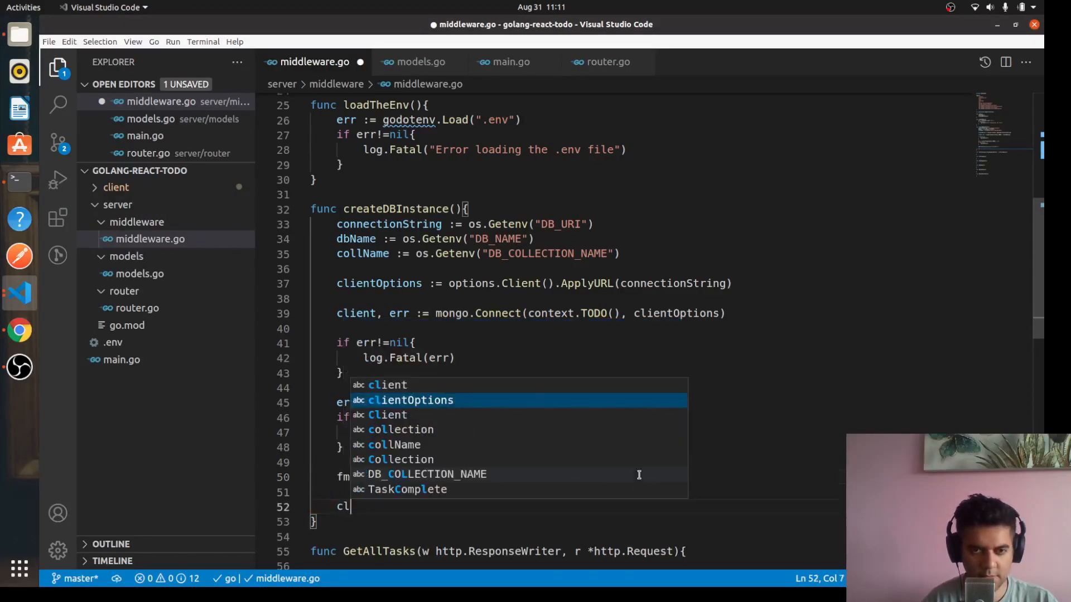
Step: Assign collection = client.Database(dbName).Collection(collName)
{"action": "type", "text": "client.Database(dbName)."}
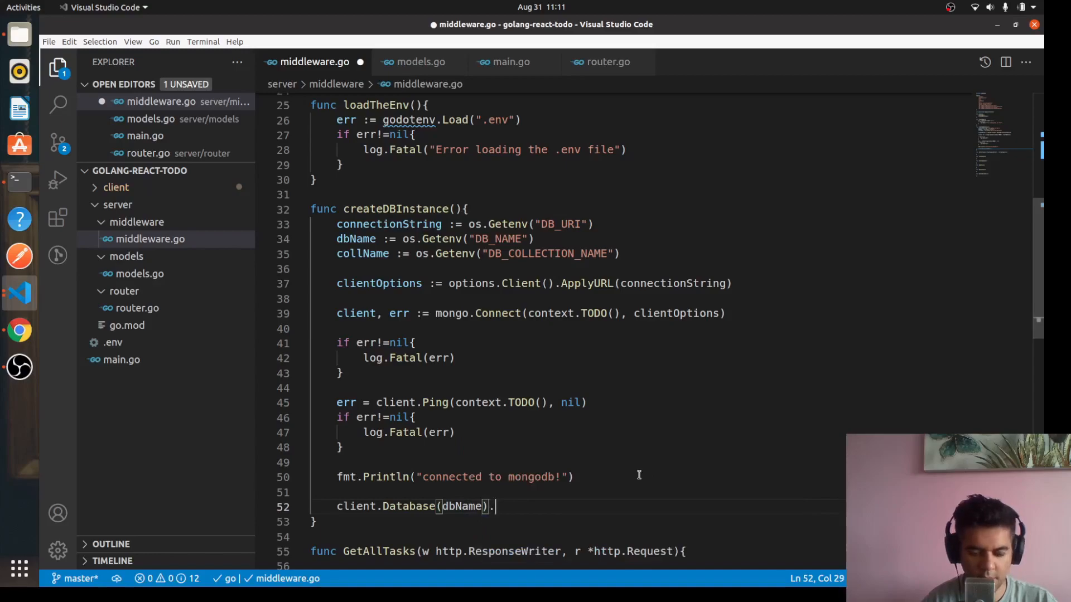
{"action": "type", "text": "Collection("}
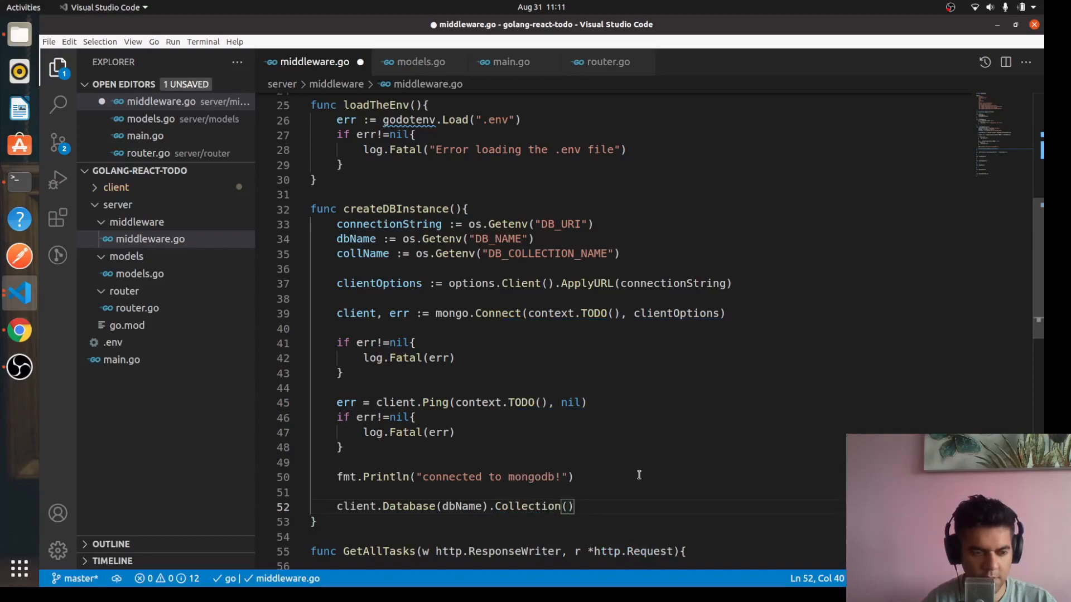
{"action": "type", "text": "collNAme"}
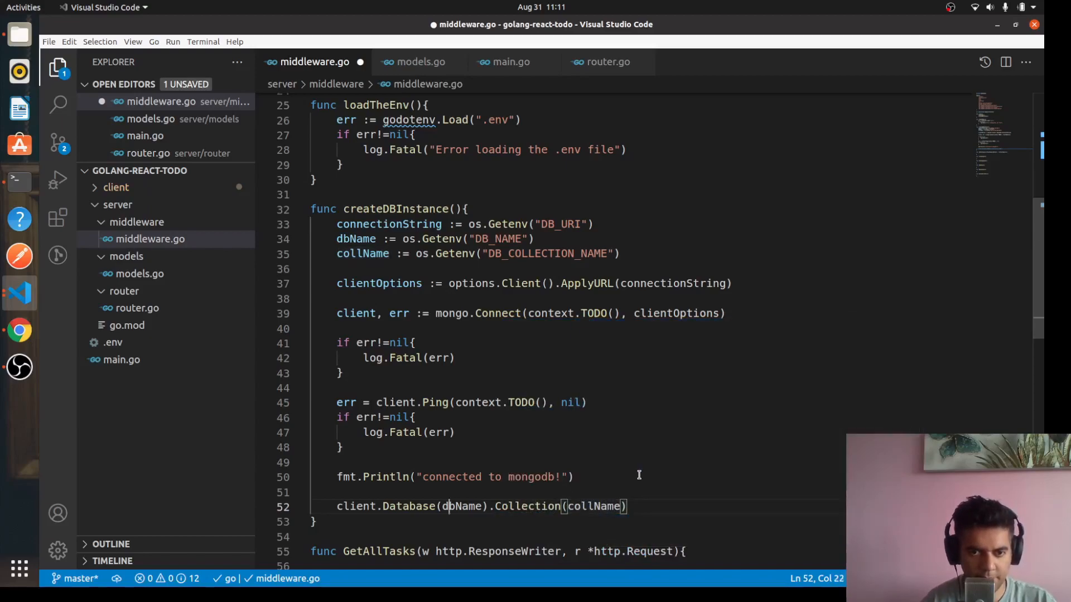
{"action": "left_click", "coordinate": [337, 507]}
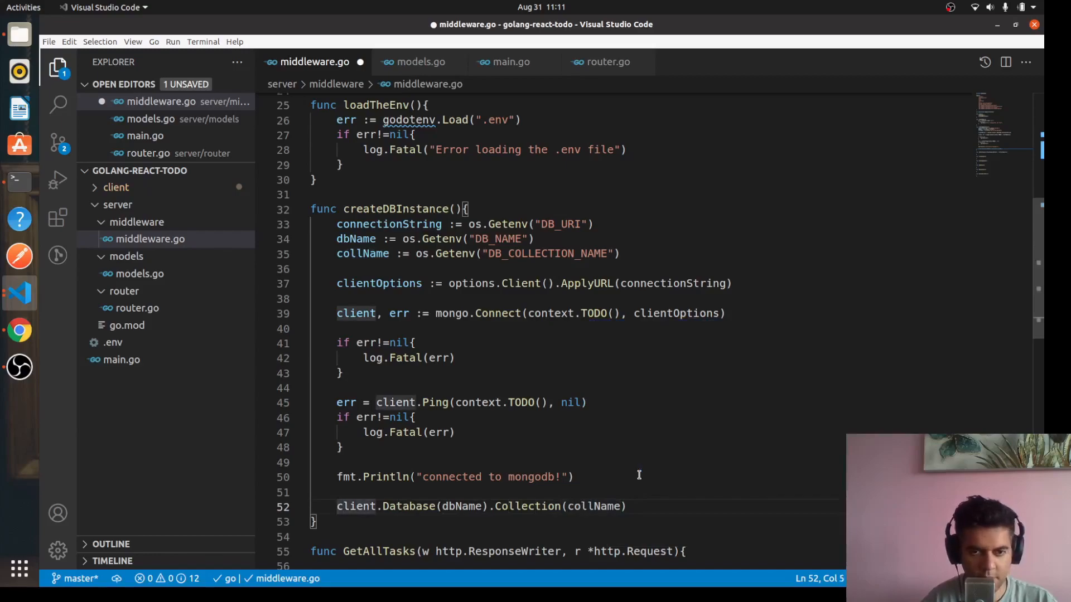
{"action": "type", "text": "collection ="}
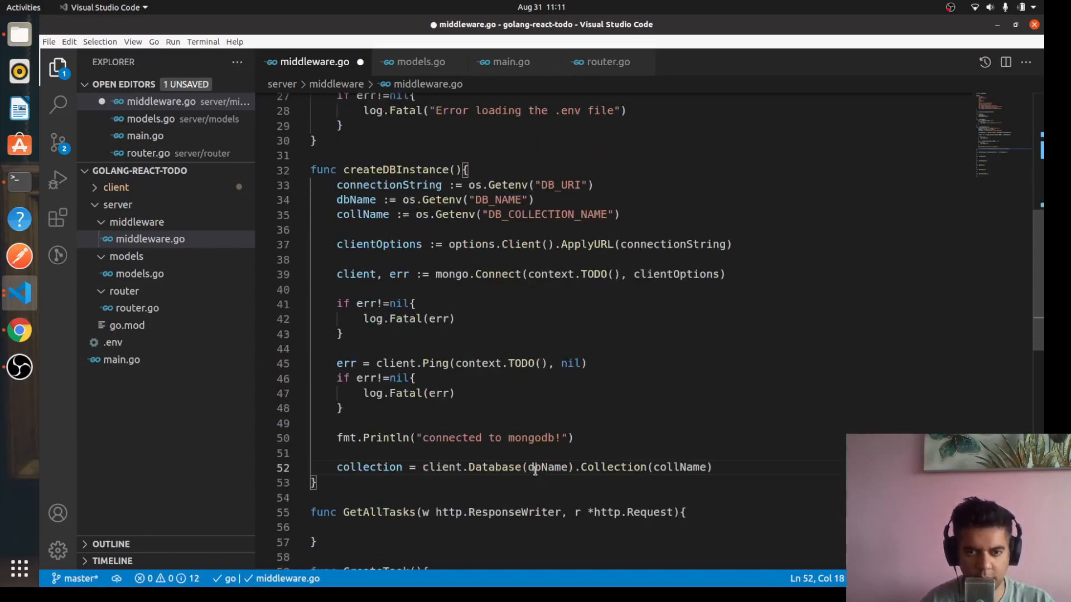
{"action": "left_click", "coordinate": [713, 468]}
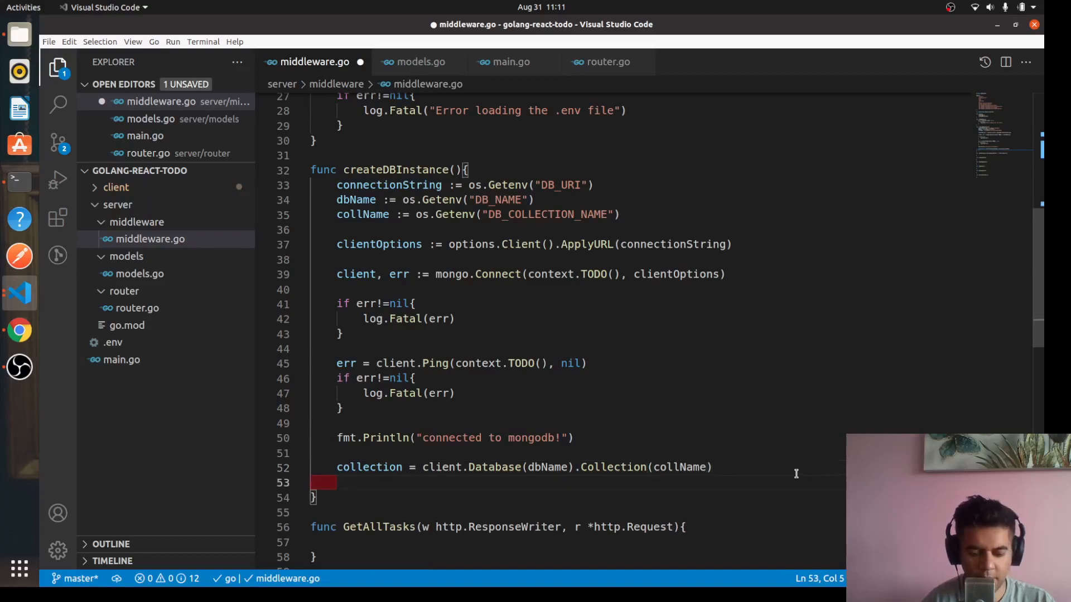
Step: Add fmt.Println("collection instance created") after the collection assignment
{"action": "type", "text": "fmt."}
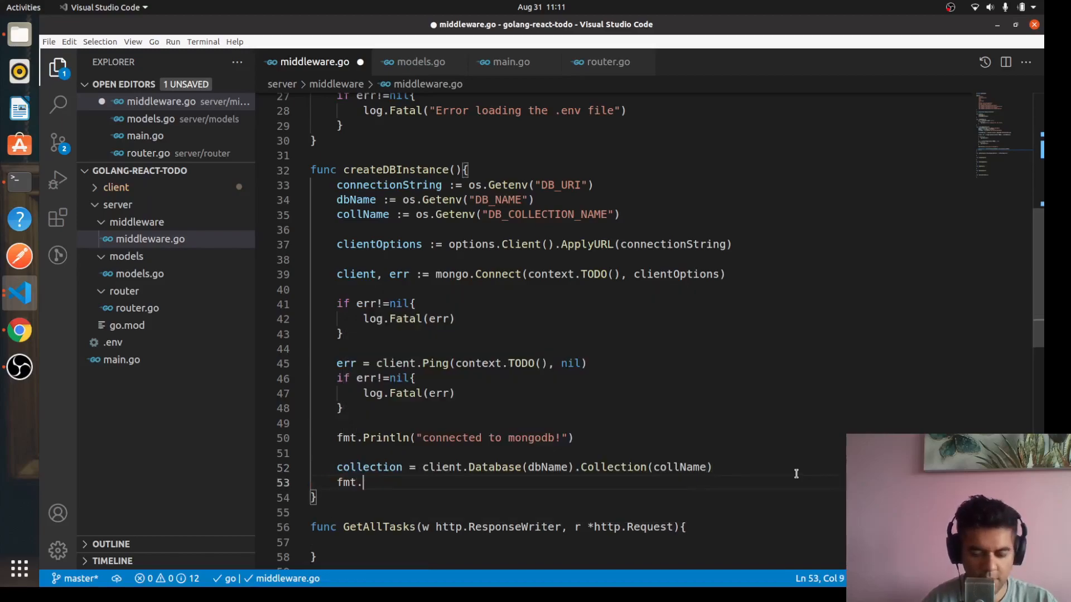
{"action": "type", "text": "Println"}
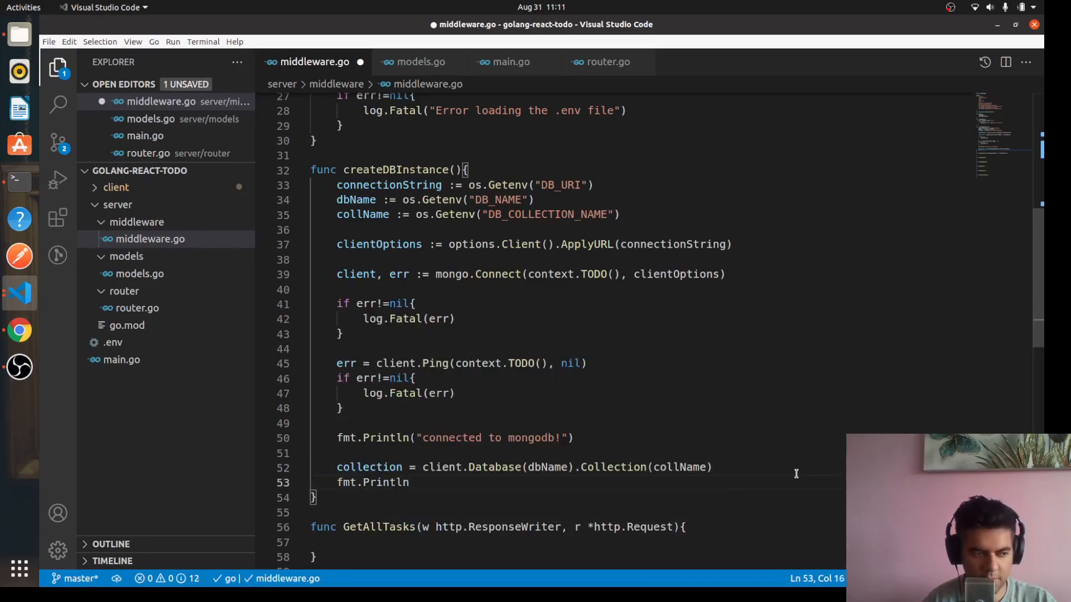
{"action": "type", "text": "(collection"}
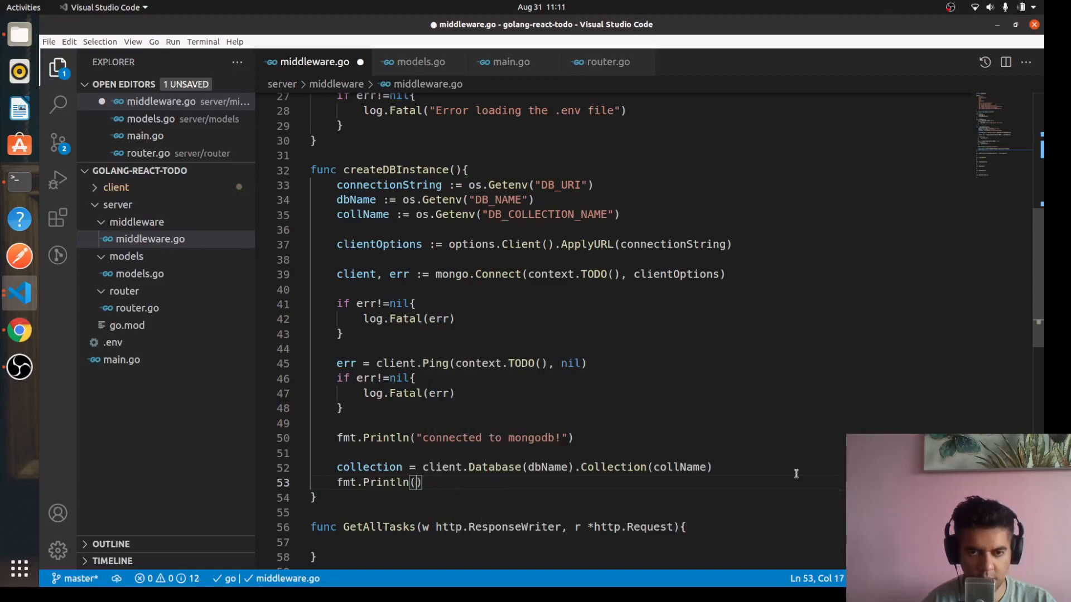
{"action": "type", "text": "\"collection instance creat"}
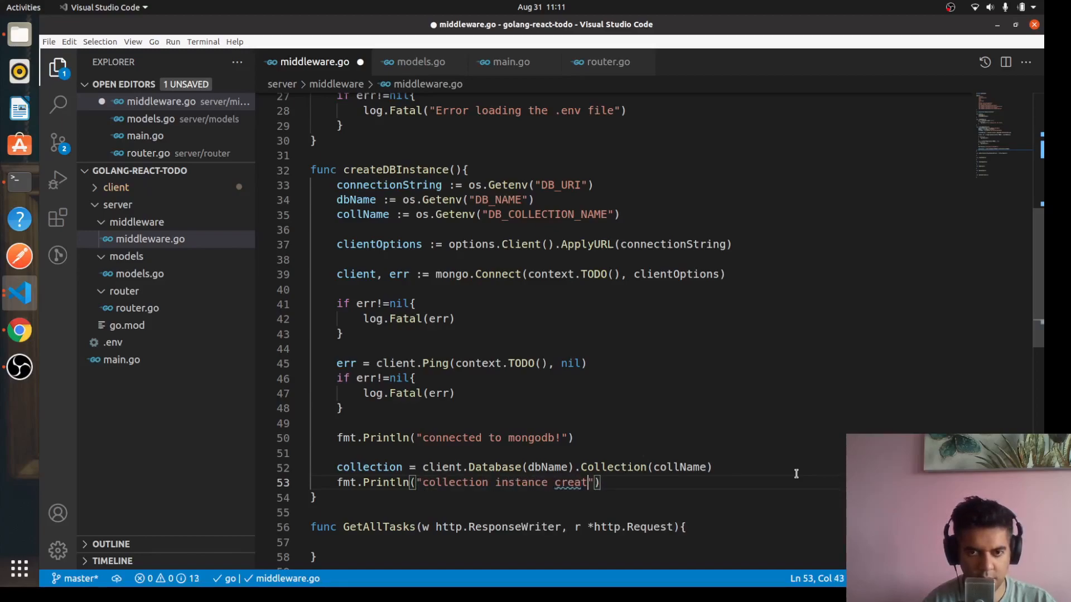
{"action": "type", "text": "ed"}
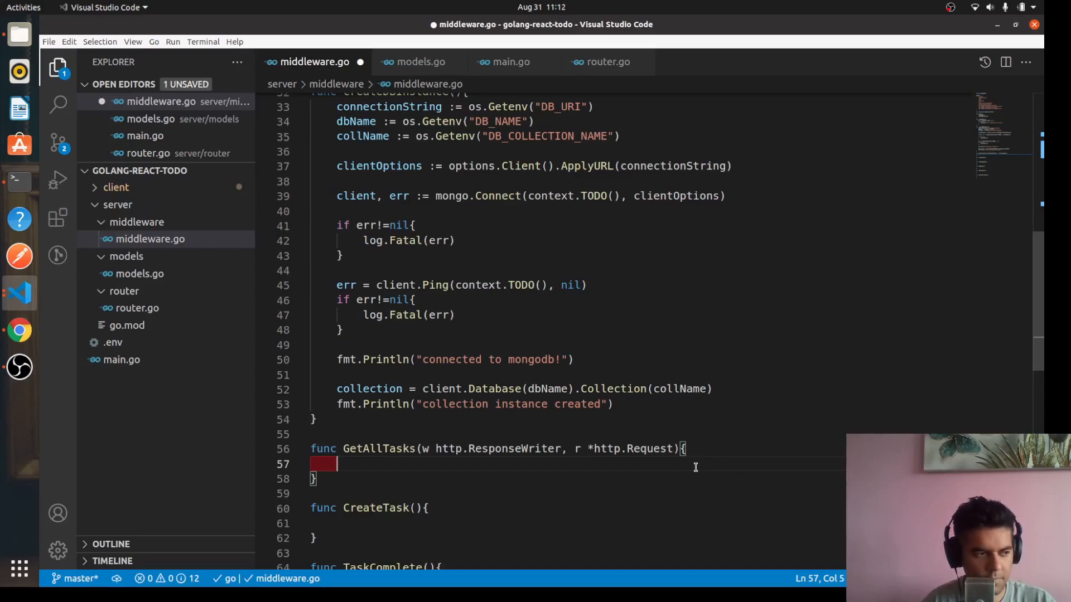
Step: Set the Context-Type header to "application/x-www-form-urlencoded" via w.Header().Set
{"action": "type", "text": "w"}
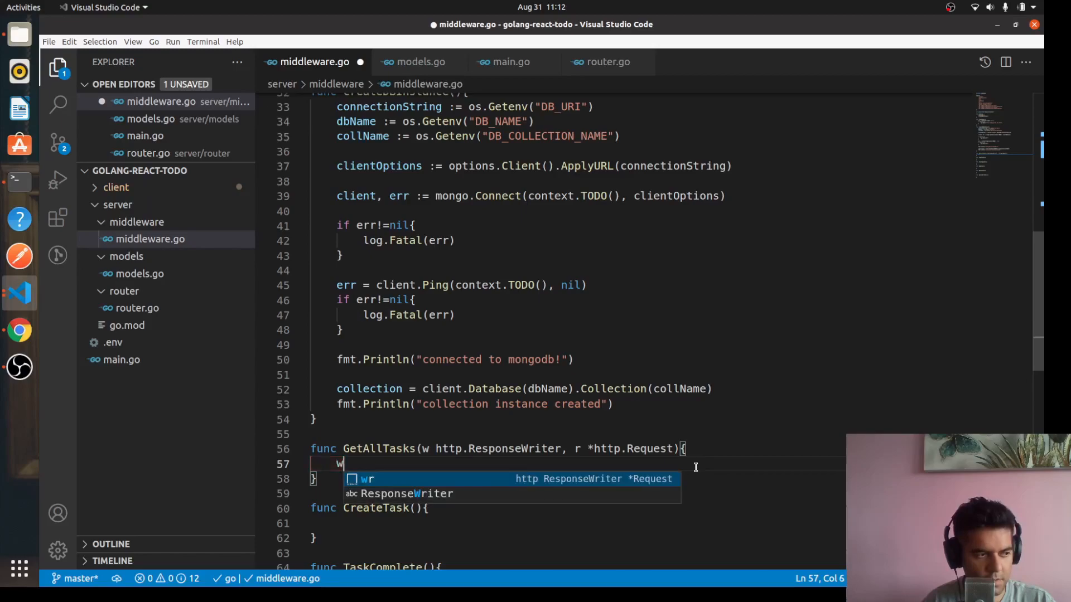
{"action": "type", "text": ".Header"}
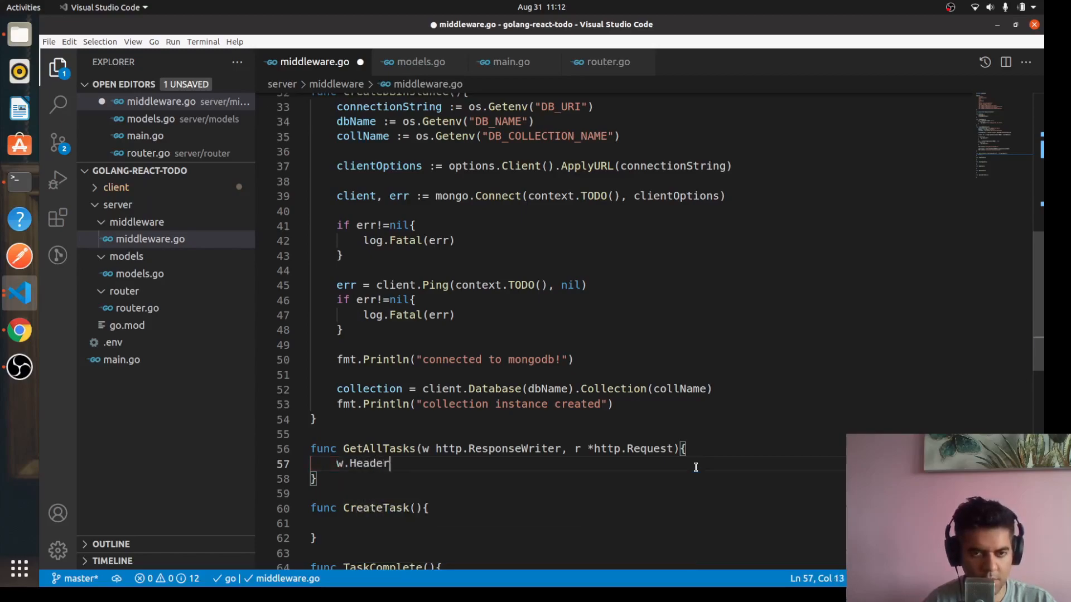
{"action": "type", "text": "().Set("}
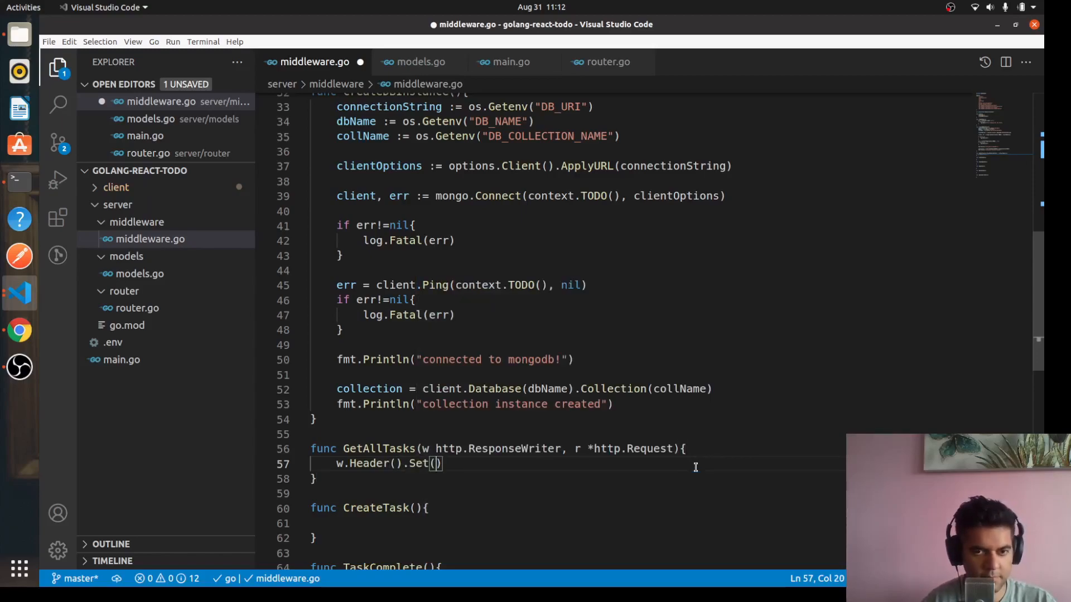
{"action": "type", "text": "\"Con\""}
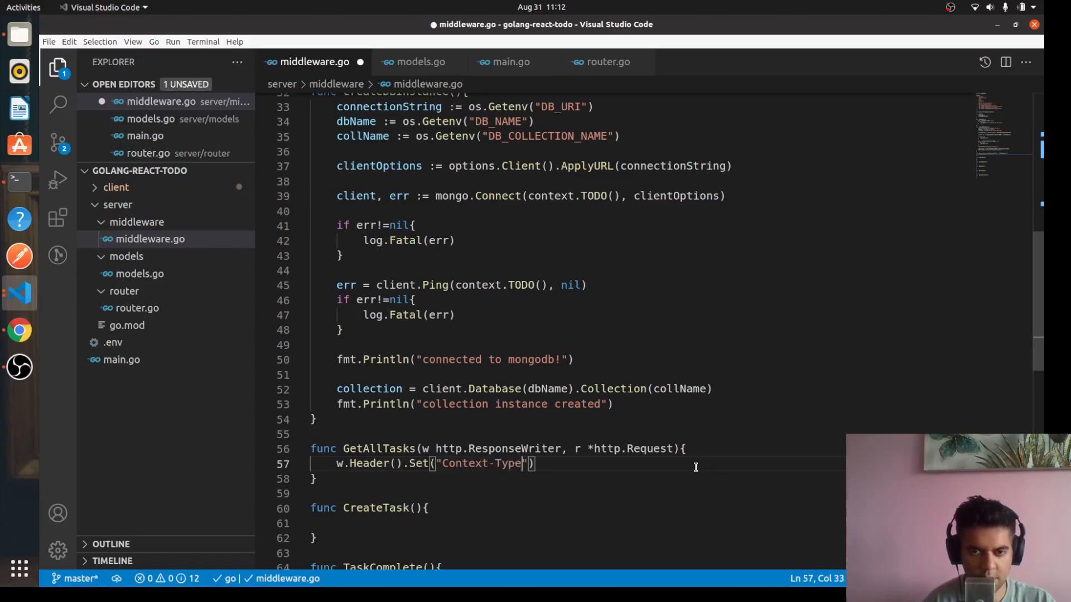
{"action": "type", "text": ", \"\""}
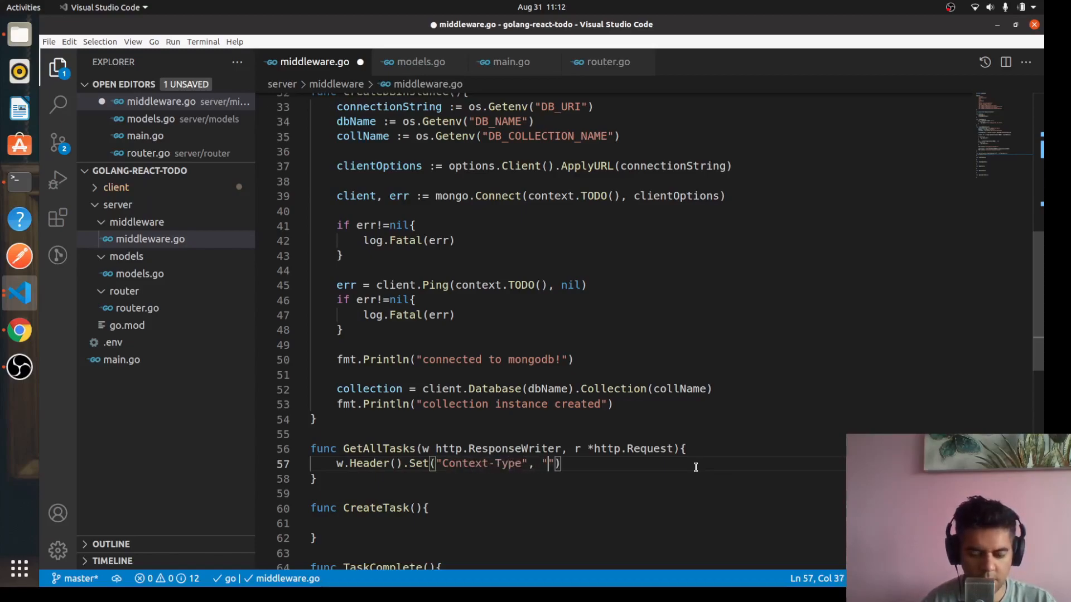
{"action": "type", "text": "app"}
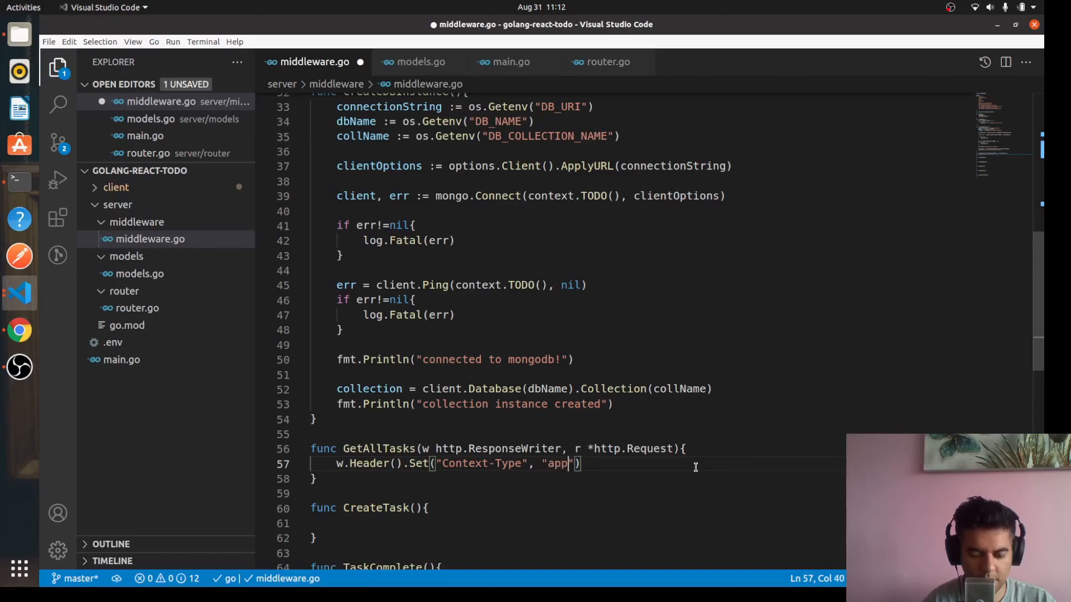
{"action": "type", "text": "licatioon"}
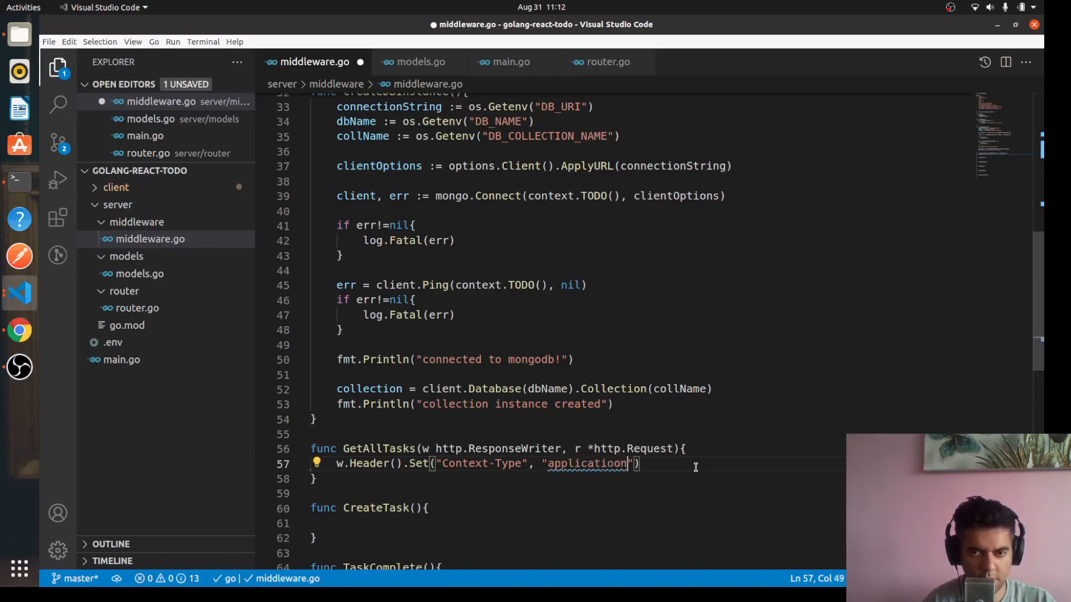
{"action": "type", "text": "/"}
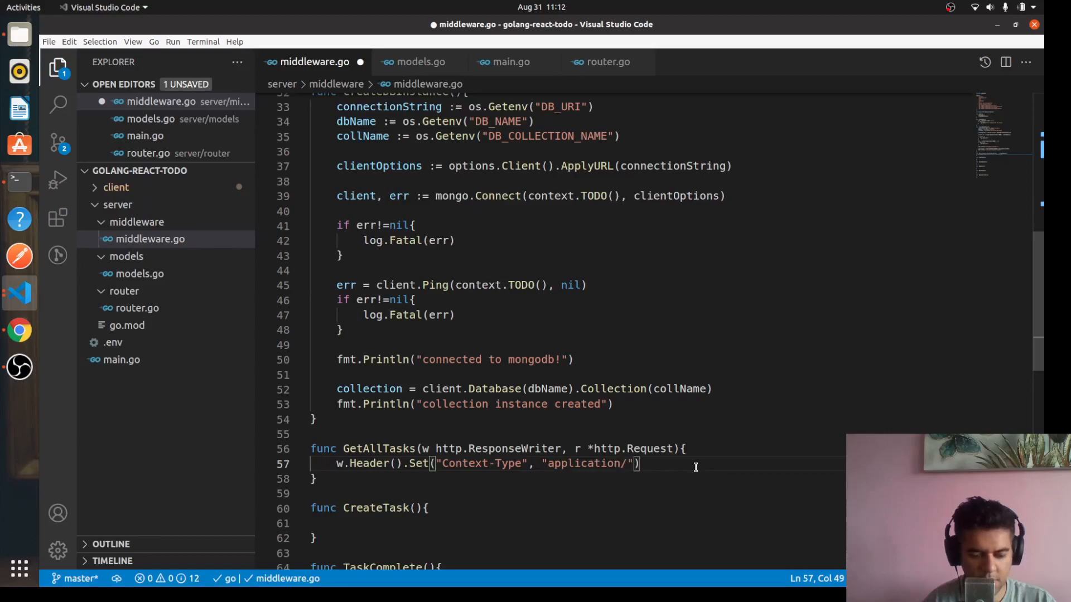
{"action": "type", "text": "/x-www"}
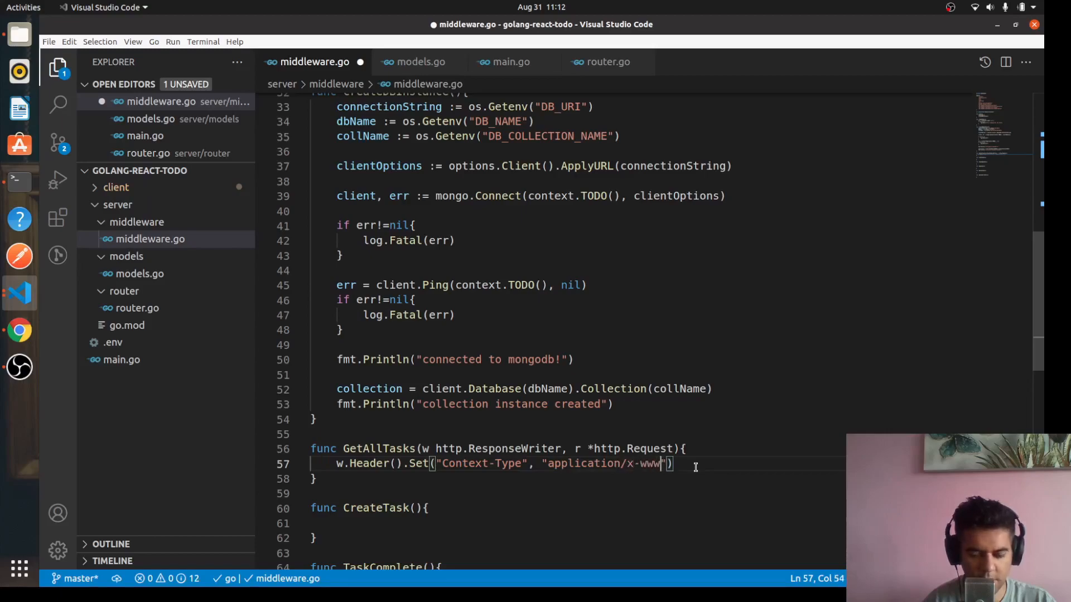
{"action": "type", "text": "-form-urlencoded"}
{"action": "type", "text": "w."}
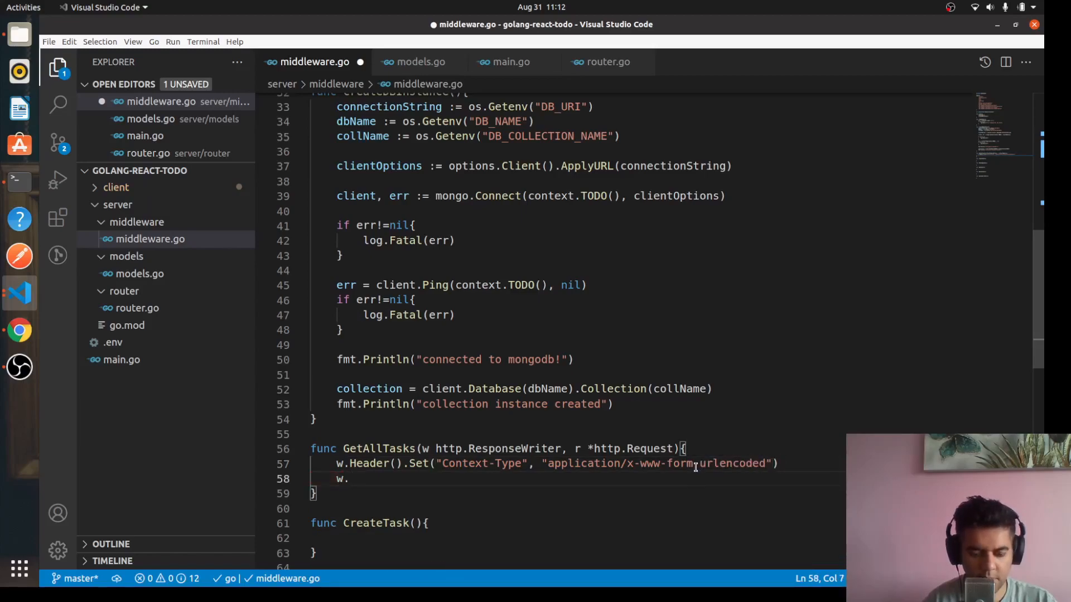
Step: Set the Access-Control-Allow-Origin header to "*" and begin a getAllTasks() call
{"action": "type", "text": "Header()"}
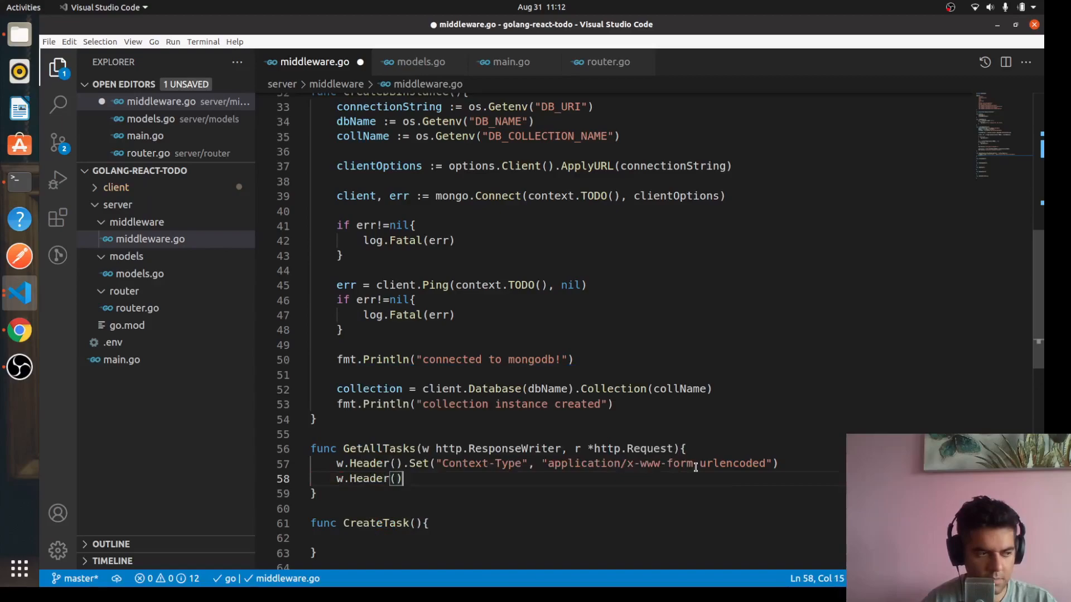
{"action": "type", "text": ".Set("}
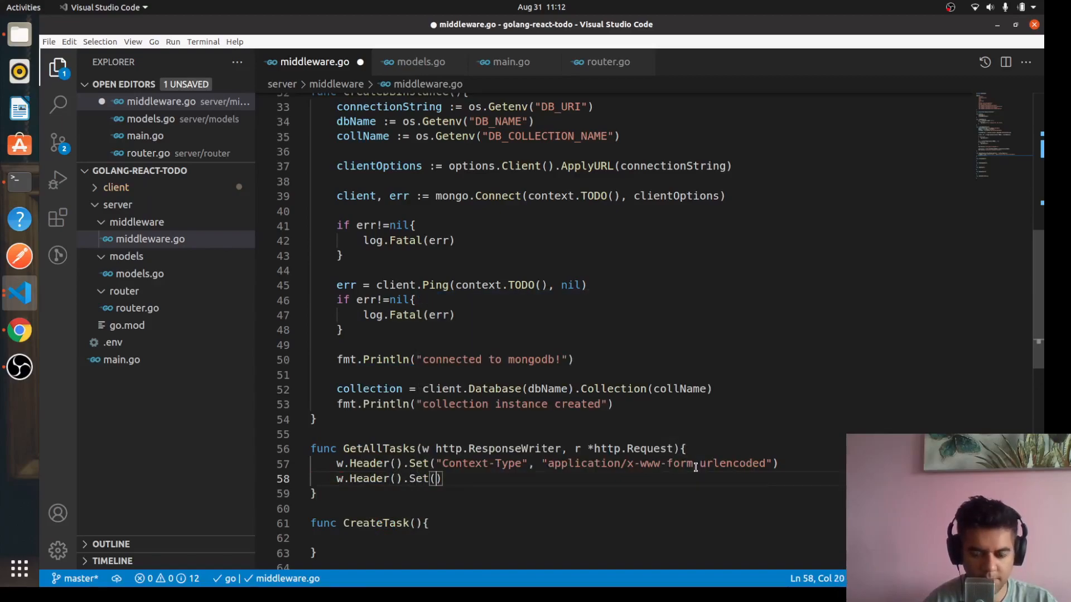
{"action": "type", "text": "Access-Contr"}
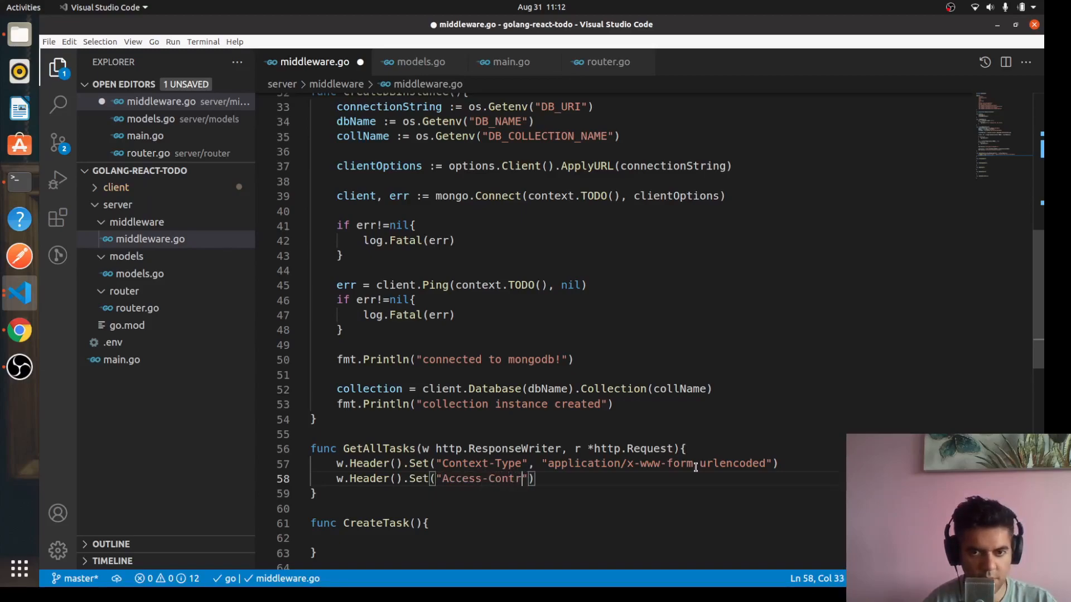
{"action": "type", "text": "ol-All"}
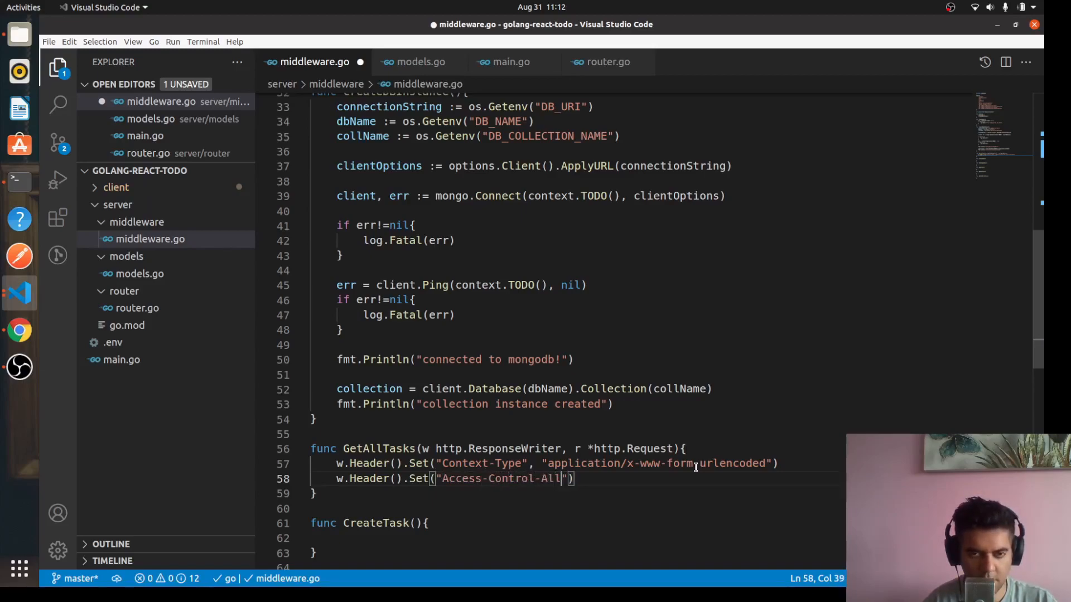
{"action": "type", "text": "ow-Origin"}
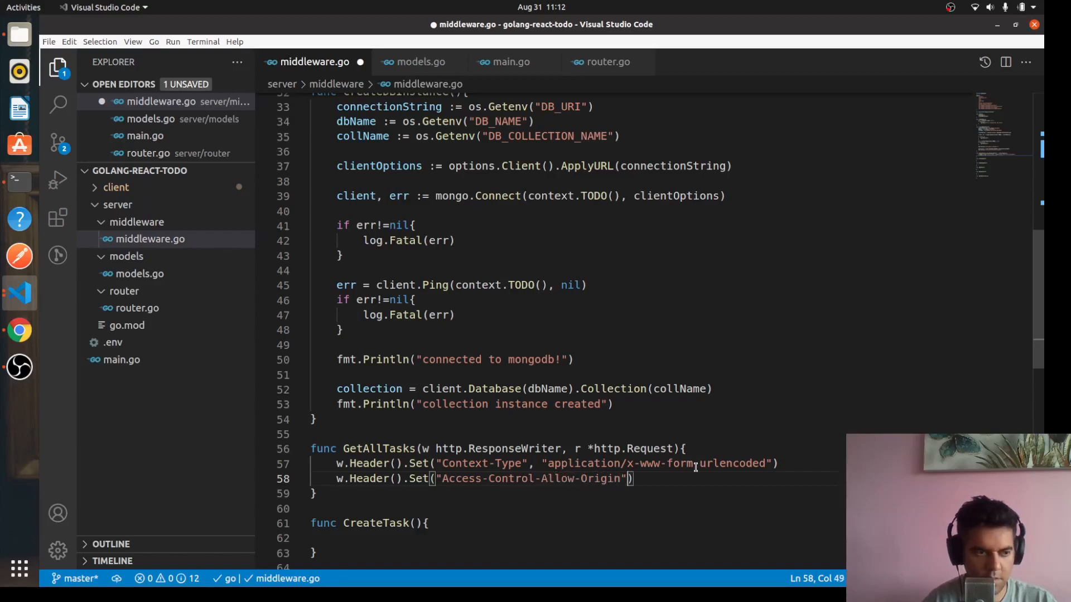
{"action": "type", "text": ","}
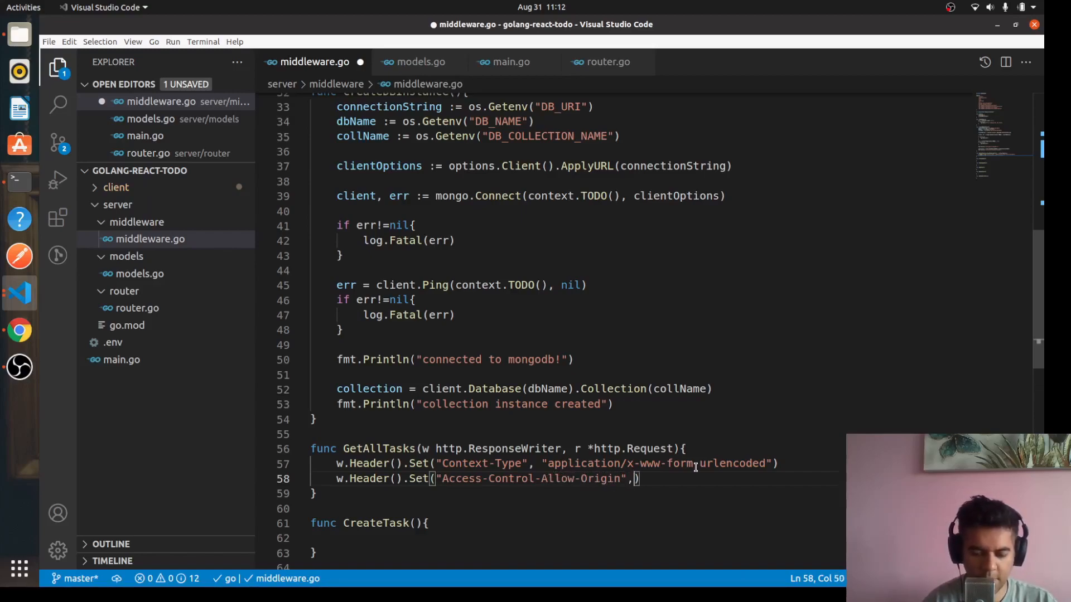
{"action": "type", "text": "\"\""}
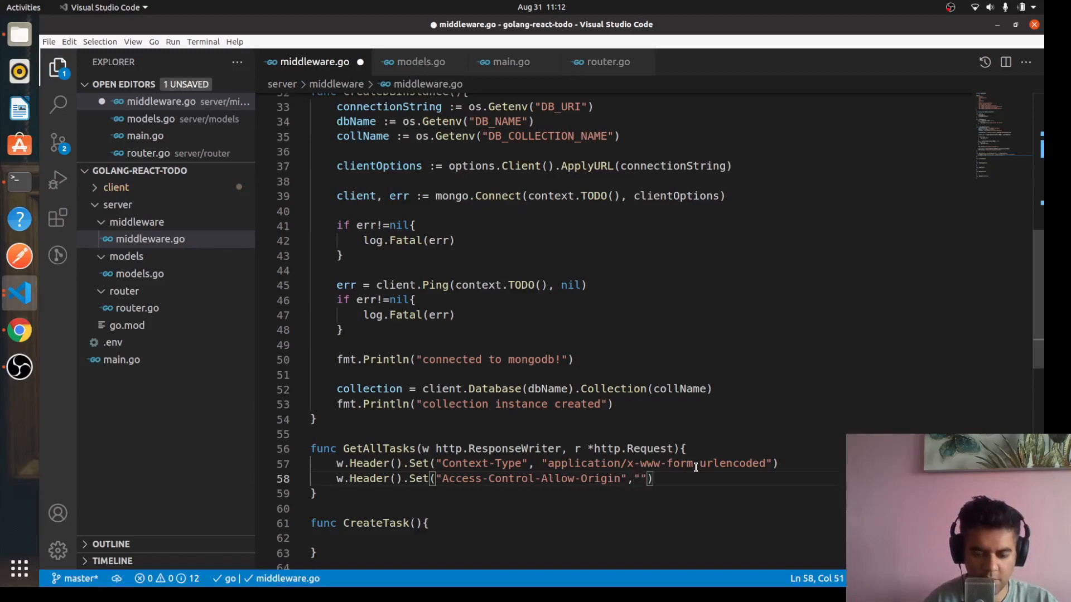
{"action": "type", "text": "*"}
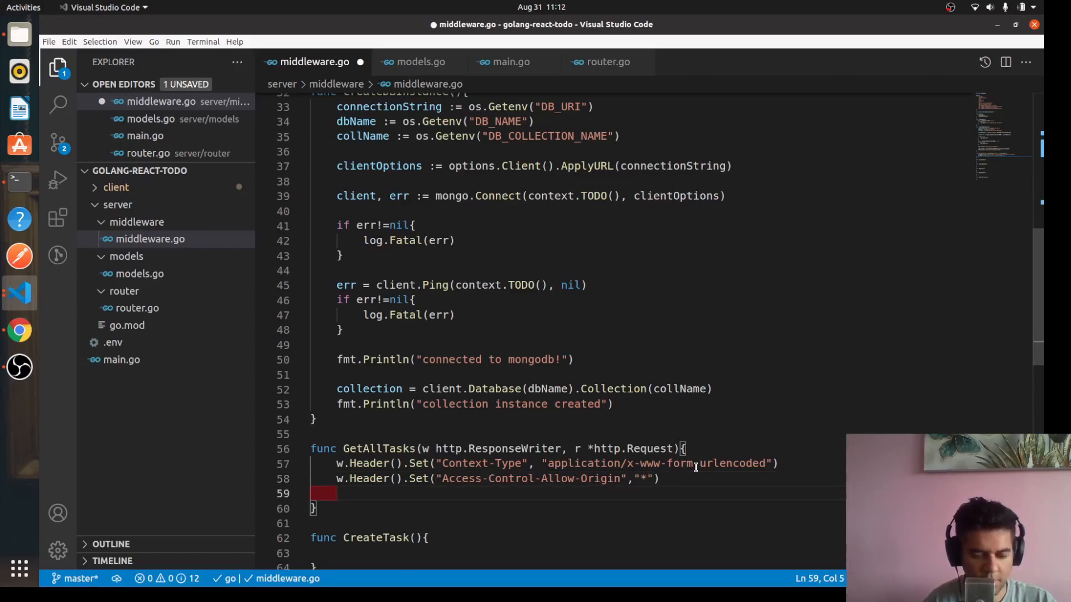
{"action": "type", "text": "getAllTasks("}
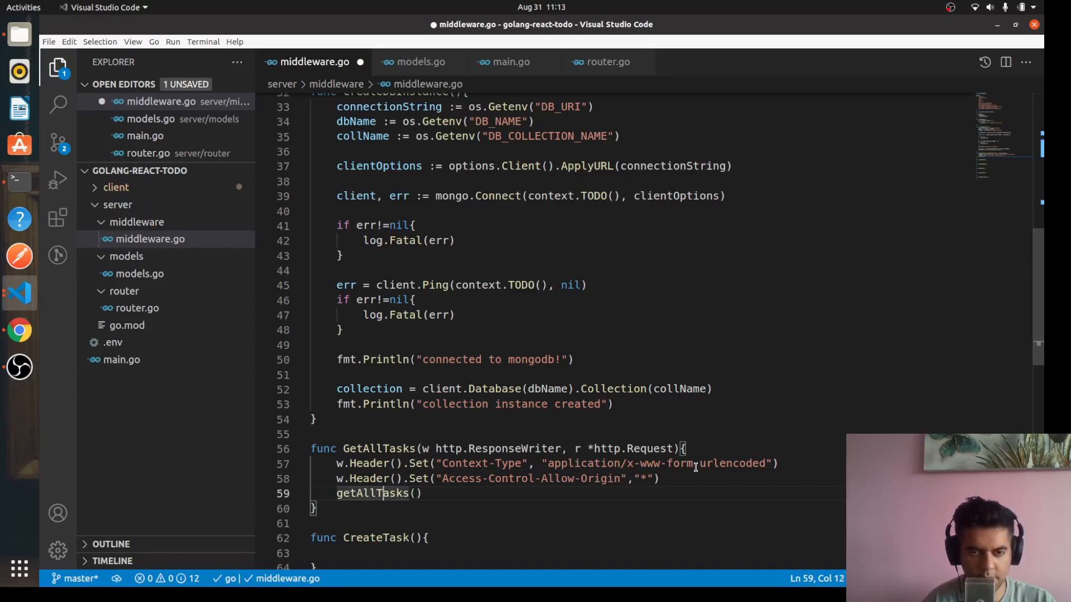
Step: Store getAllTasks() in payload and write it with json.NewEncoder(w).Encode(payload)
{"action": "left_click", "coordinate": [337, 493]}
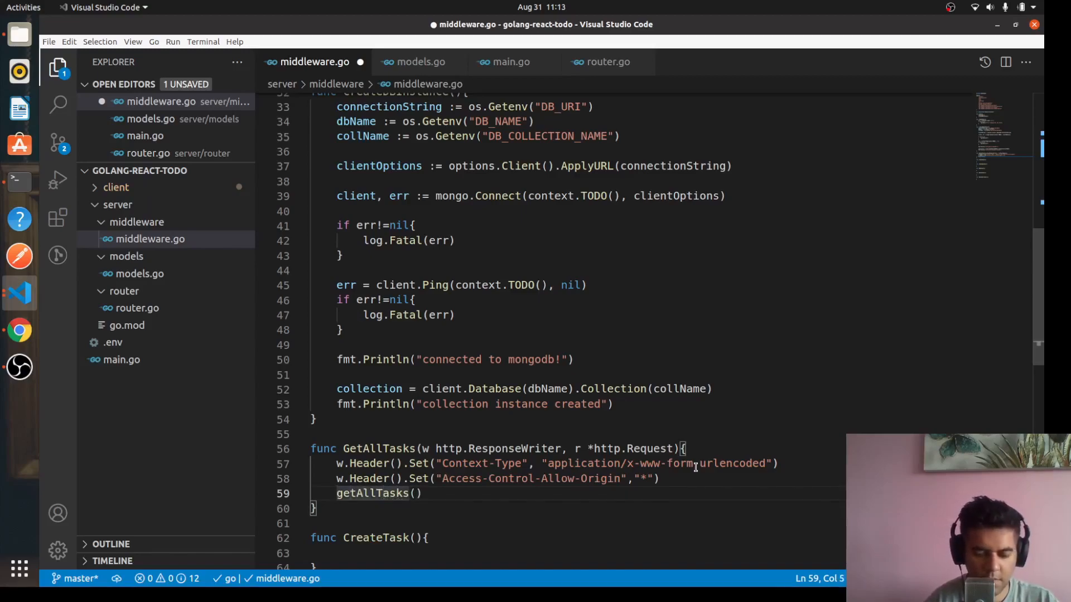
{"action": "type", "text": "payload :="}
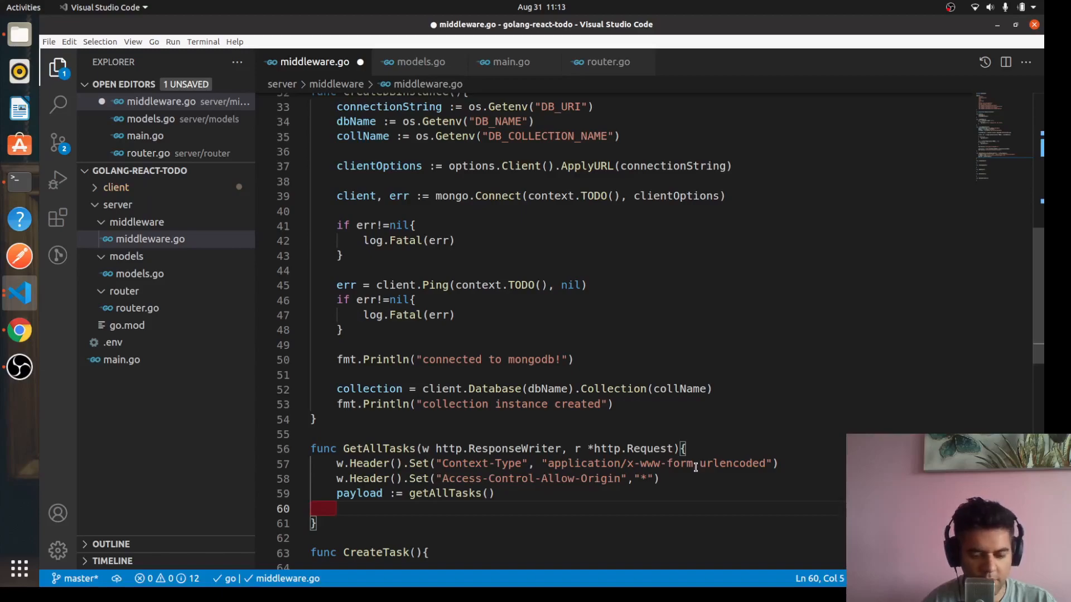
{"action": "type", "text": "Encode(p"}
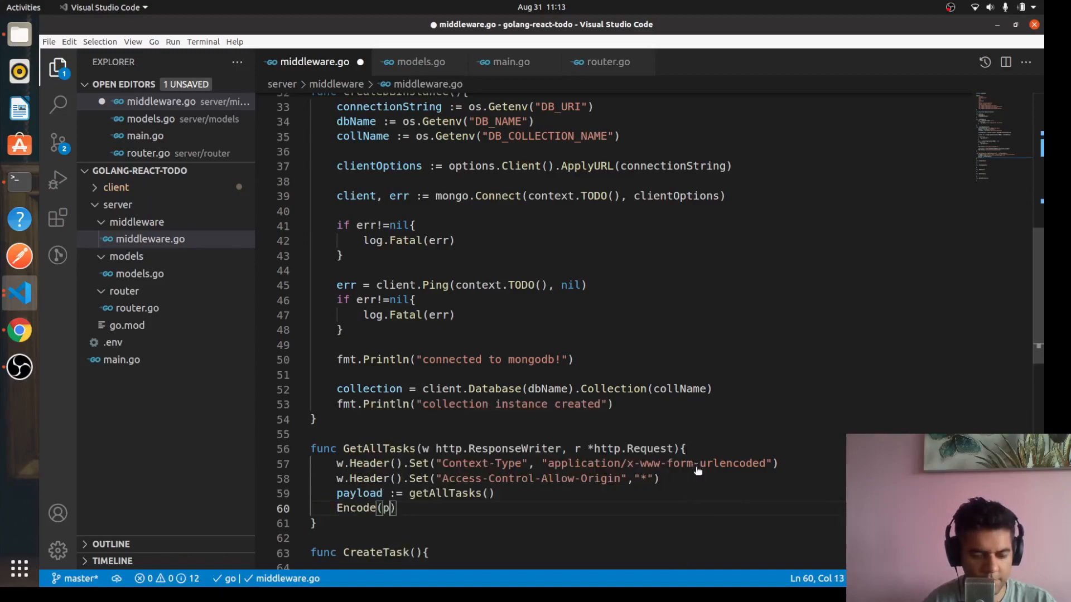
{"action": "type", "text": "ayload"}
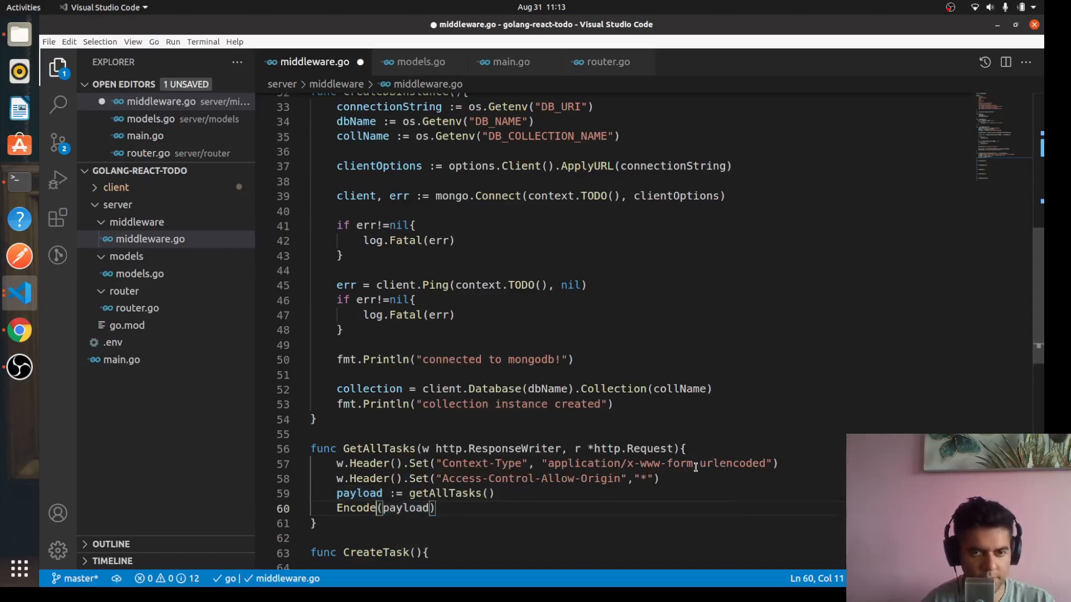
{"action": "type", "text": "json."}
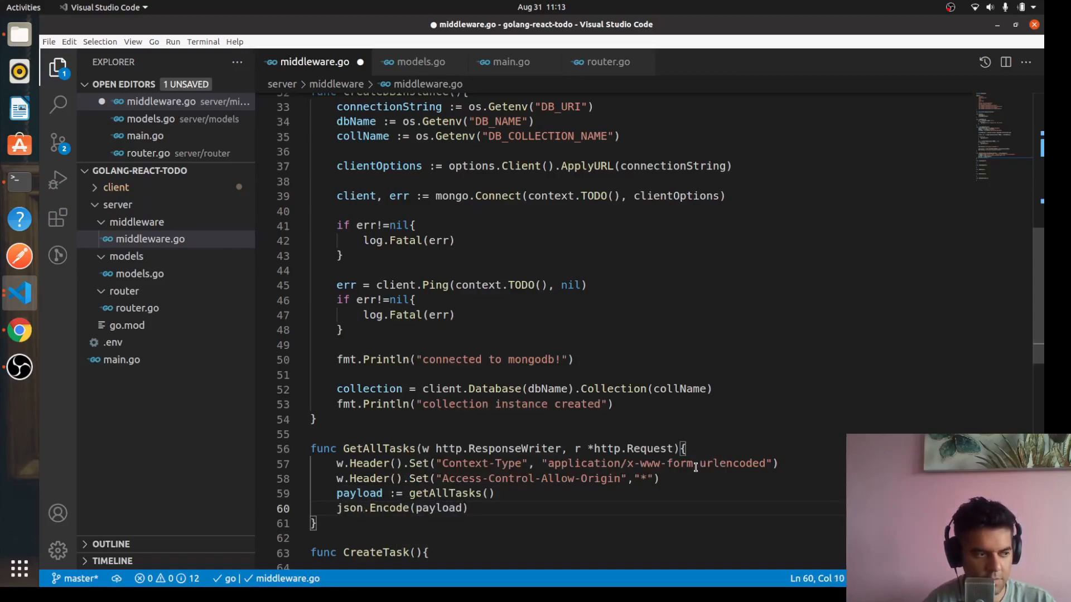
{"action": "type", "text": "NewEncoder(w"}
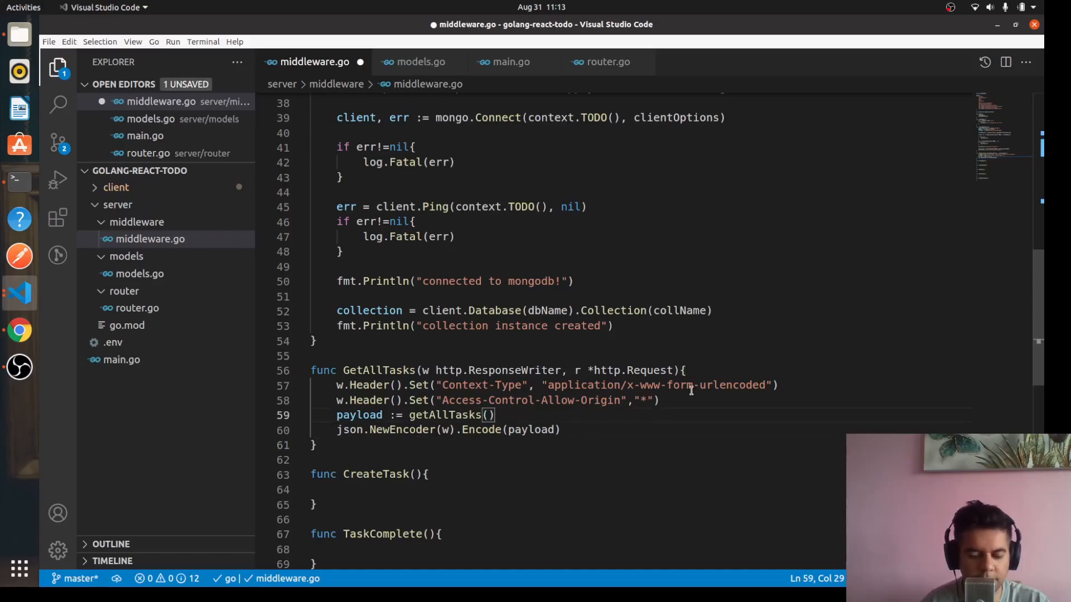
{"action": "scroll", "scroll_direction": "up", "scroll_amount": 3}
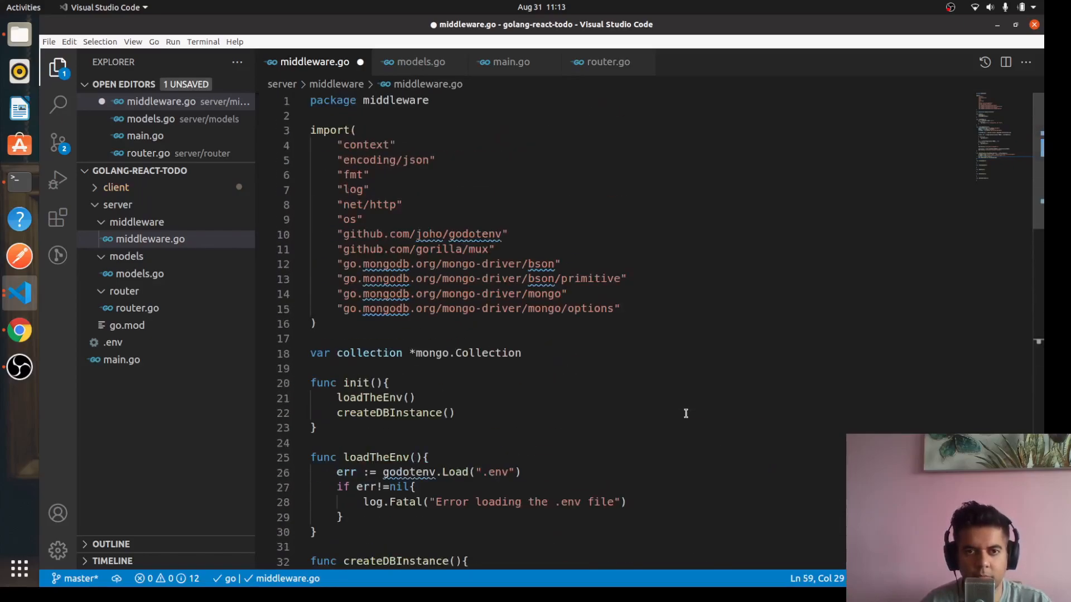
{"action": "scroll", "scroll_direction": "down", "scroll_amount": 3}
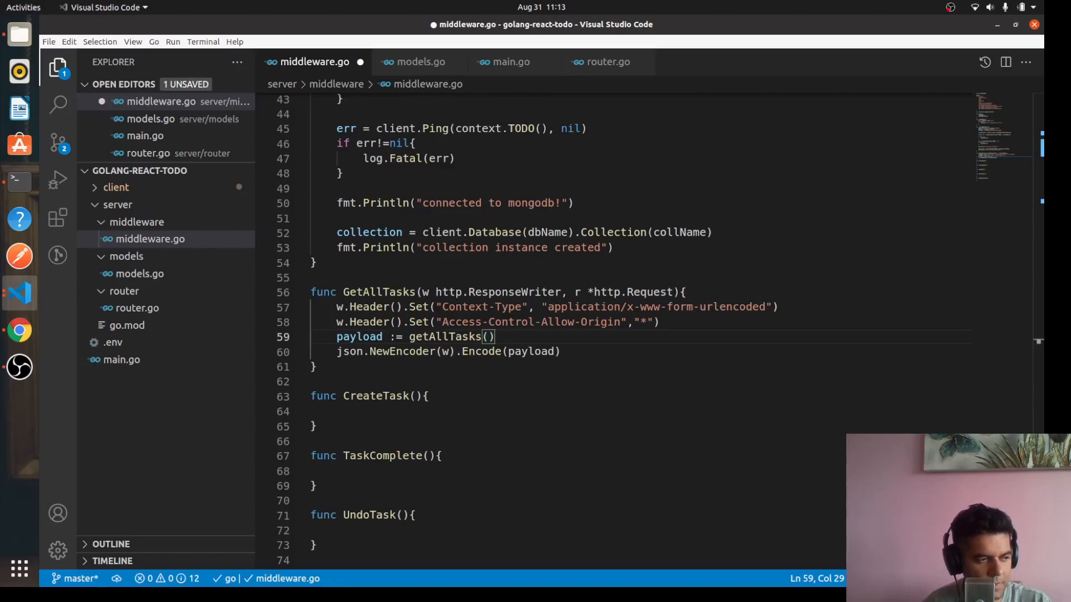
{"action": "left_click", "coordinate": [384, 411]}
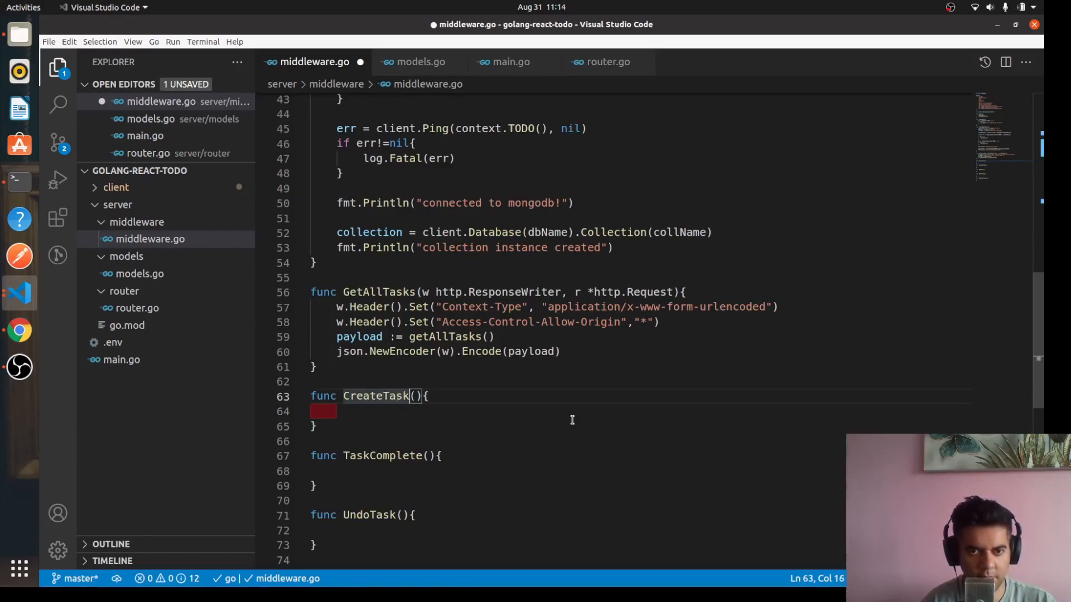
Step: Write CreateTask's parameters as w http.ResponseWriter and r *http.Request
{"action": "type", "text": "w http"}
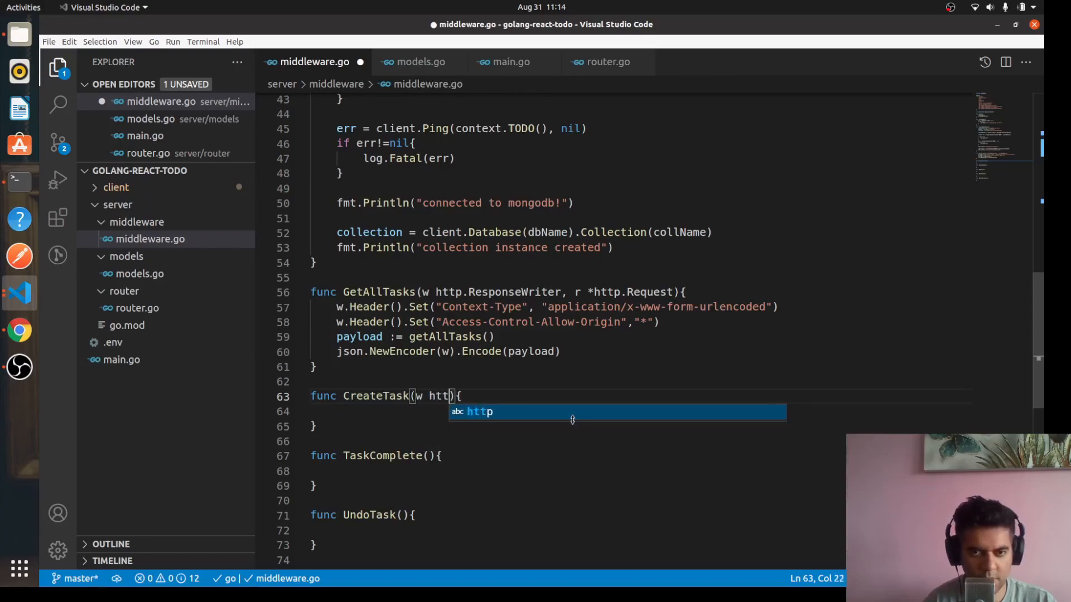
{"action": "type", "text": ".ResponseWriter, r *http.Regwu"}
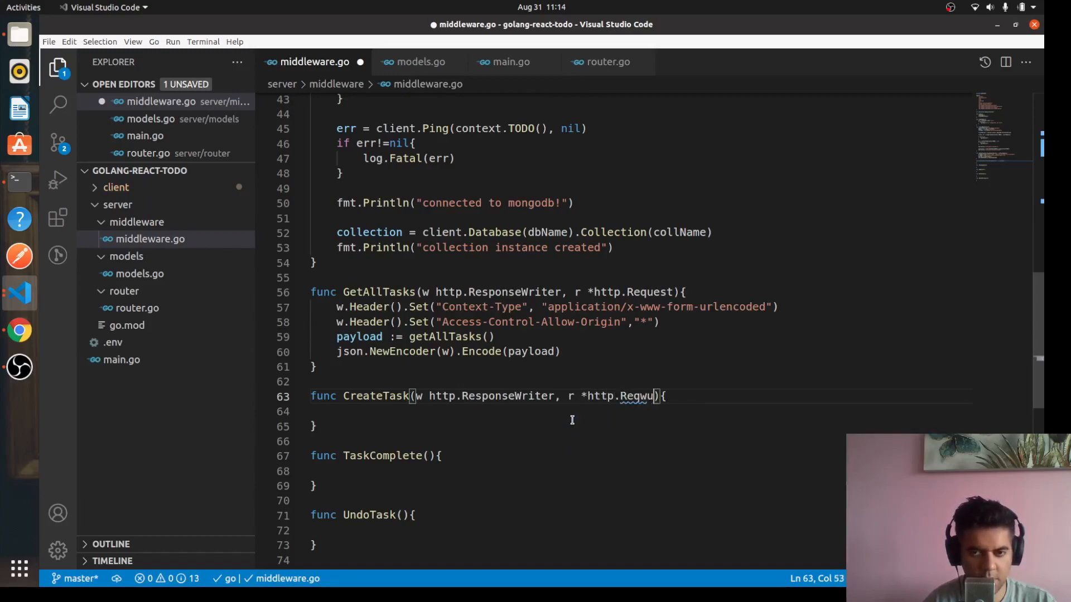
{"action": "type", "text": "st"}
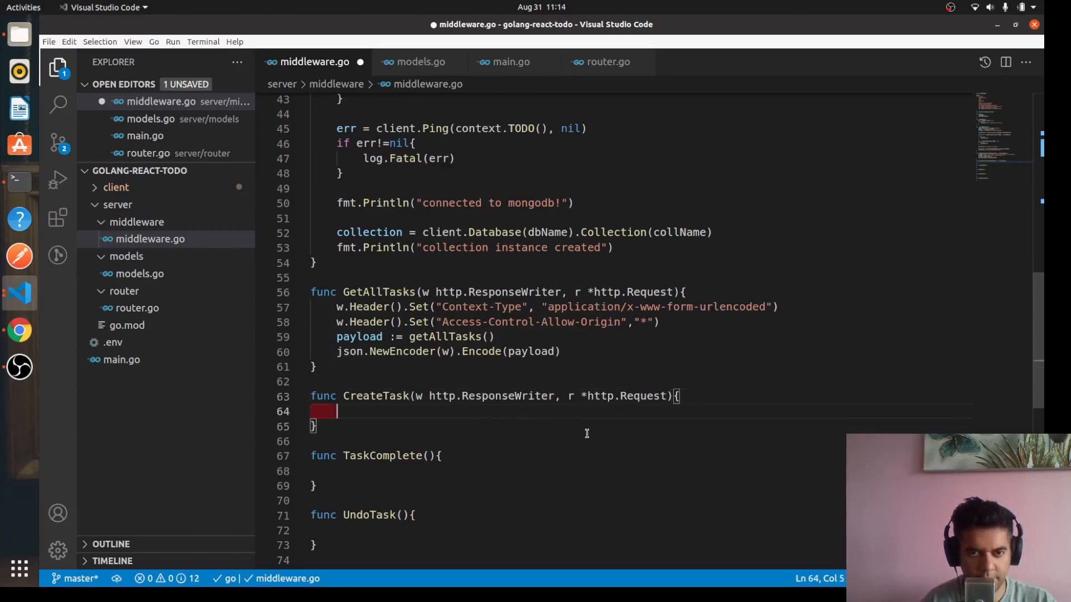
{"action": "mouse_move", "coordinate": [628, 437]}
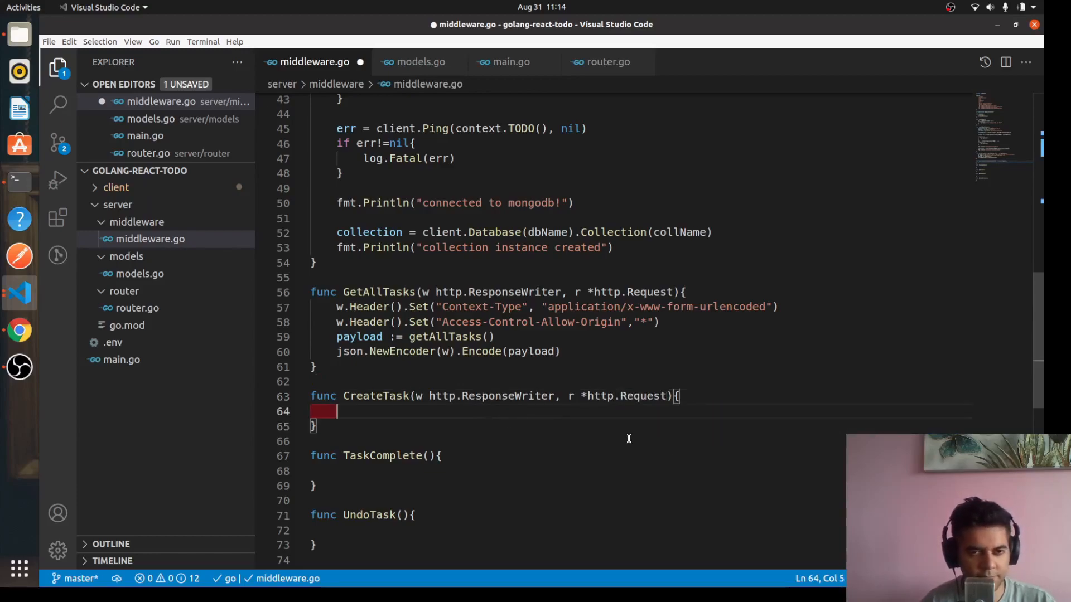
{"action": "mouse_move", "coordinate": [527, 413]}
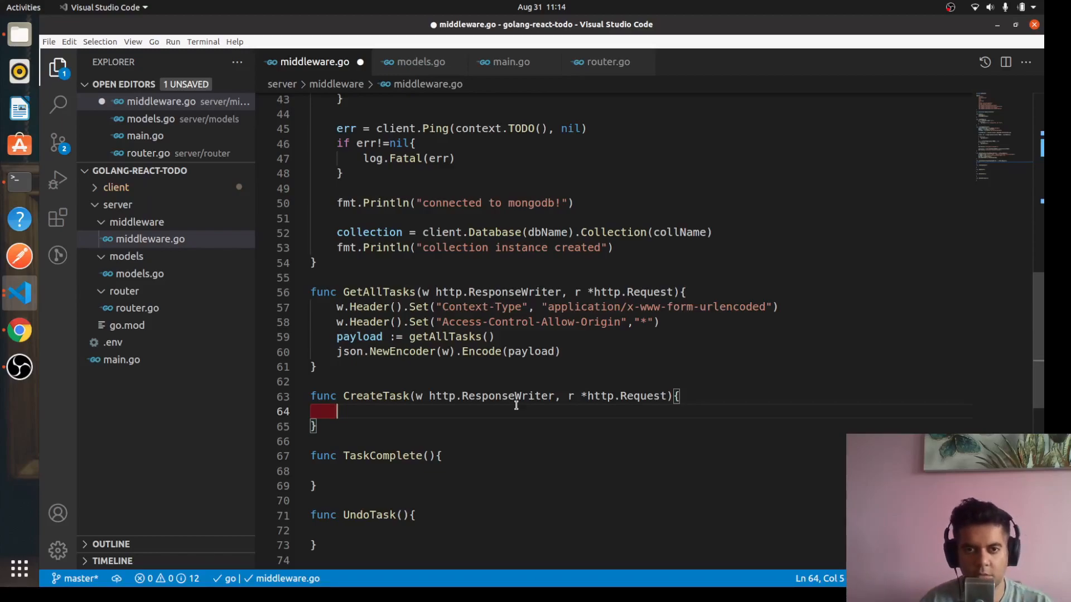
{"action": "scroll", "scroll_direction": "up", "scroll_amount": 3}
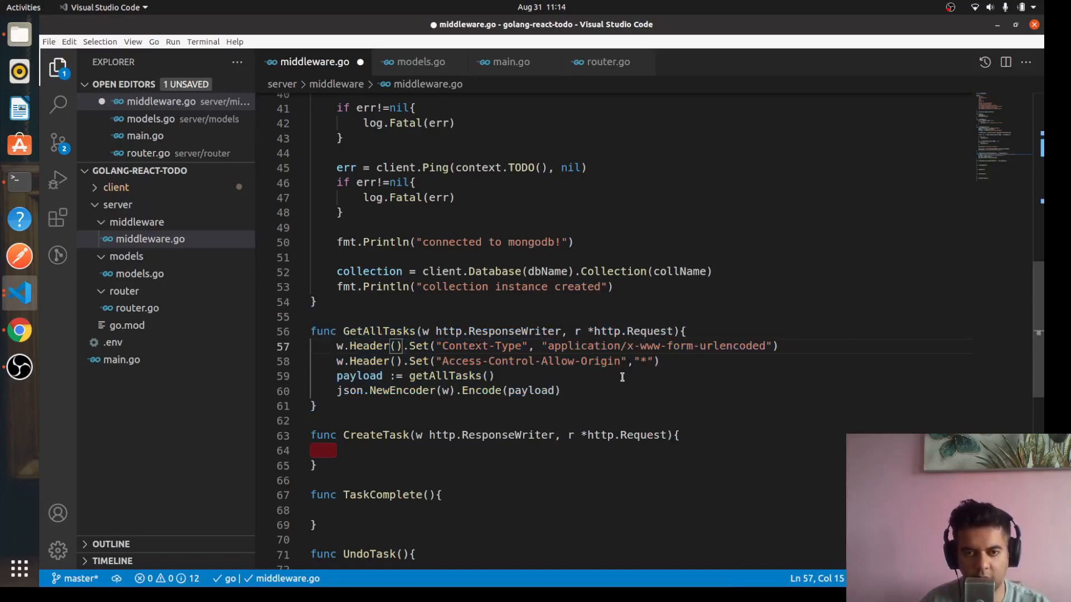
{"action": "scroll", "scroll_direction": "down", "scroll_amount": 3}
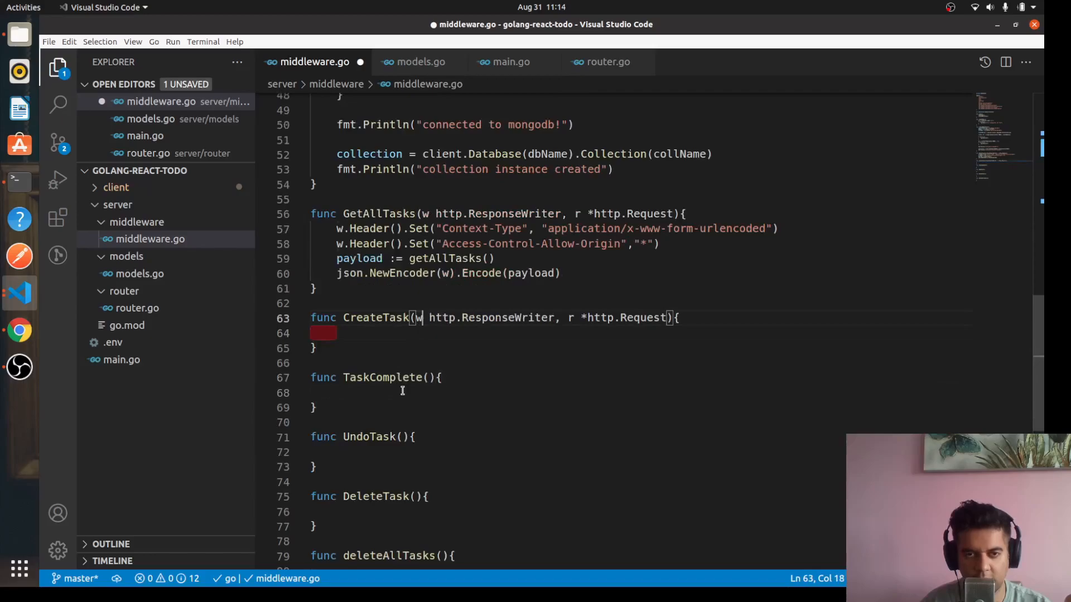
{"action": "scroll", "scroll_direction": "up", "scroll_amount": 3}
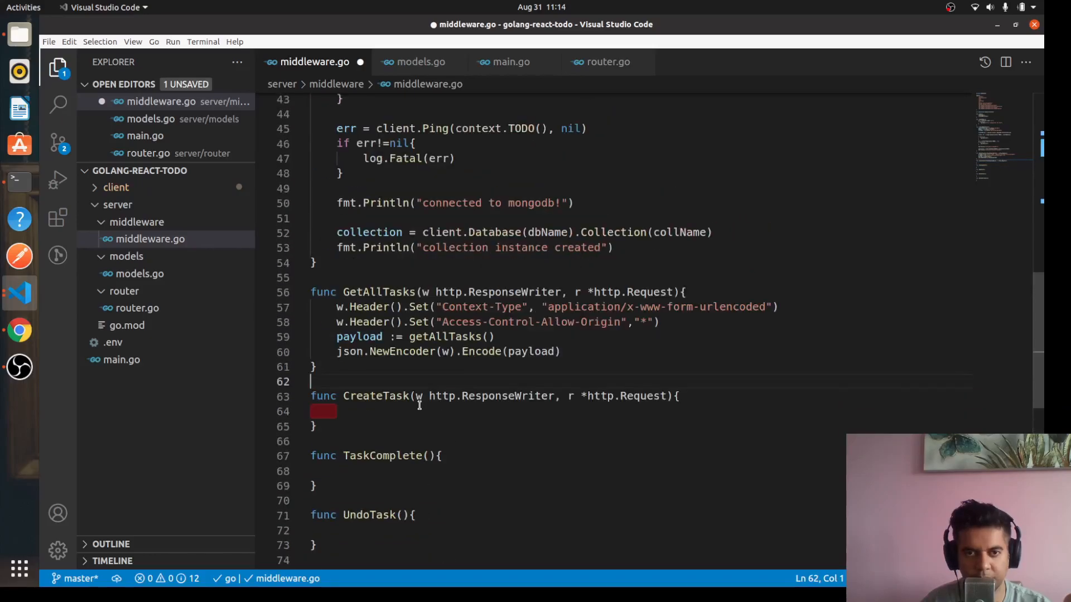
{"action": "scroll", "scroll_direction": "up", "scroll_amount": 3}
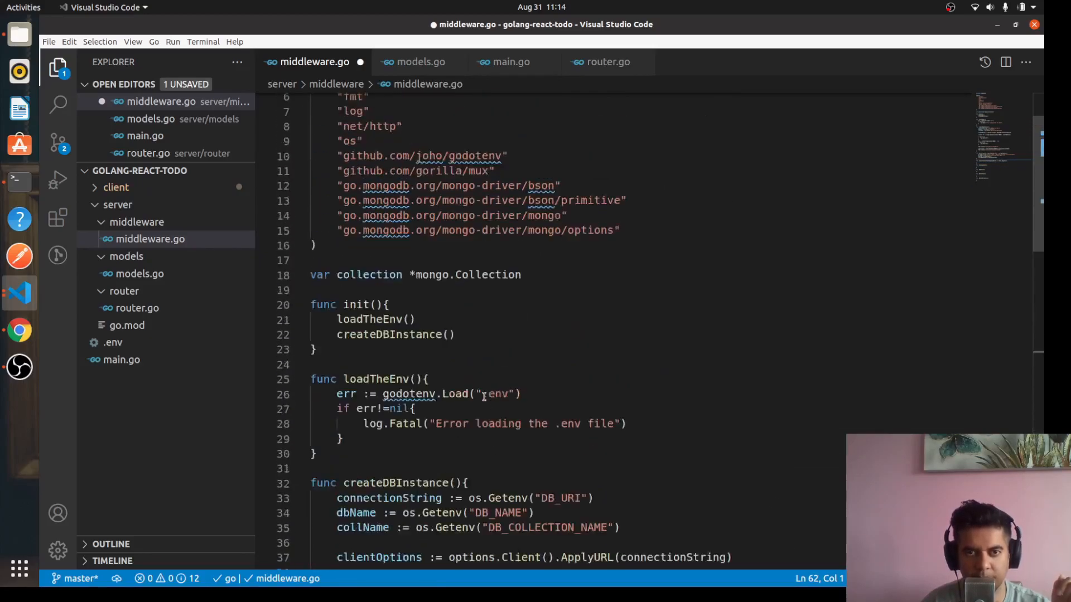
{"action": "scroll", "scroll_direction": "down", "scroll_amount": 3}
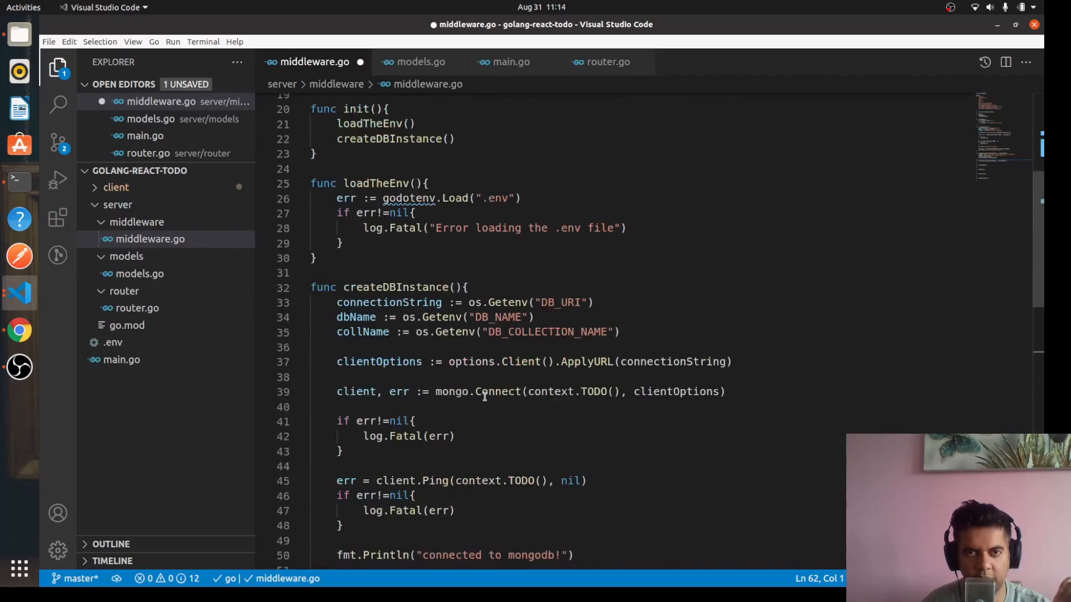
{"action": "scroll", "scroll_direction": "down", "scroll_amount": 3}
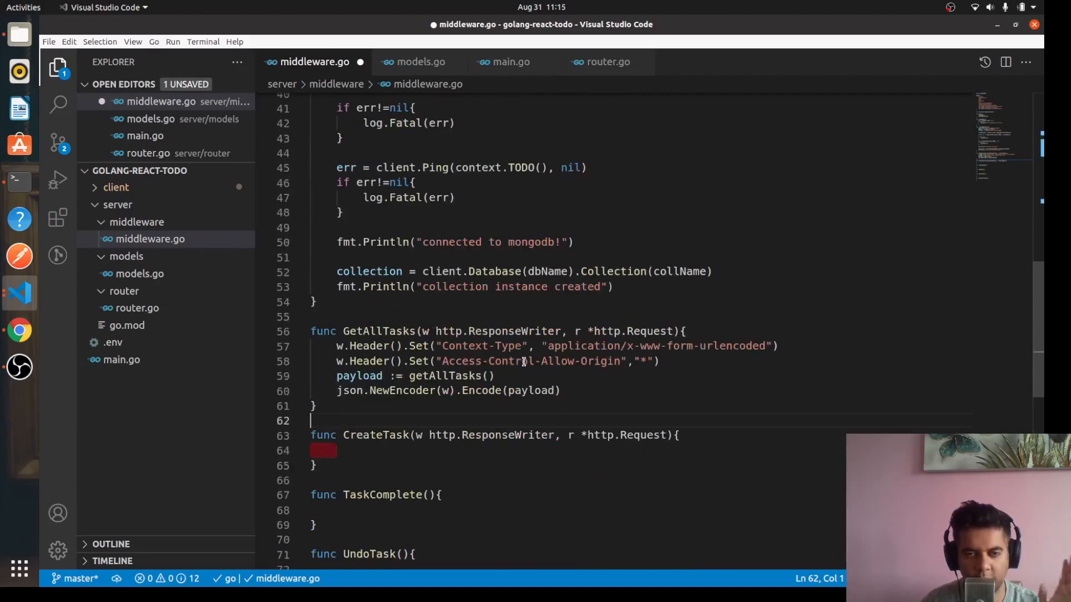
{"action": "scroll", "scroll_direction": "up", "scroll_amount": 3}
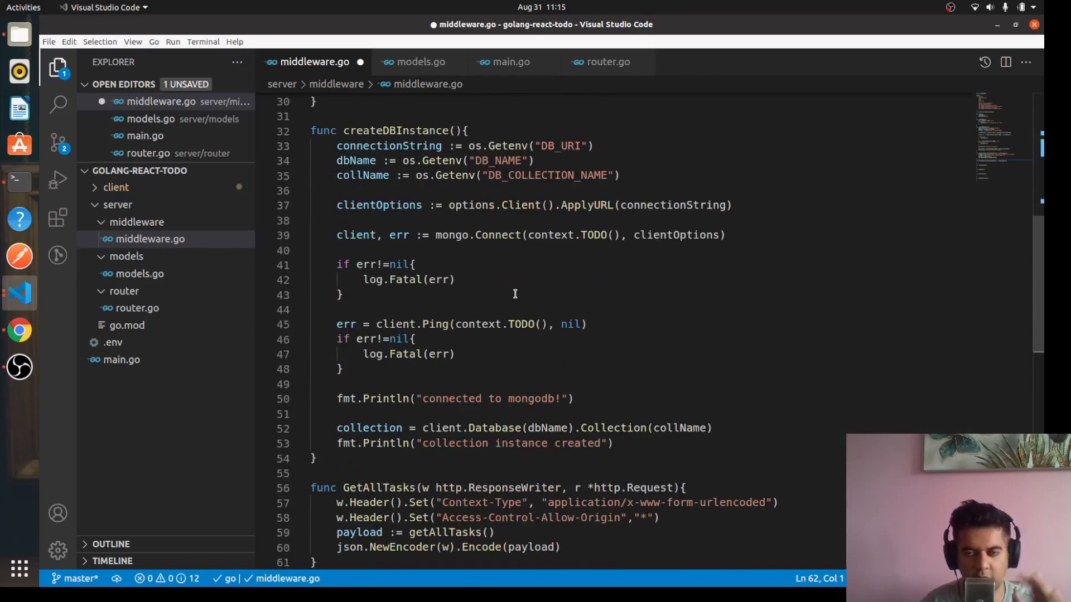
{"action": "scroll", "scroll_direction": "down", "scroll_amount": 3}
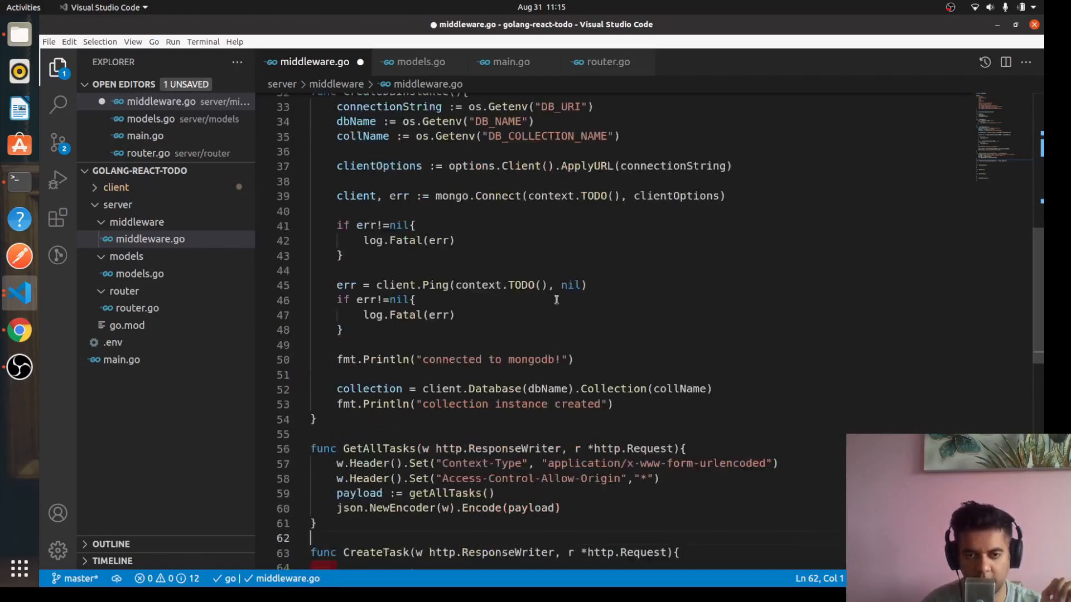
{"action": "scroll", "scroll_direction": "down", "scroll_amount": 3}
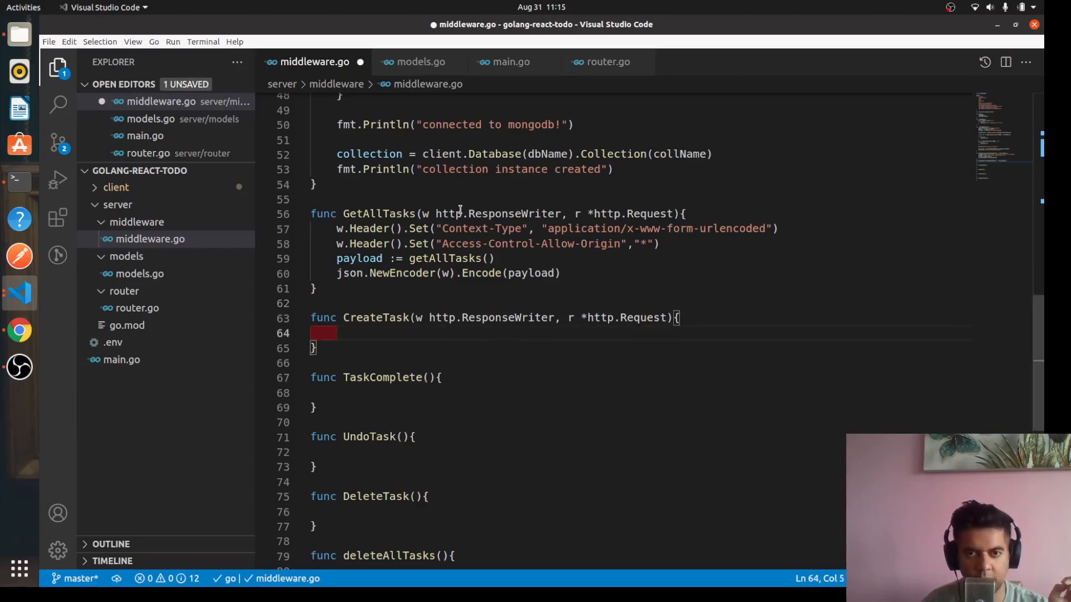
{"action": "mouse_move", "coordinate": [528, 389]}
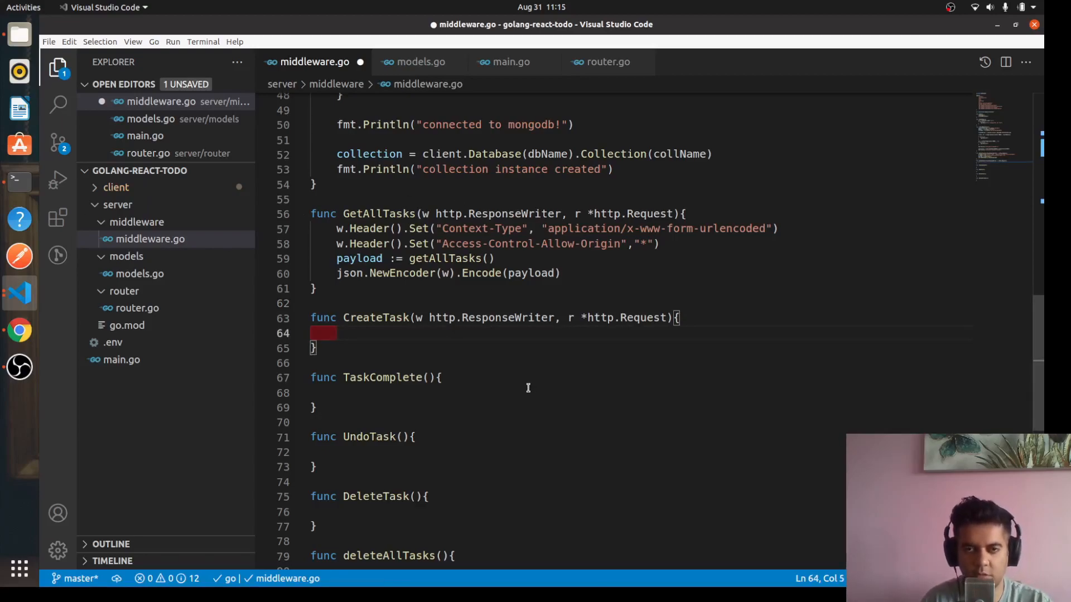